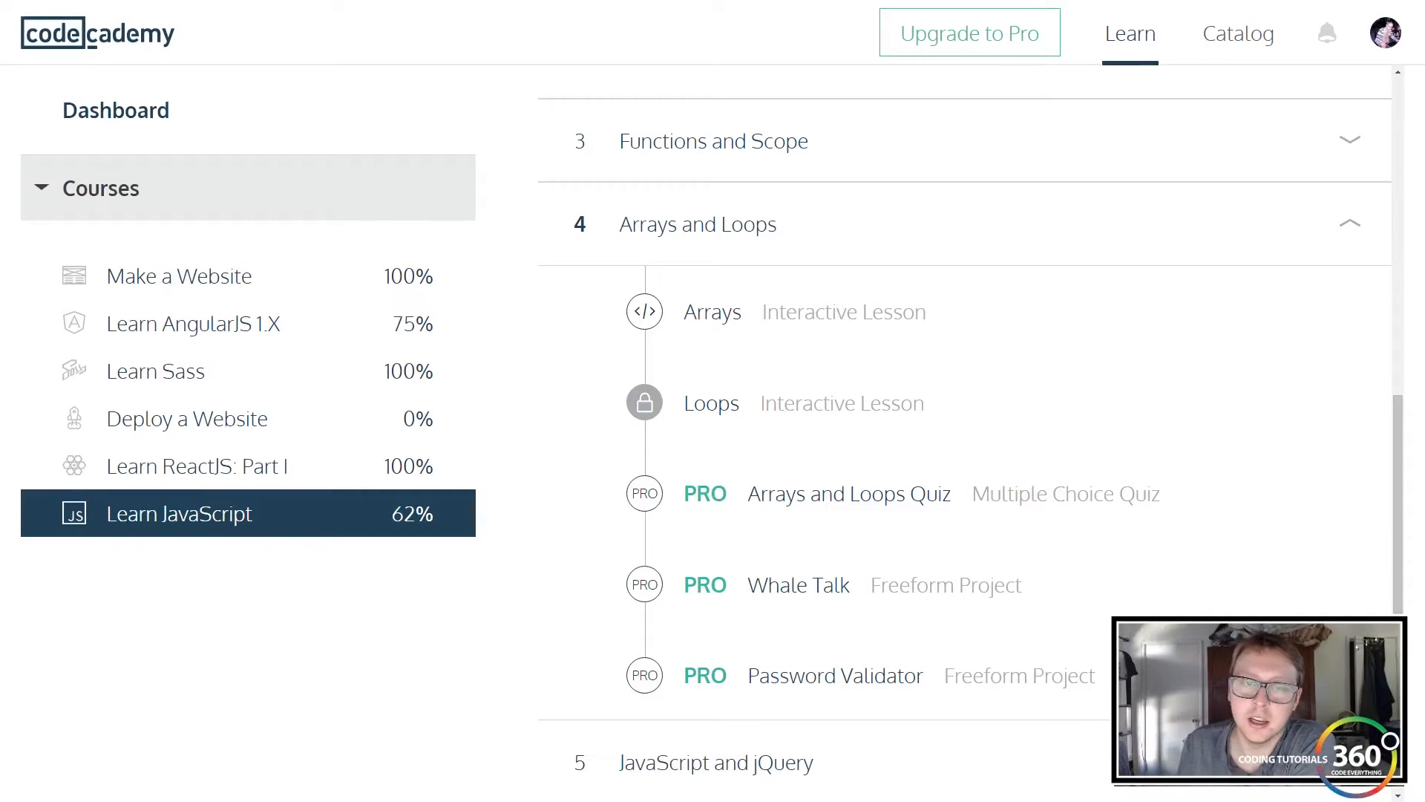
pyautogui.moveTo(711, 311)
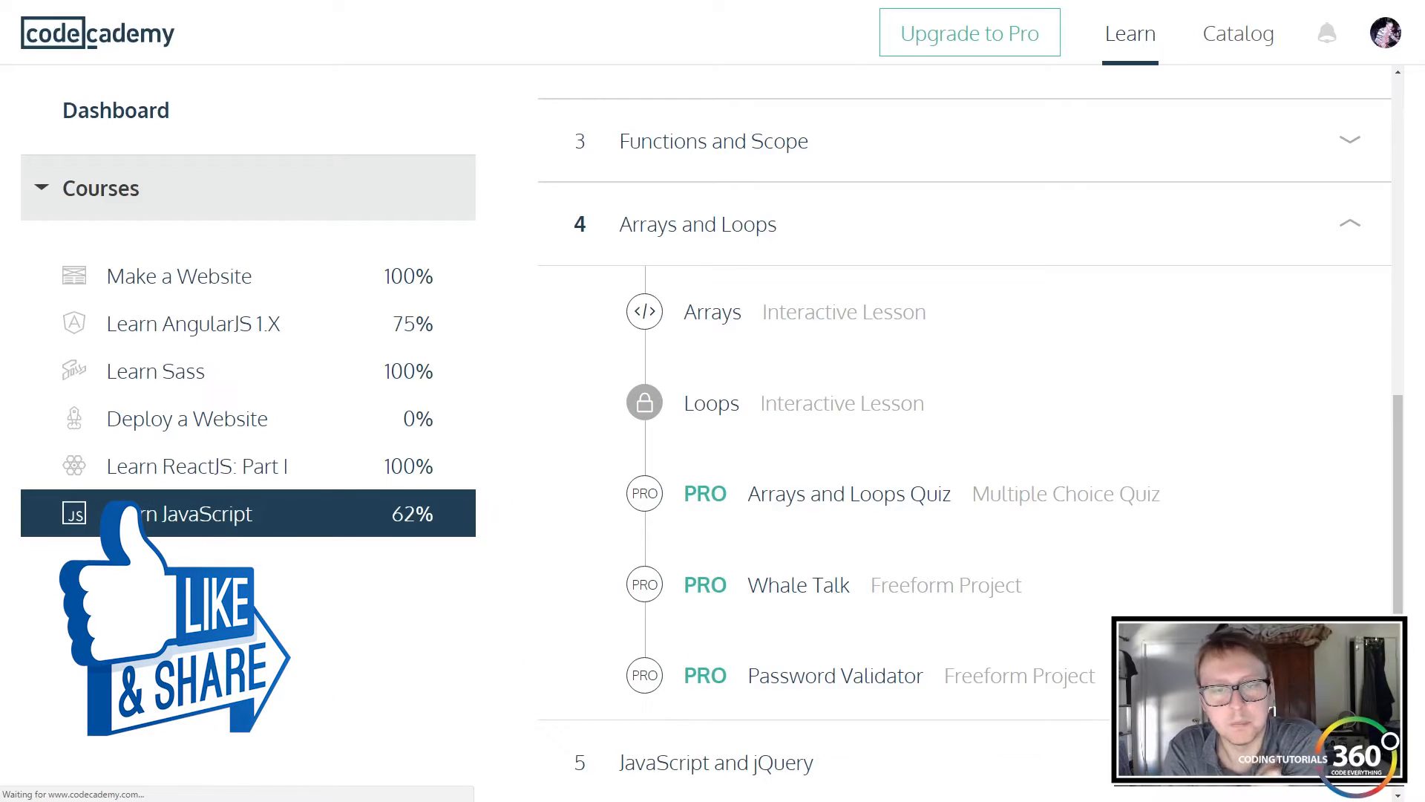
# - Enter the Arrays lesson and read its first page, highlighting the bucketList example's first item
pyautogui.click(711, 310)
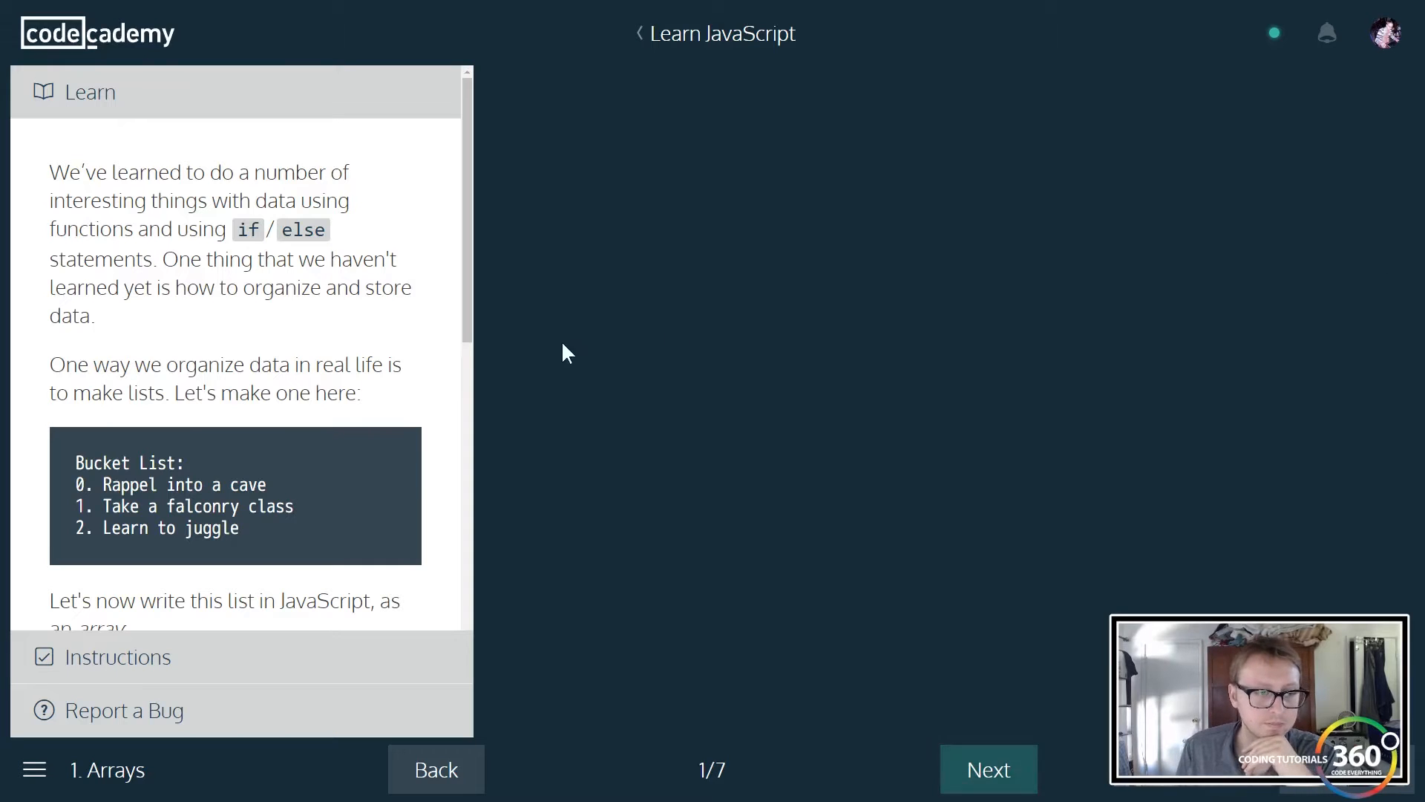
pyautogui.scroll(-3)
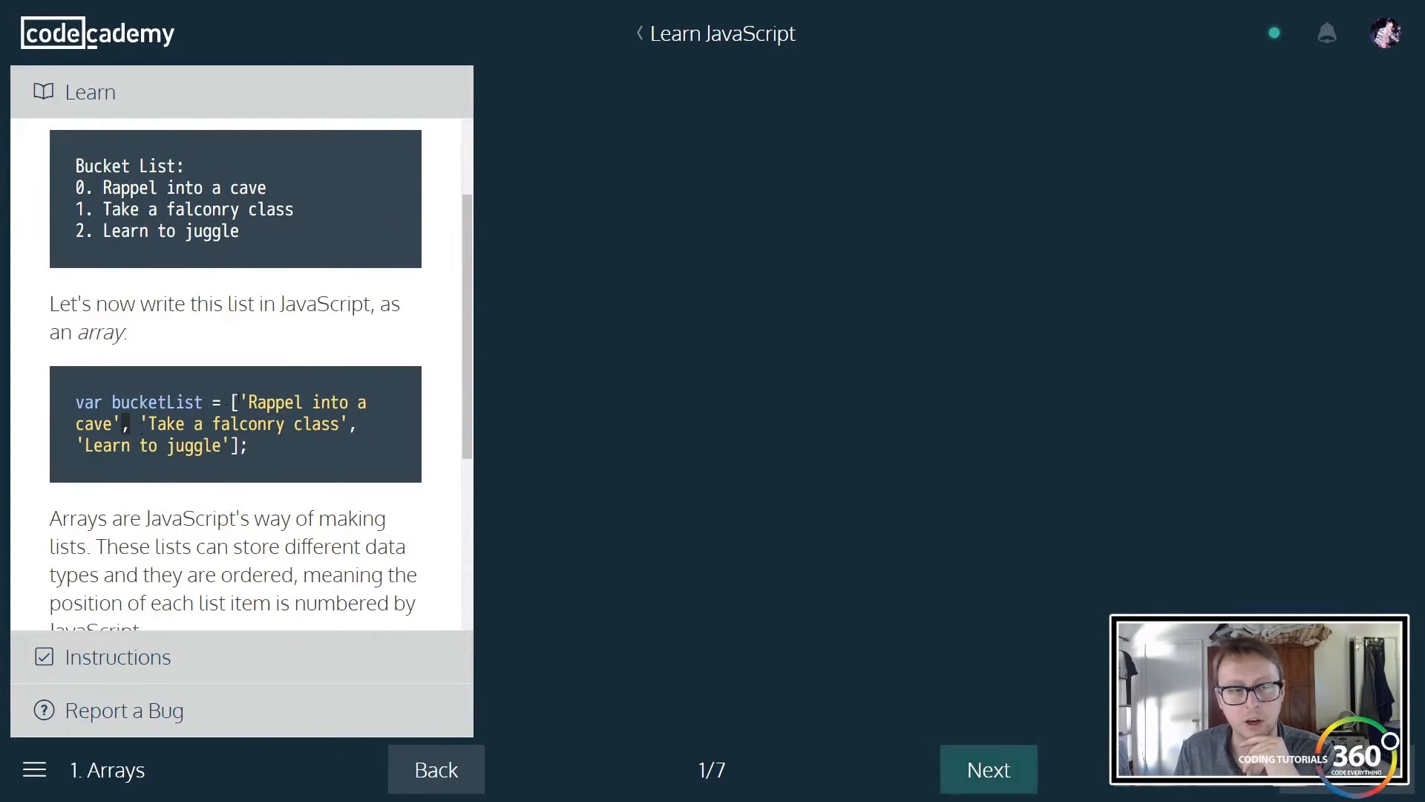
pyautogui.moveTo(245, 403); pyautogui.dragTo(371, 403)
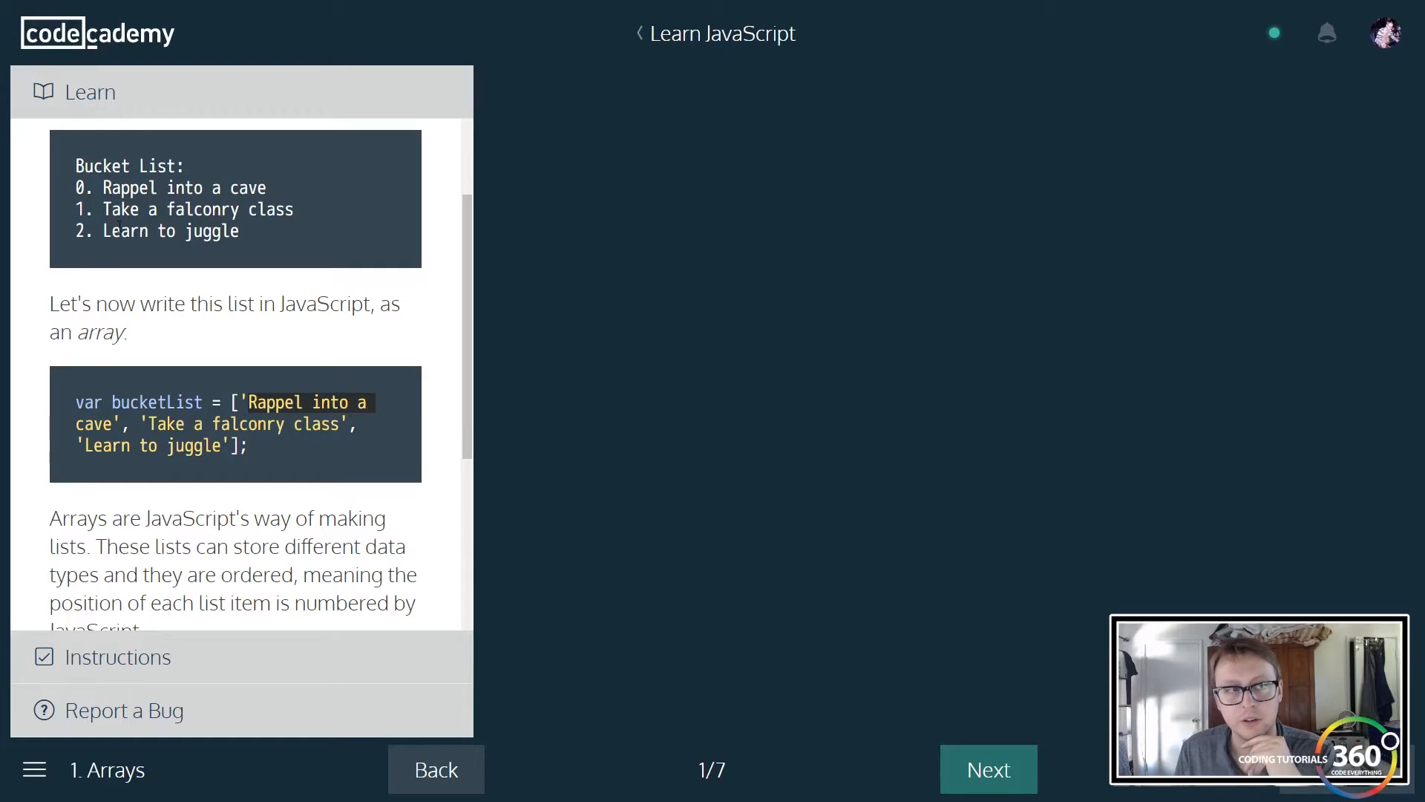
pyautogui.moveTo(251, 403); pyautogui.dragTo(232, 444)
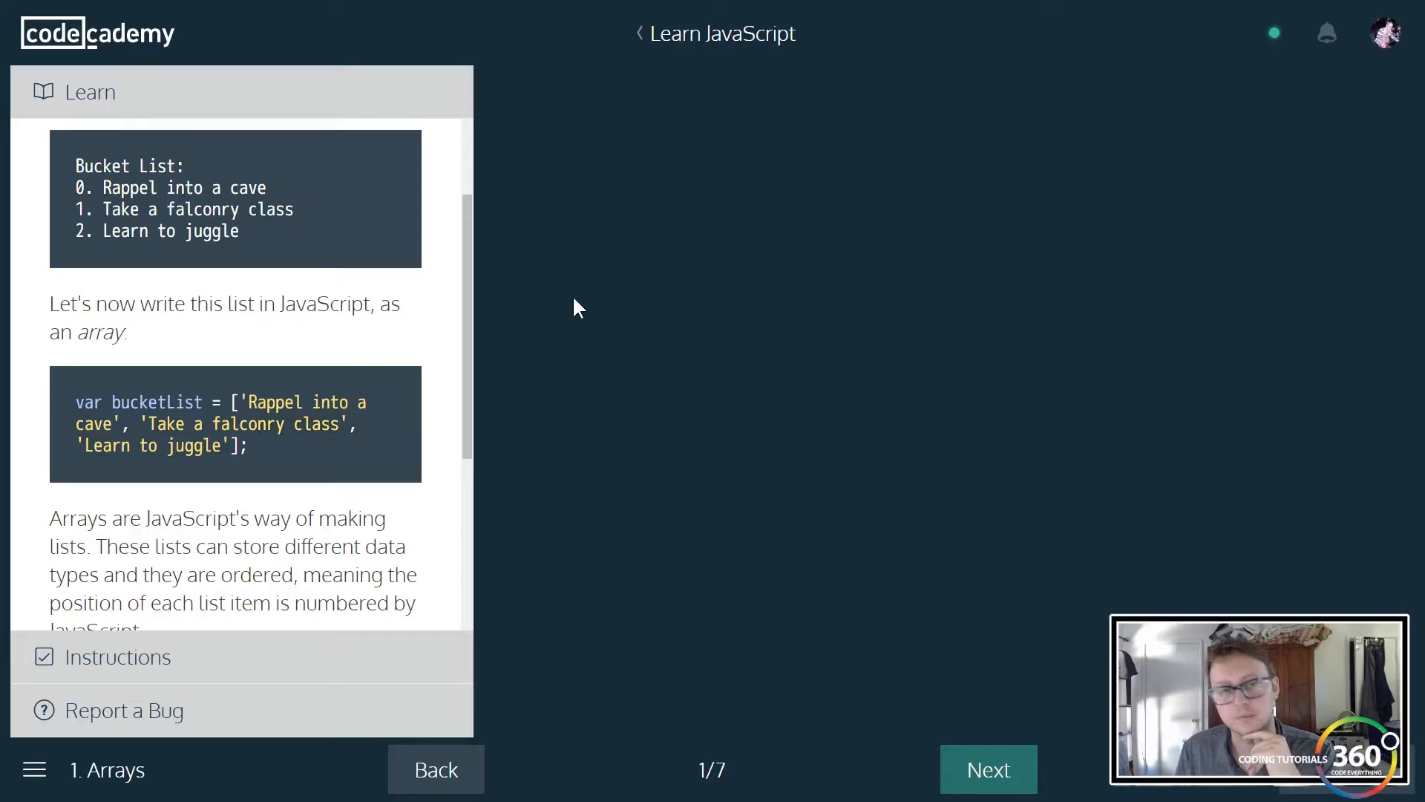
pyautogui.scroll(-3)
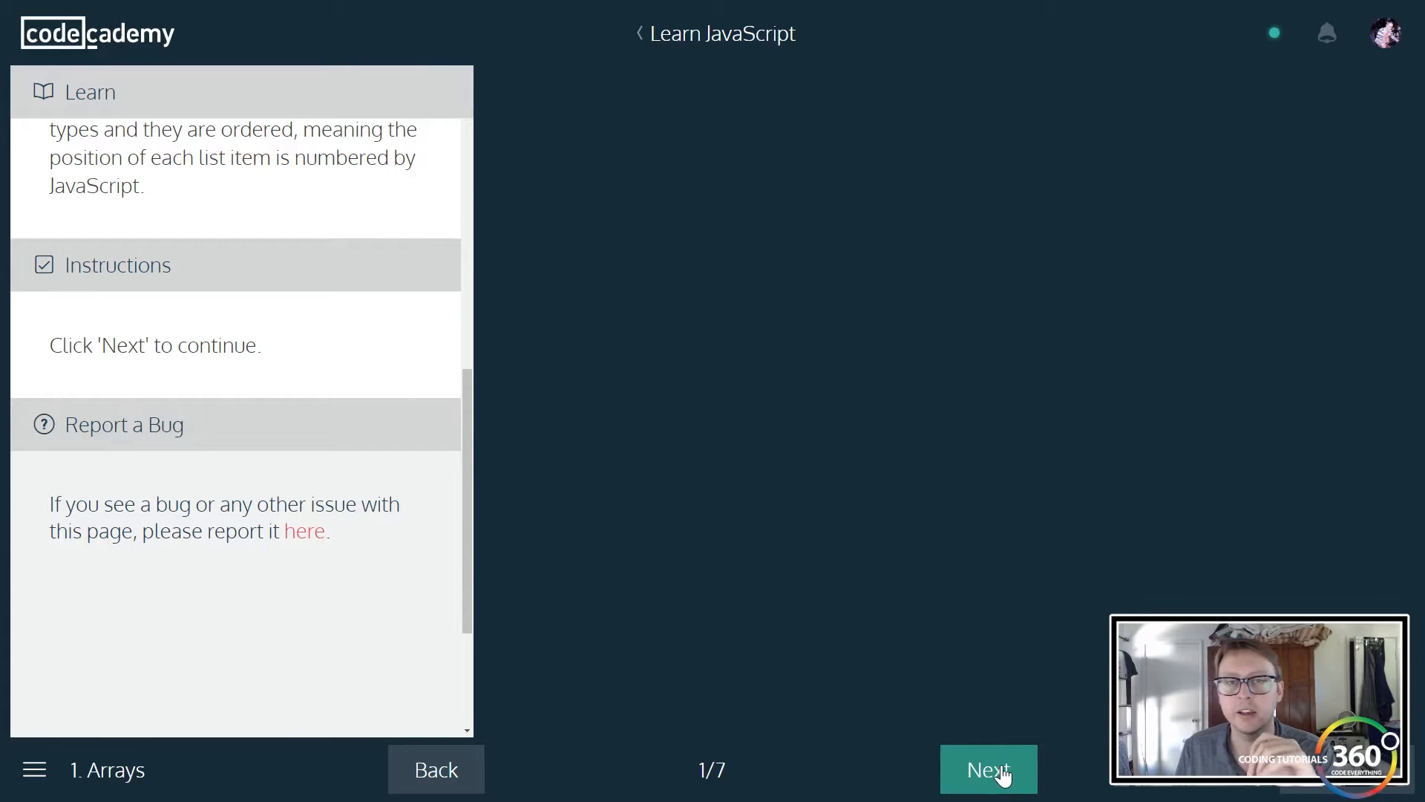
# - Start arrays.js with var bucketList = [ and the first string '100k Subs'
pyautogui.click(989, 769)
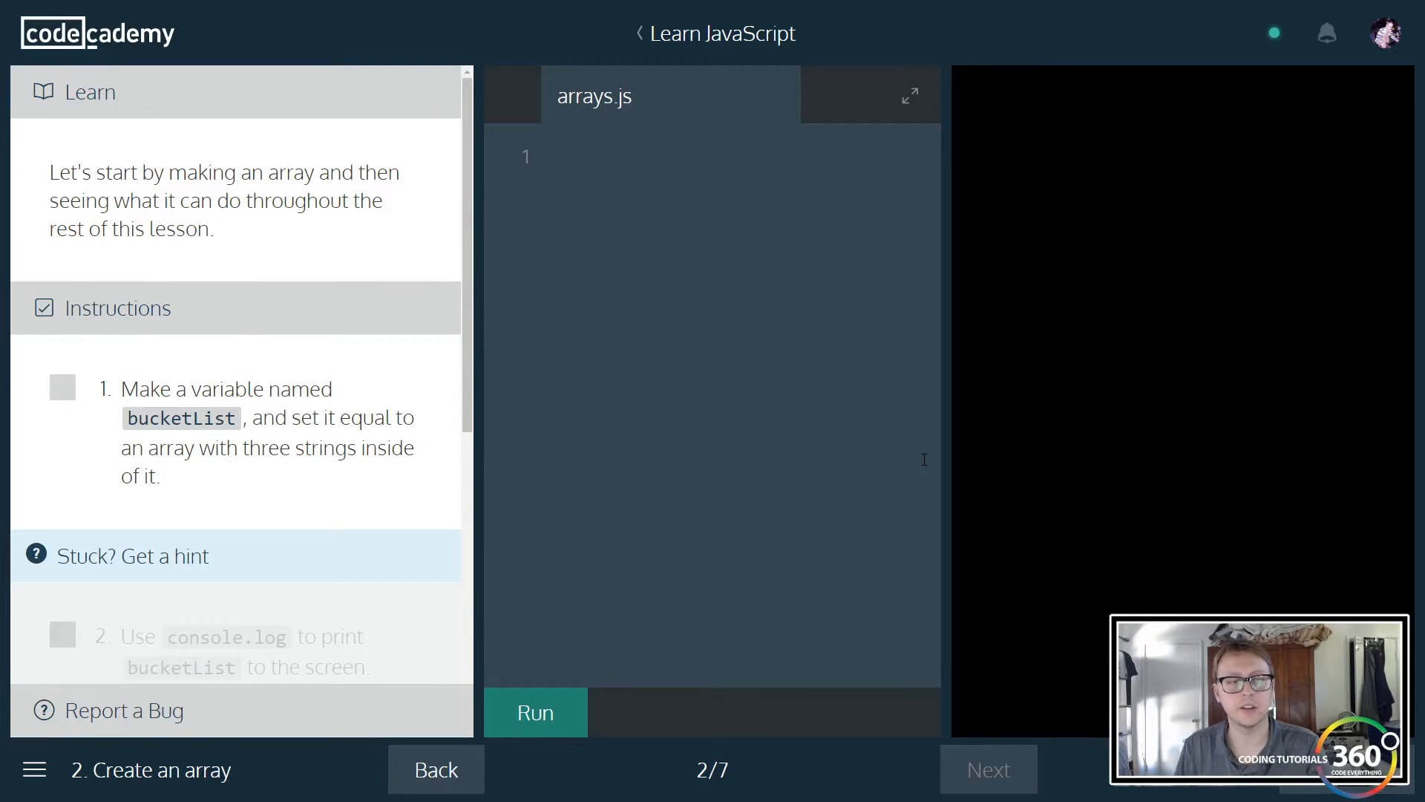
pyautogui.write('my')
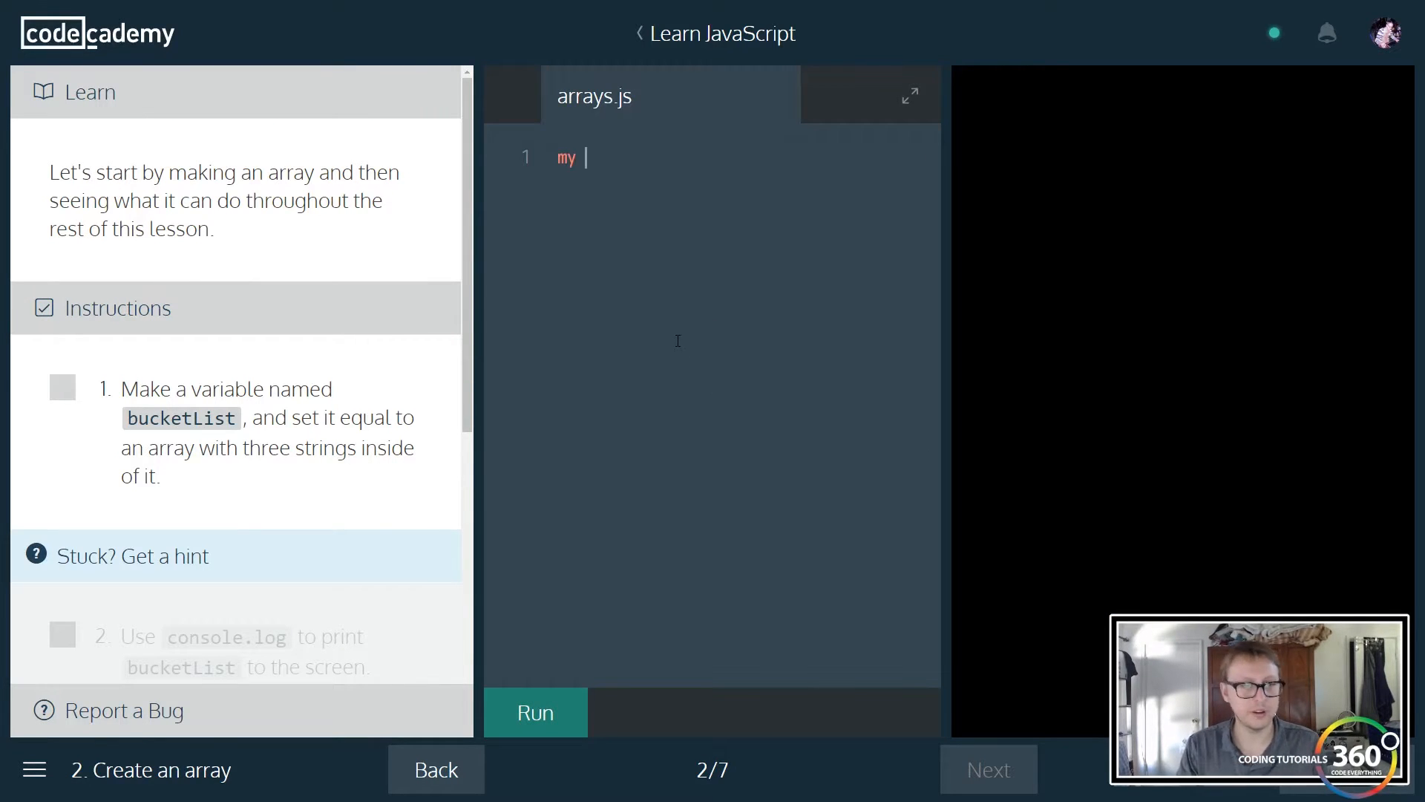
pyautogui.press('Backspace')
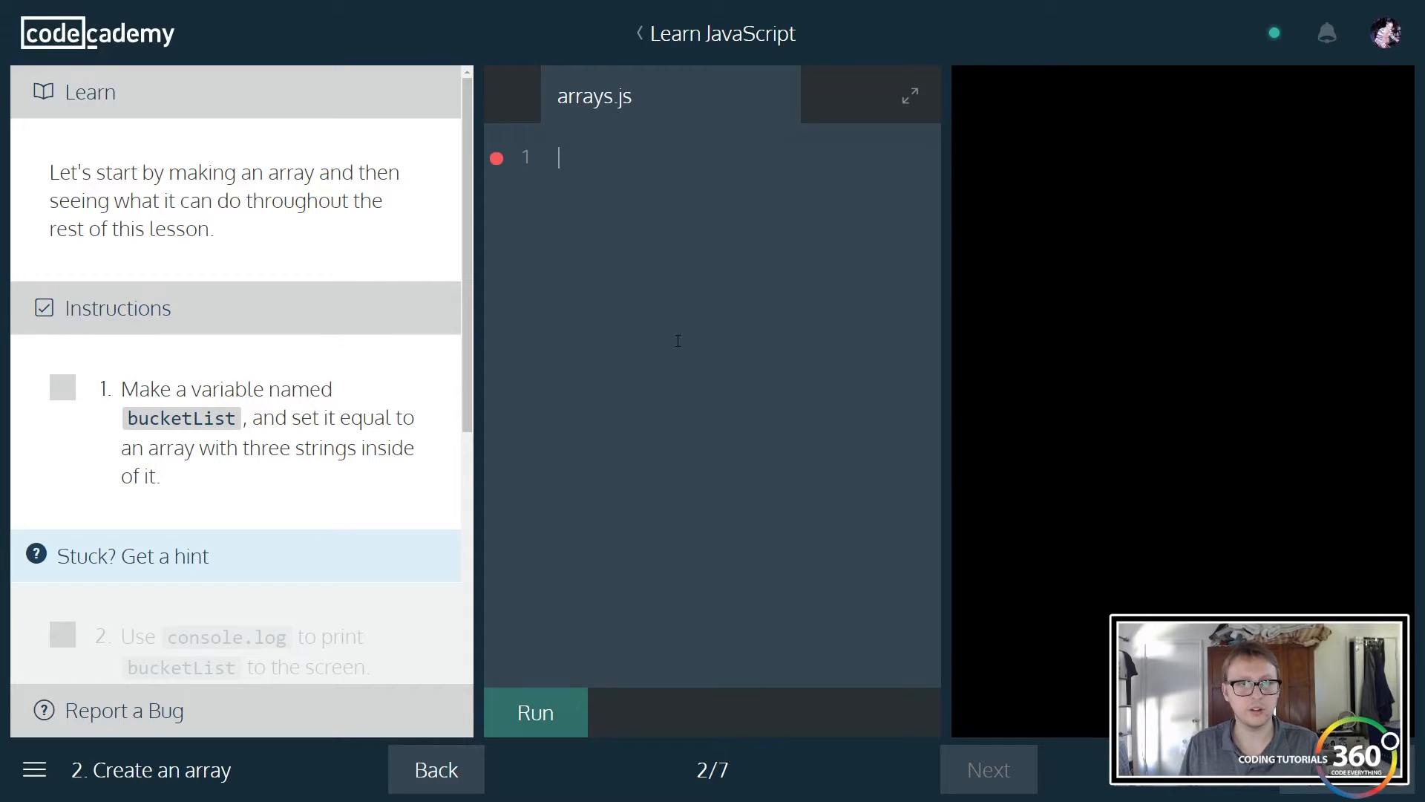
pyautogui.write('var')
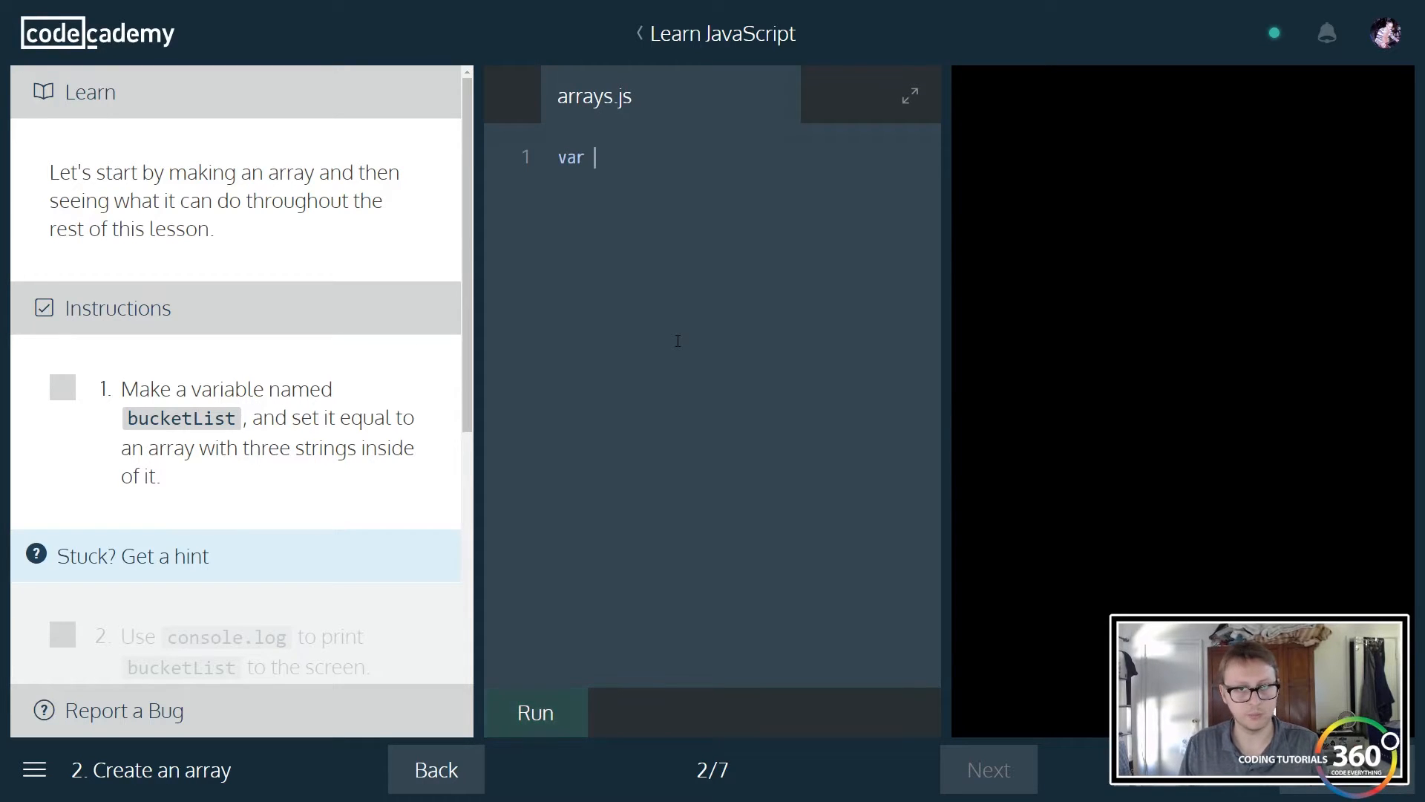
pyautogui.write('bucketLis')
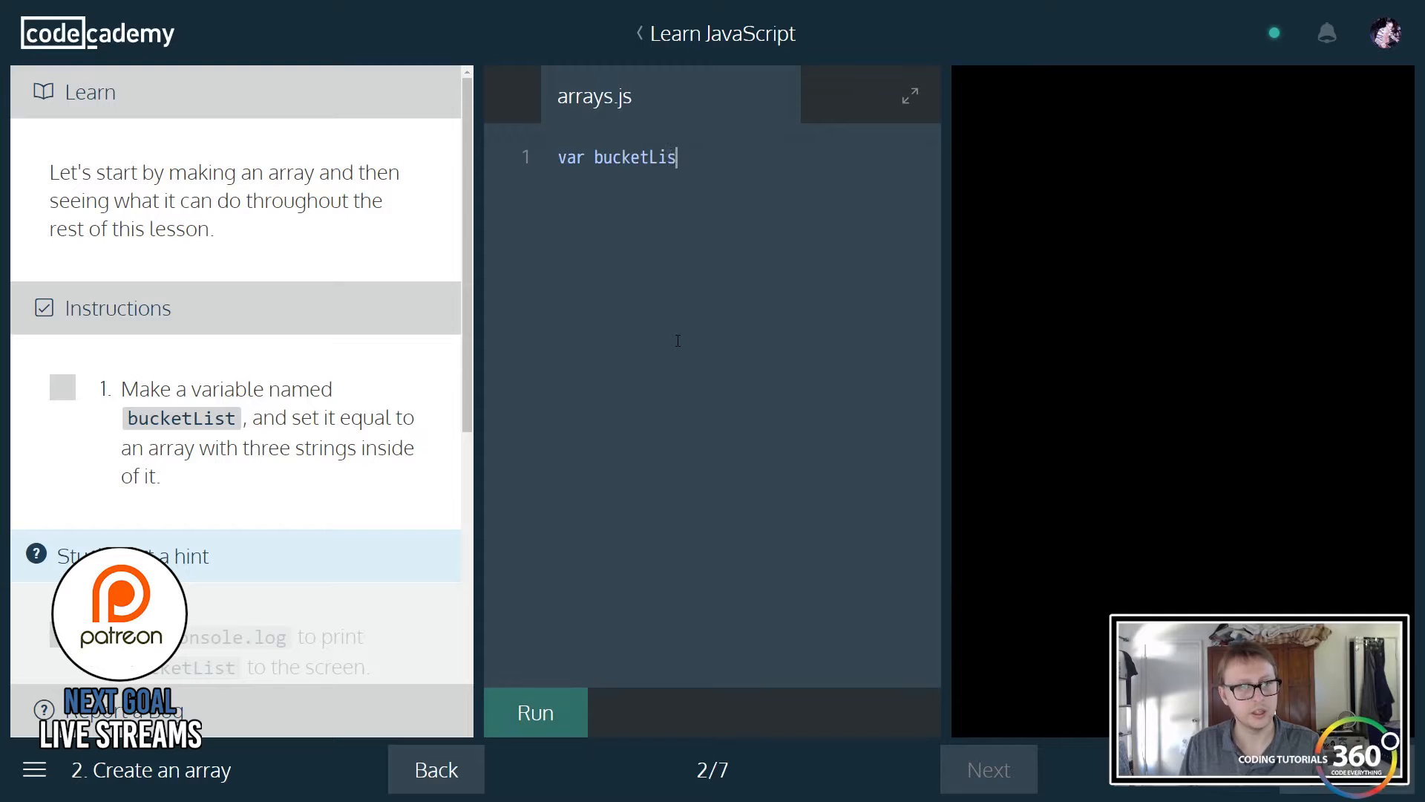
pyautogui.write('t')
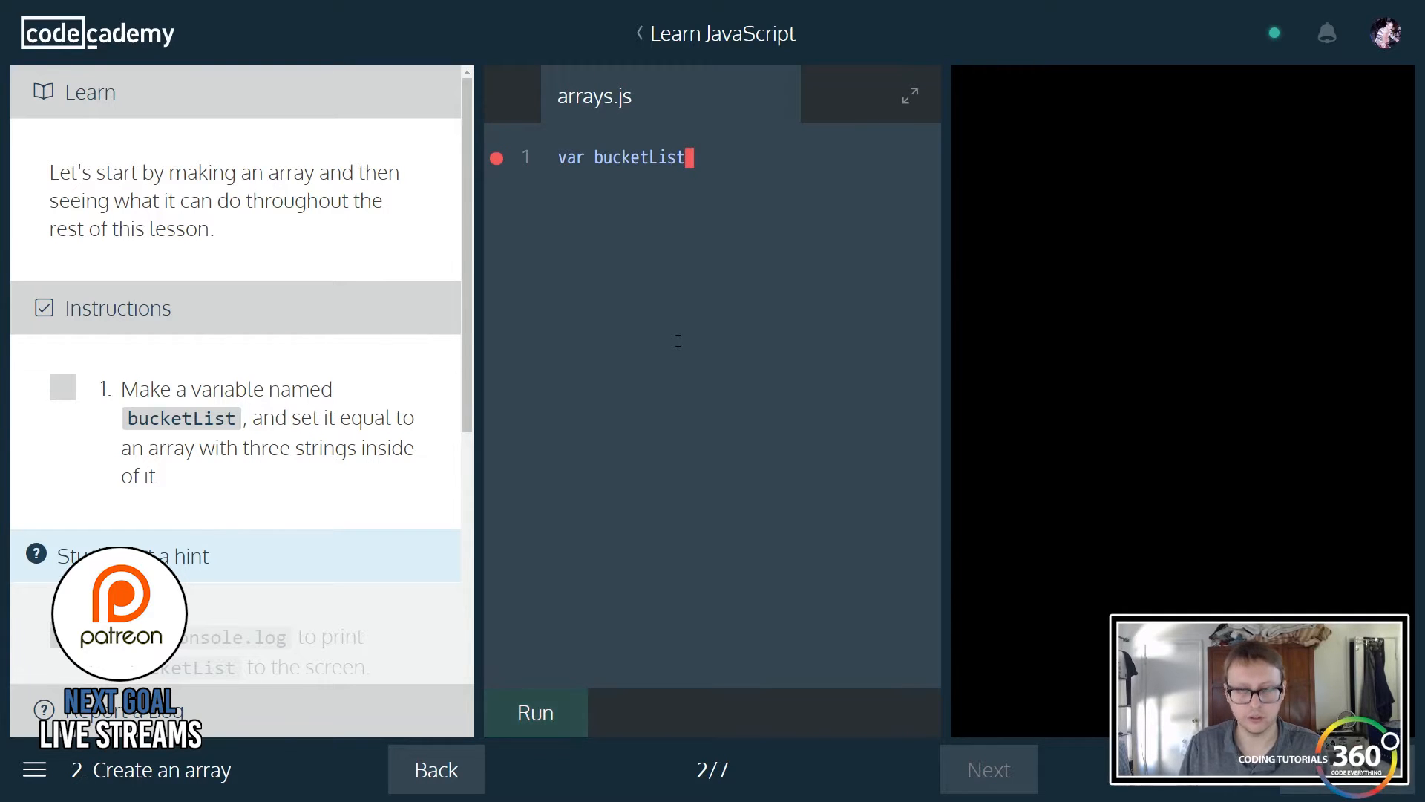
pyautogui.write('= []')
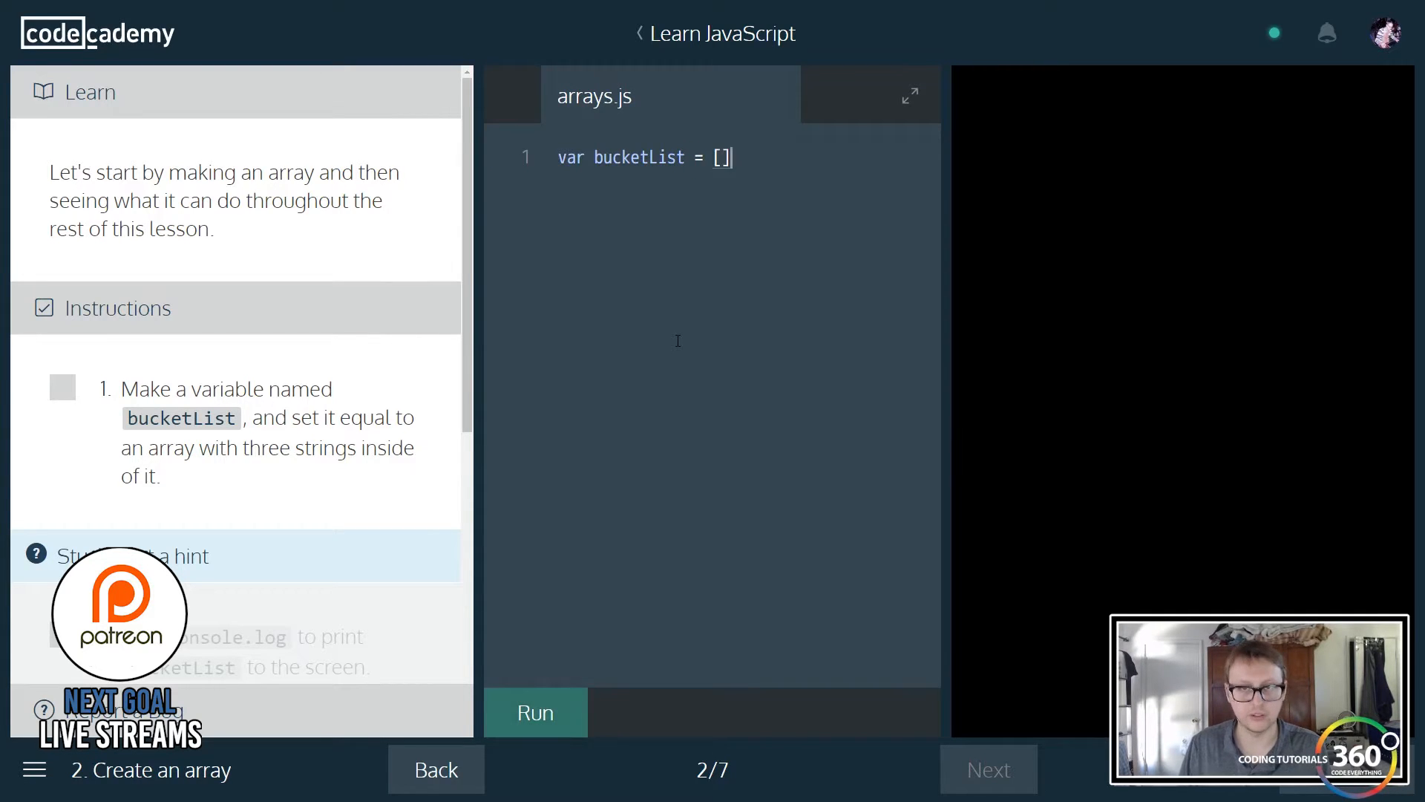
pyautogui.write("''")
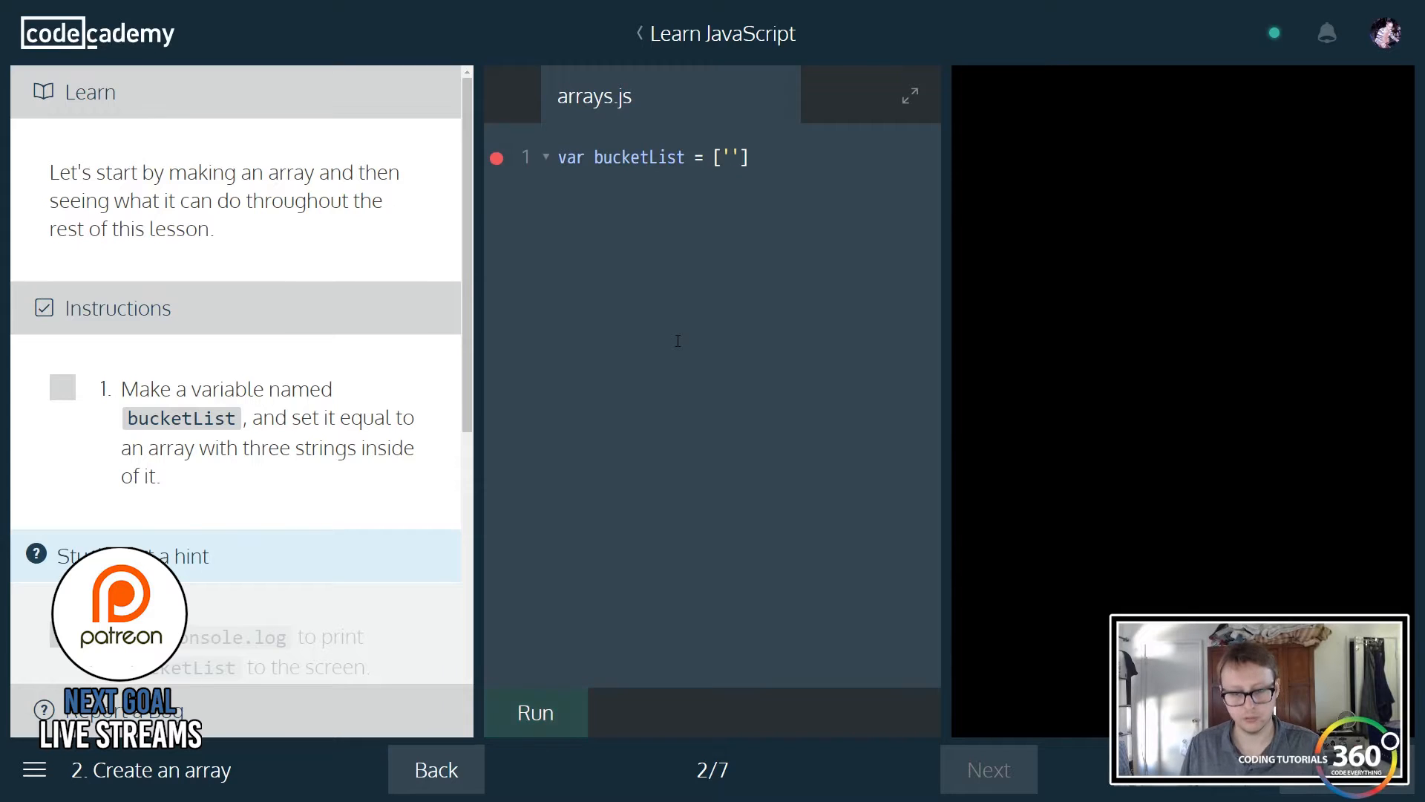
pyautogui.write('100k Subs')
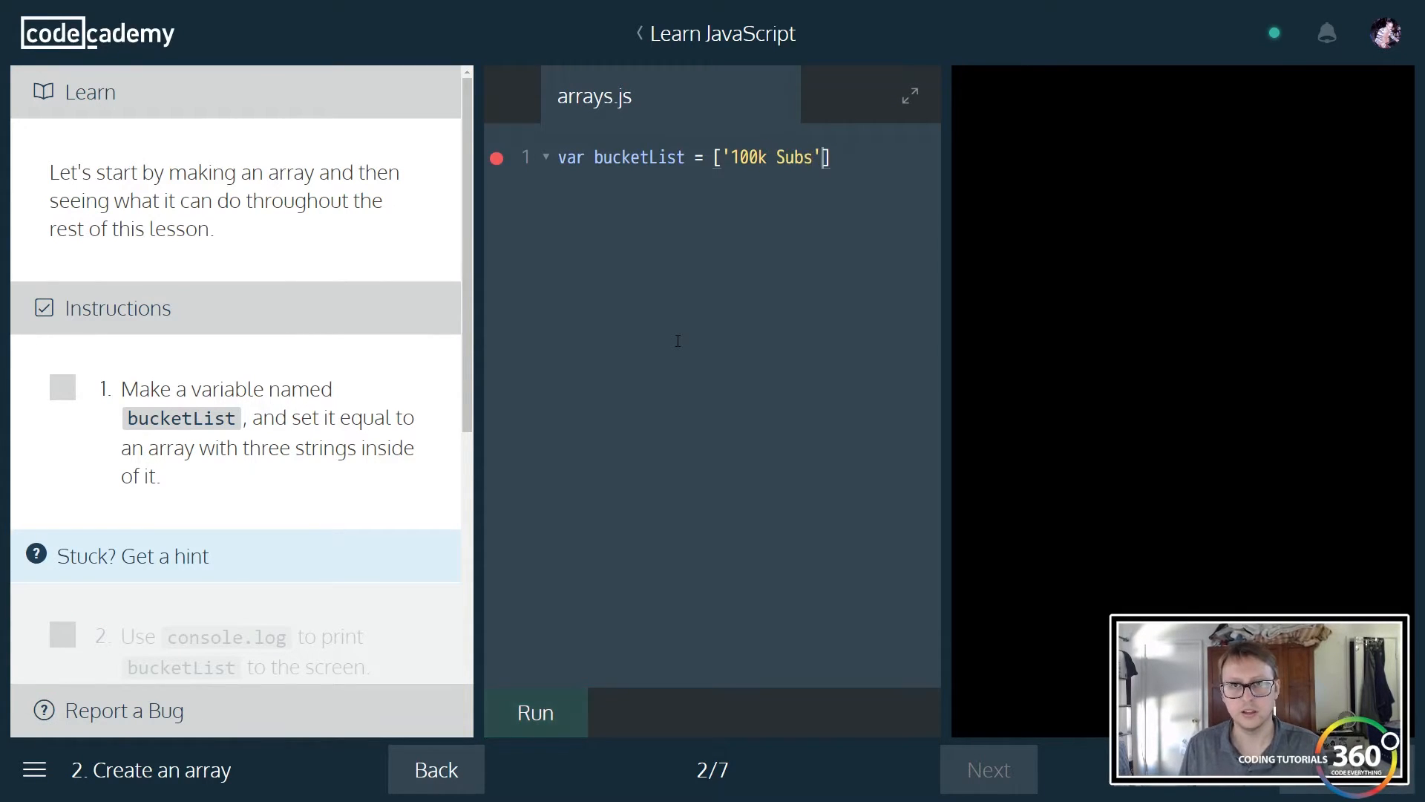
# - Add '24 Hour Coding Stream' and '500 Patreon Supports' as the second and third items
pyautogui.write(", ''")
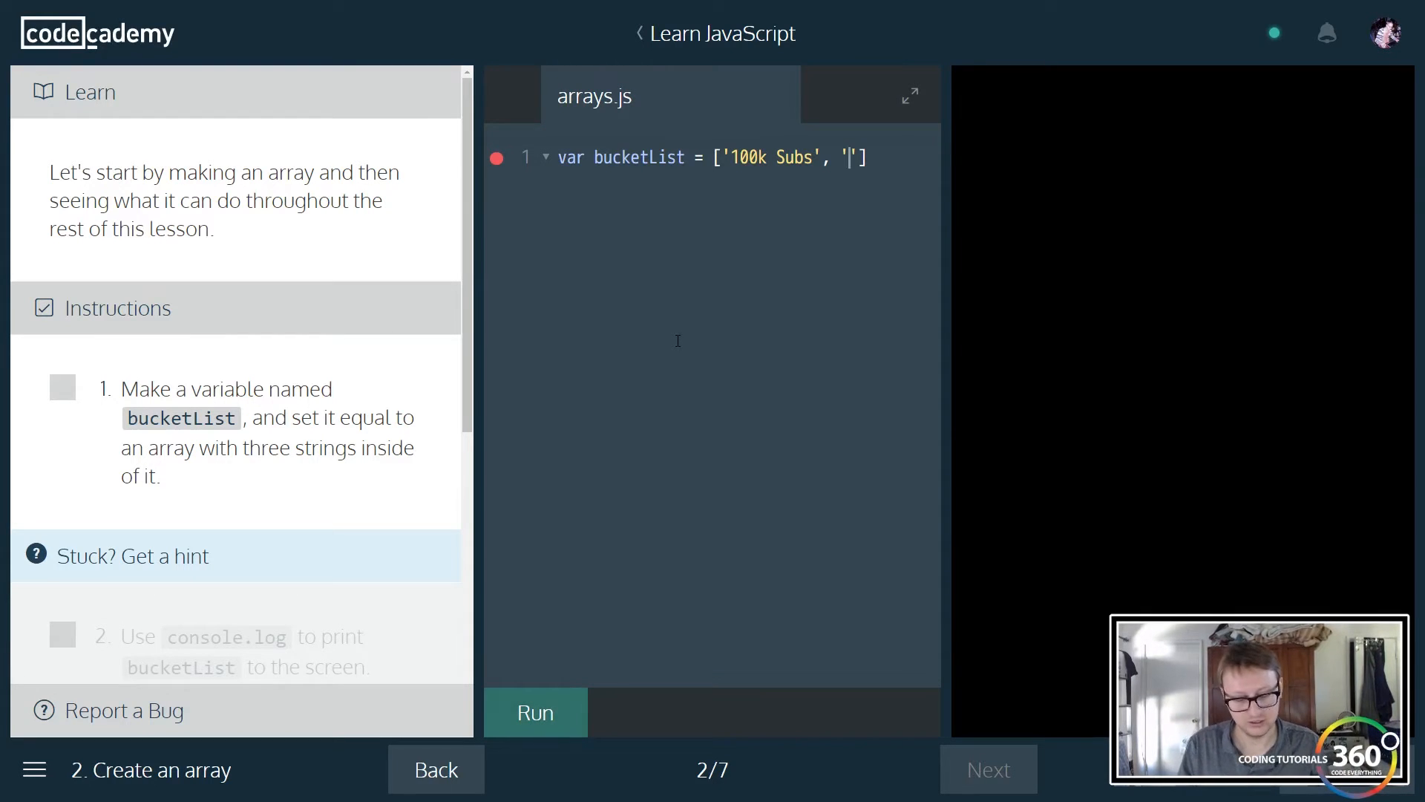
pyautogui.write('24 Hour')
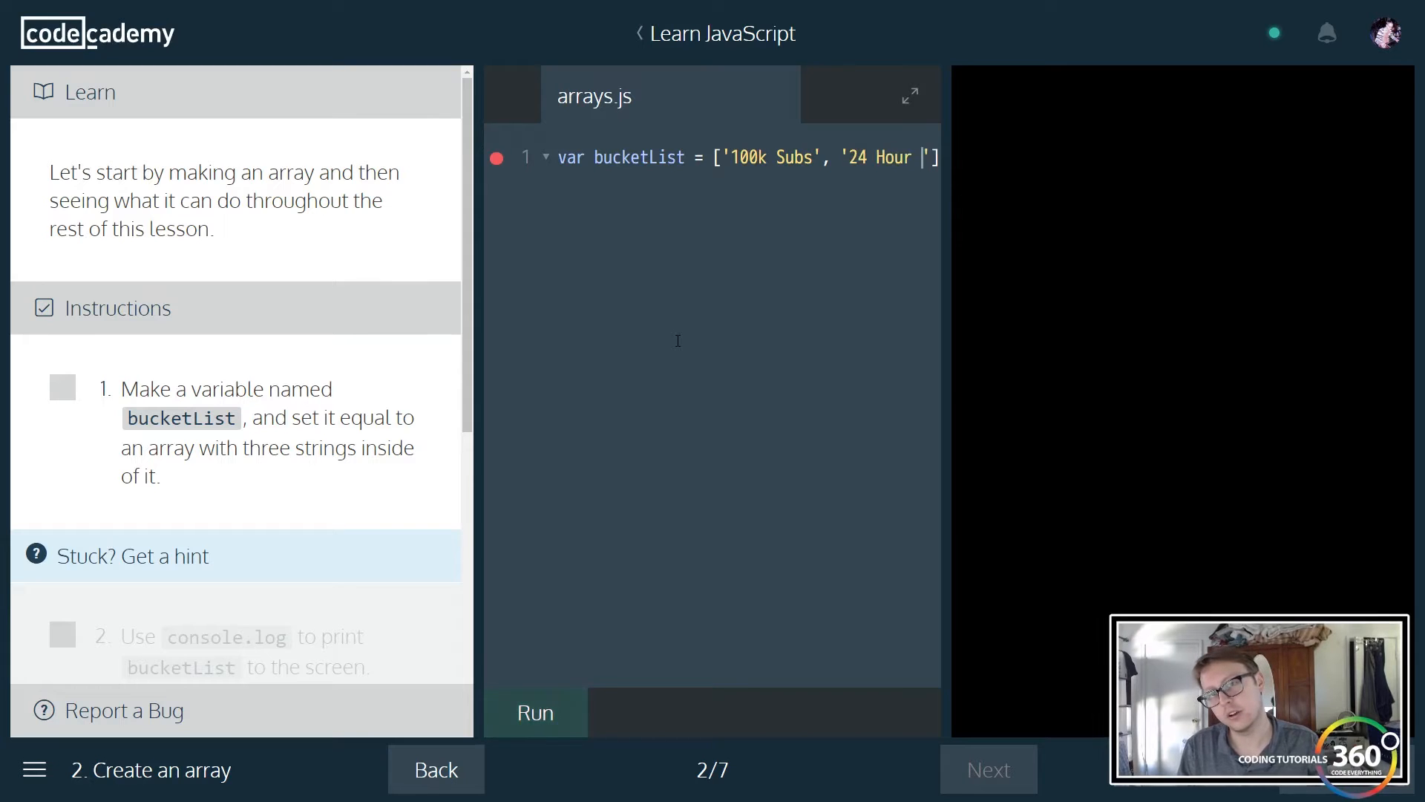
pyautogui.write('Coding Stream')
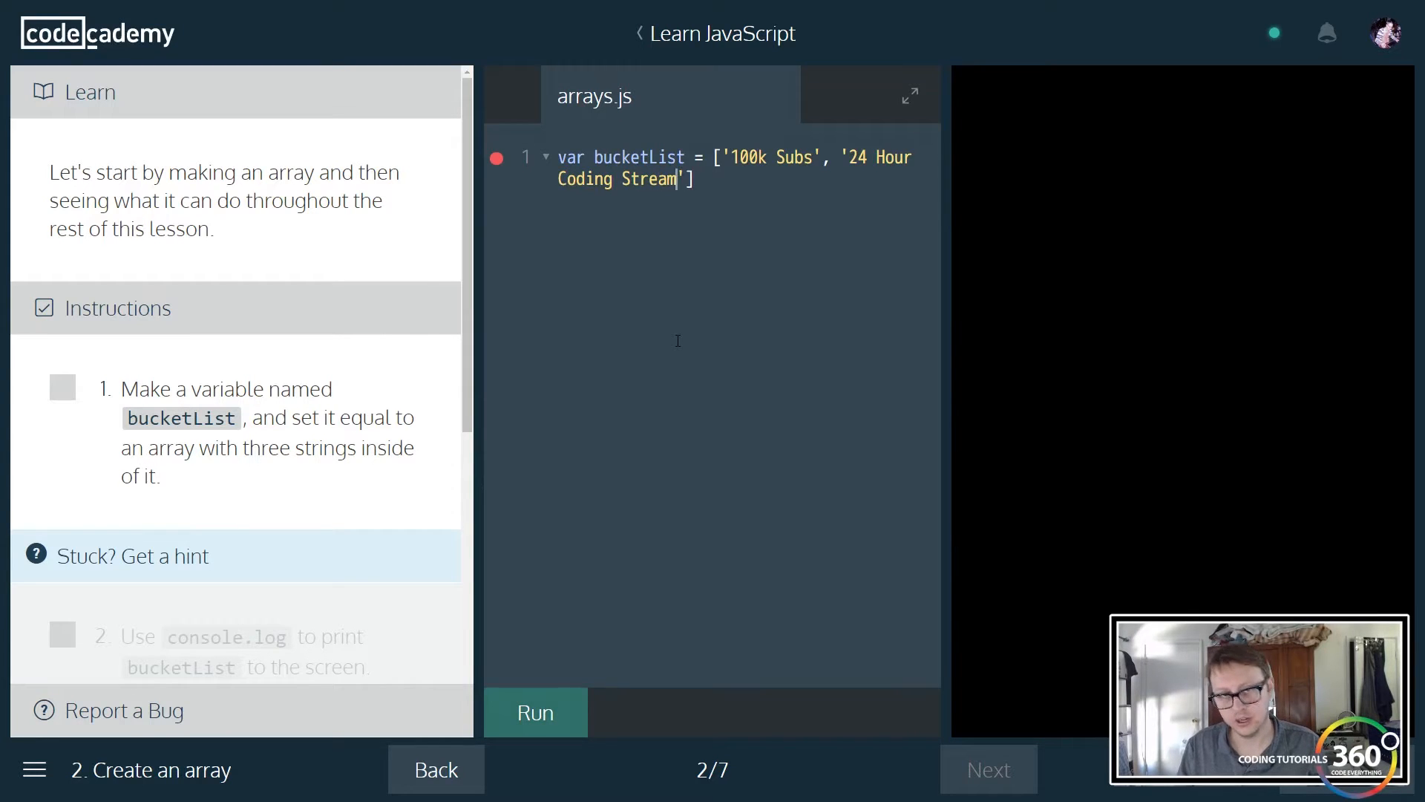
pyautogui.write(", '")
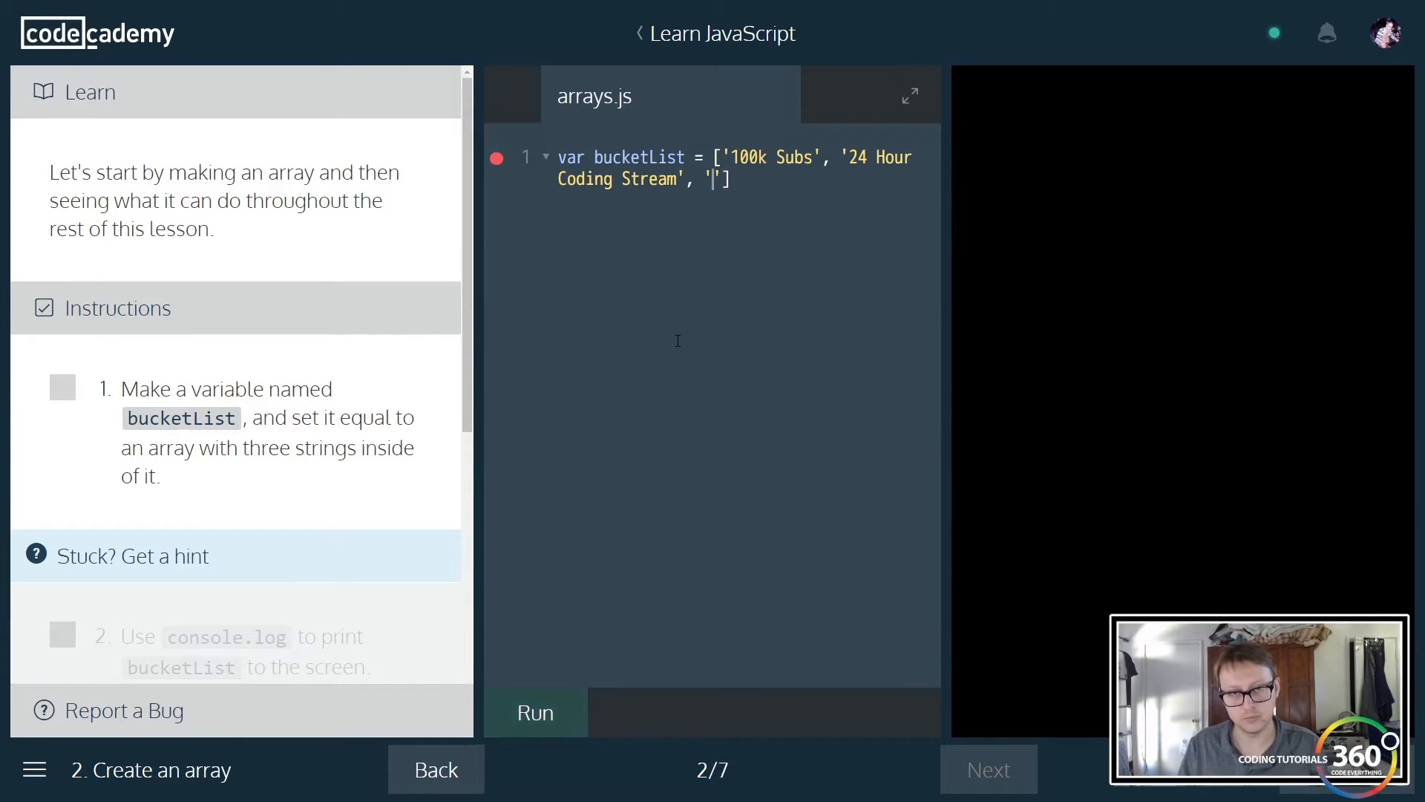
pyautogui.write('500')
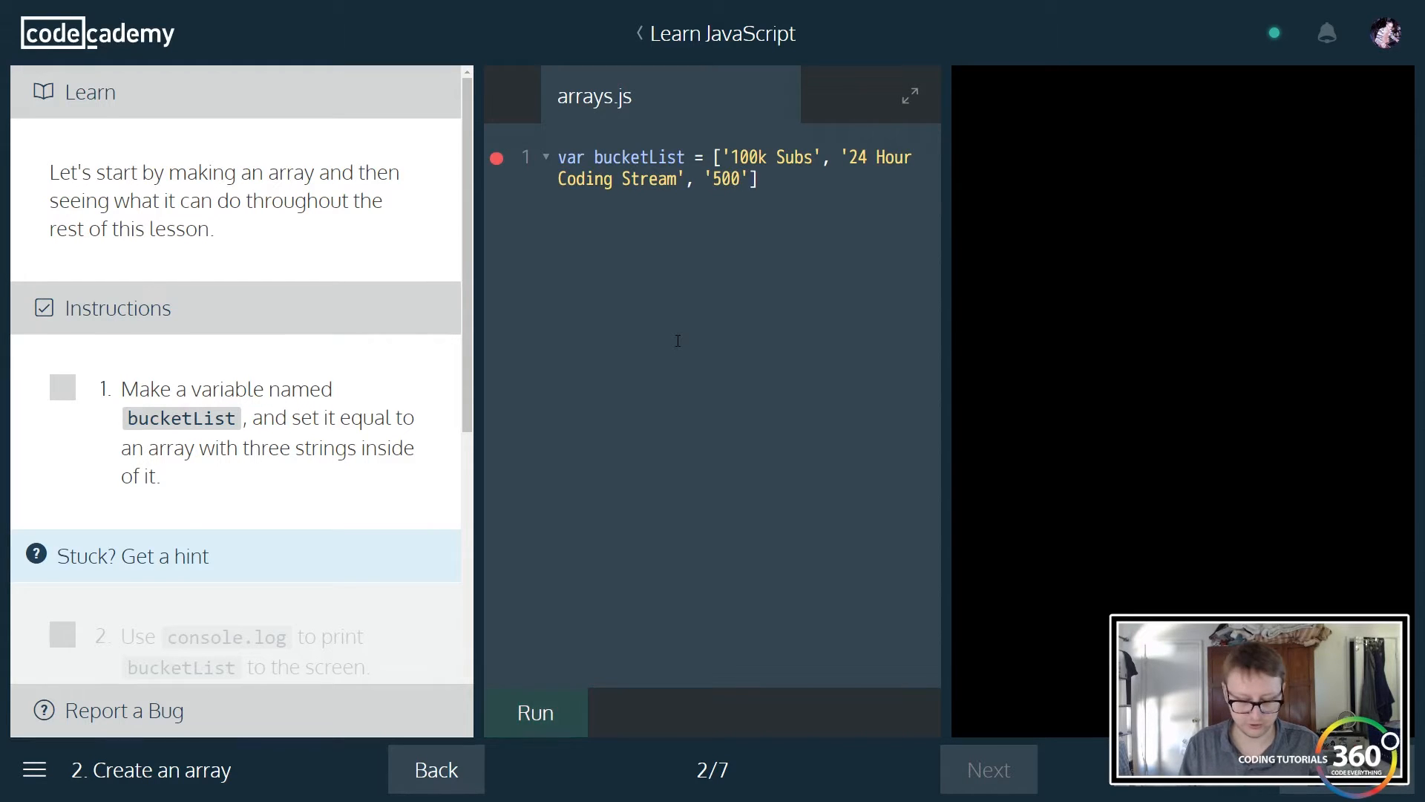
pyautogui.write('Patreon')
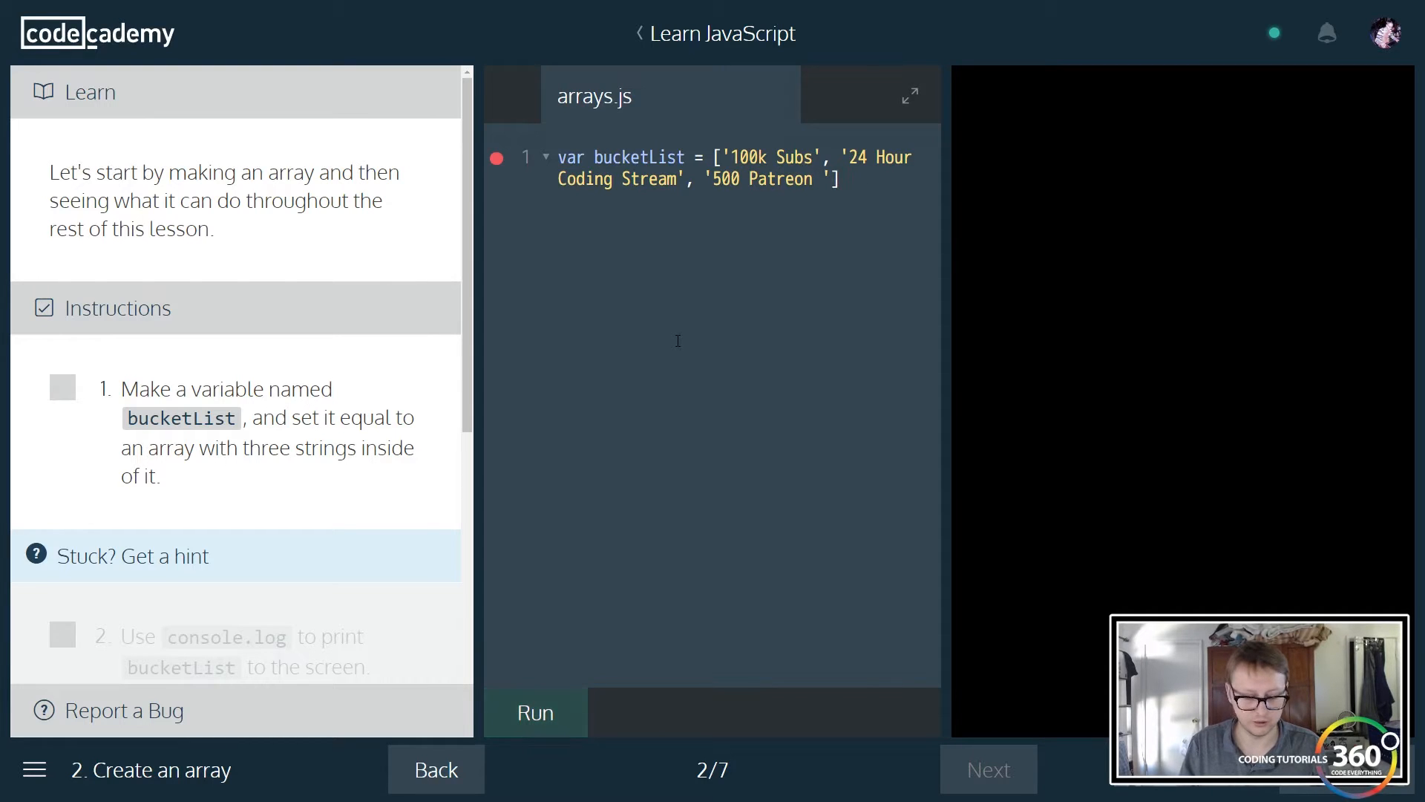
pyautogui.write('Supports')
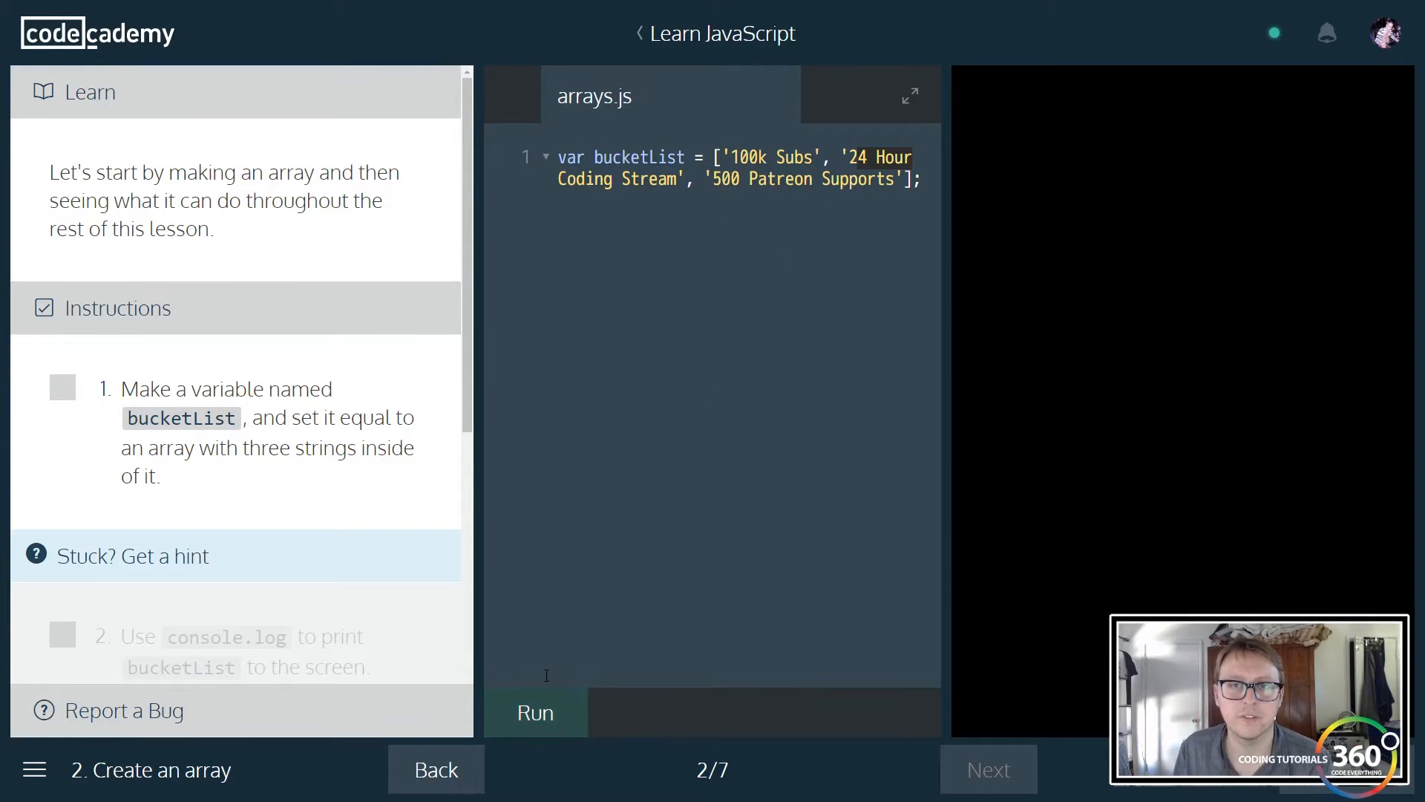
# - Add console.log(bucketList); and run it so all three strings print
pyautogui.scroll(-3)
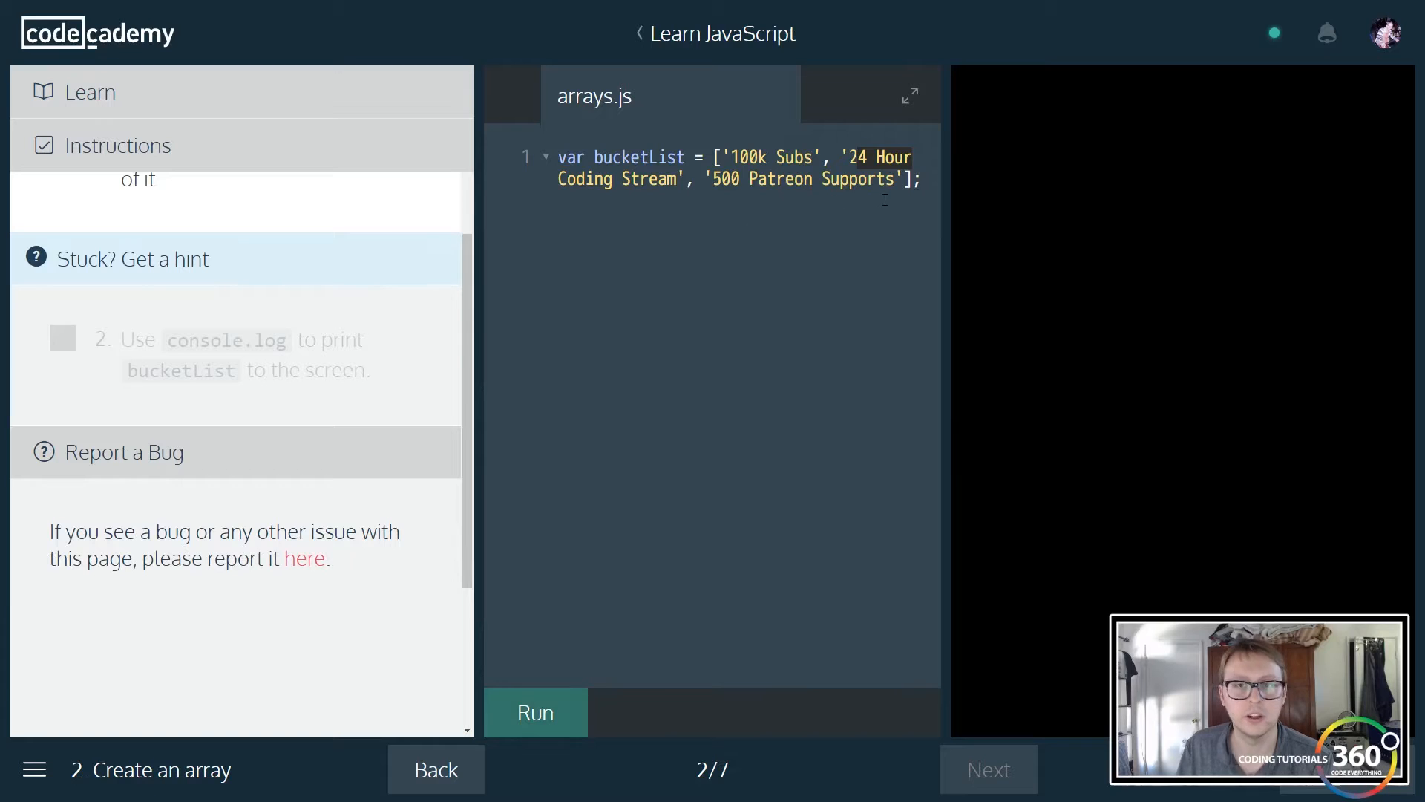
pyautogui.write('co')
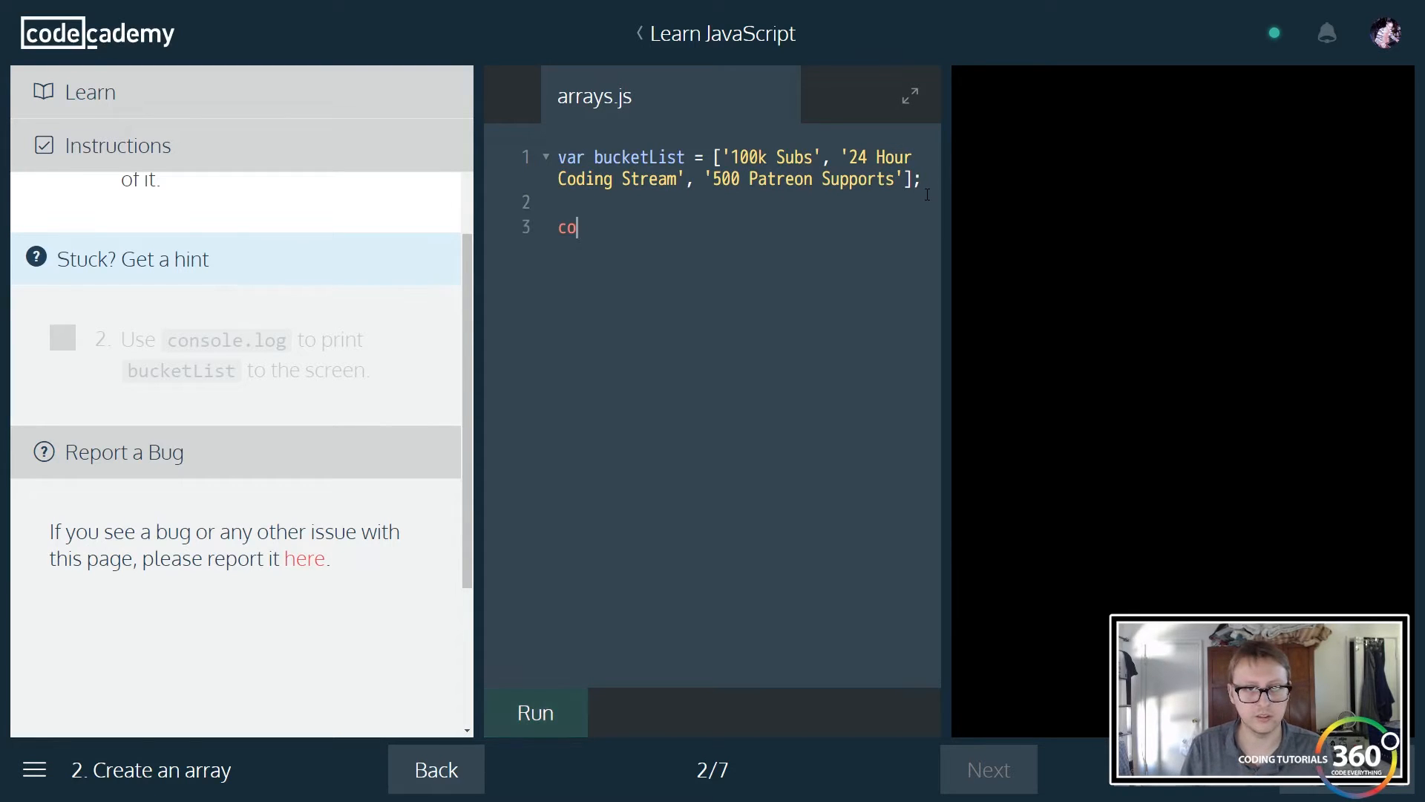
pyautogui.write('nsole.log')
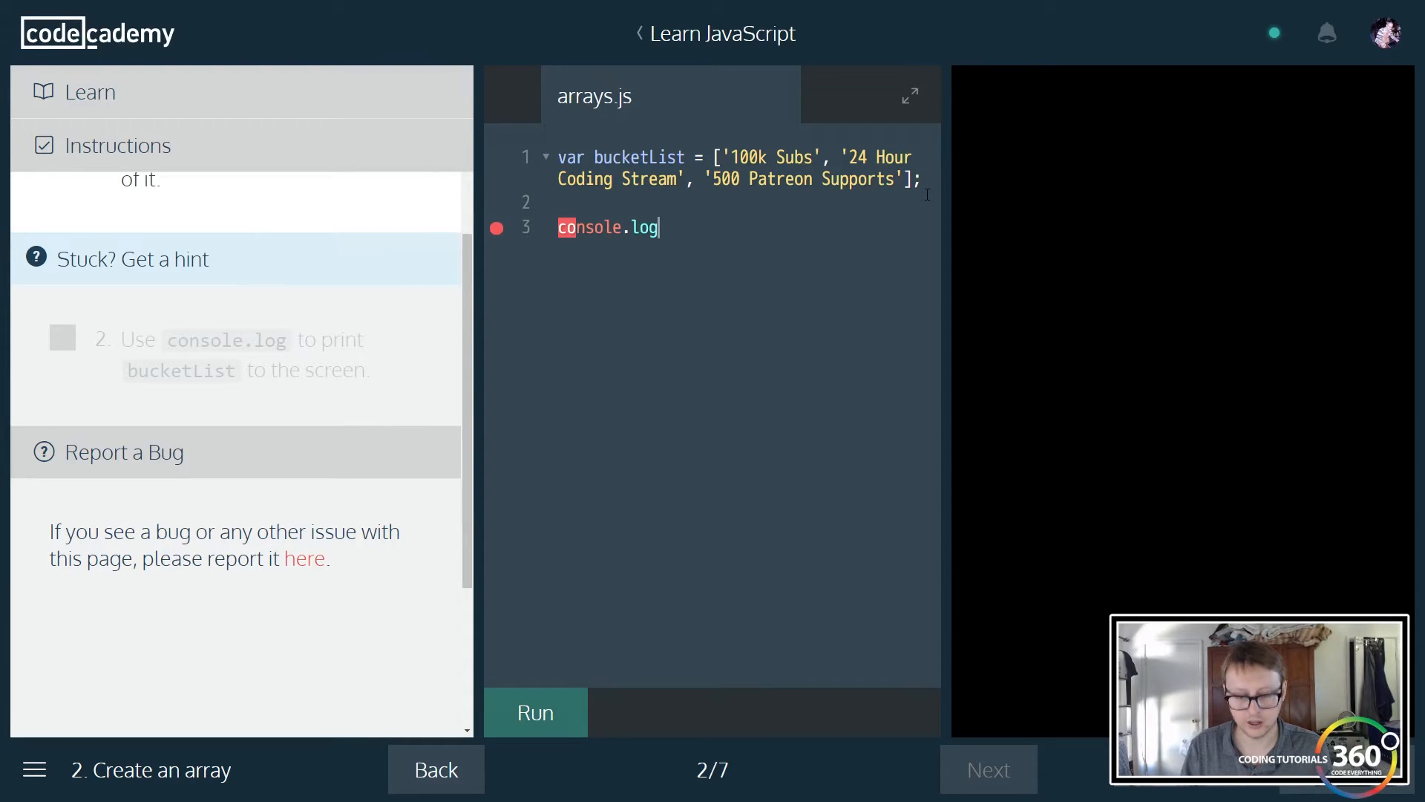
pyautogui.write("('')")
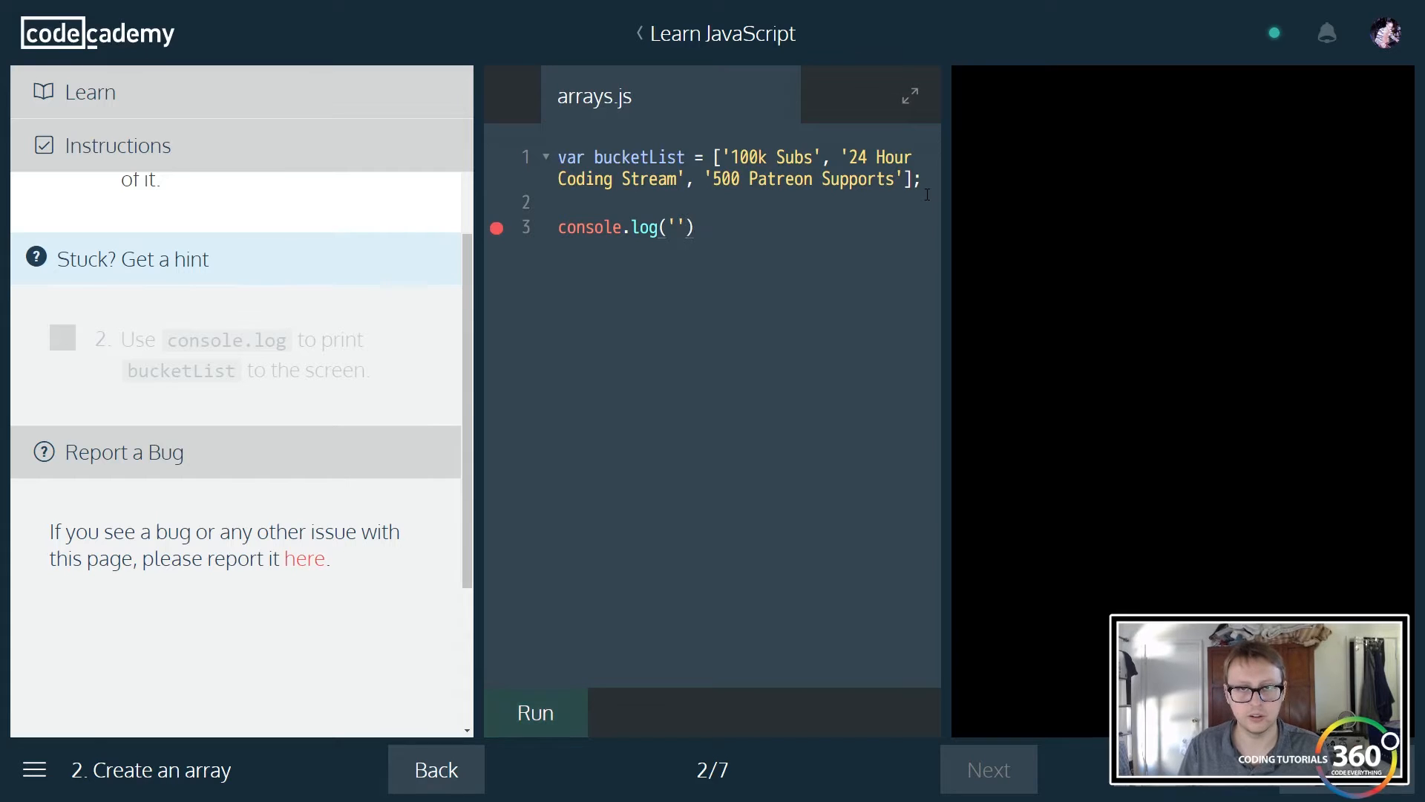
pyautogui.write('bucketList')
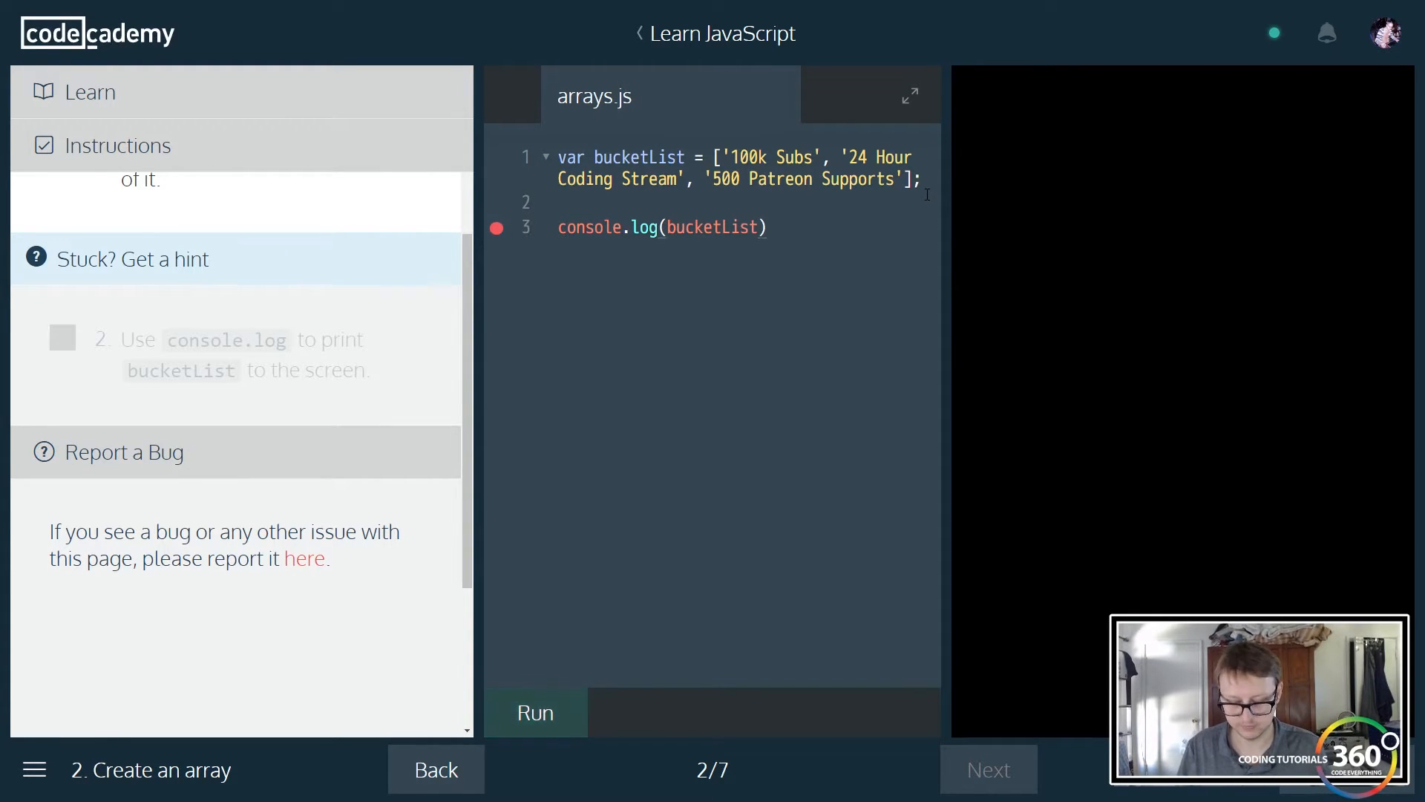
pyautogui.click(534, 711)
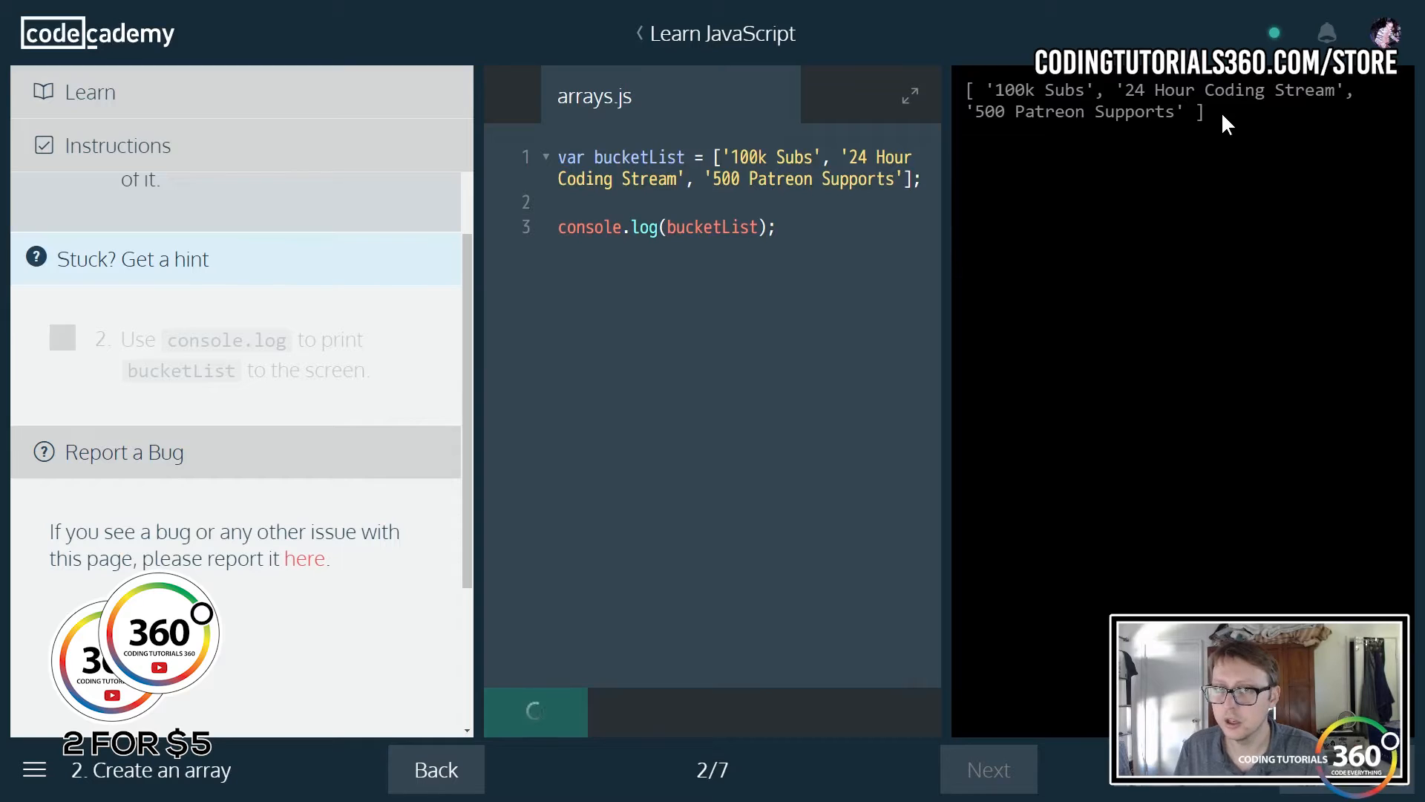
pyautogui.click(535, 711)
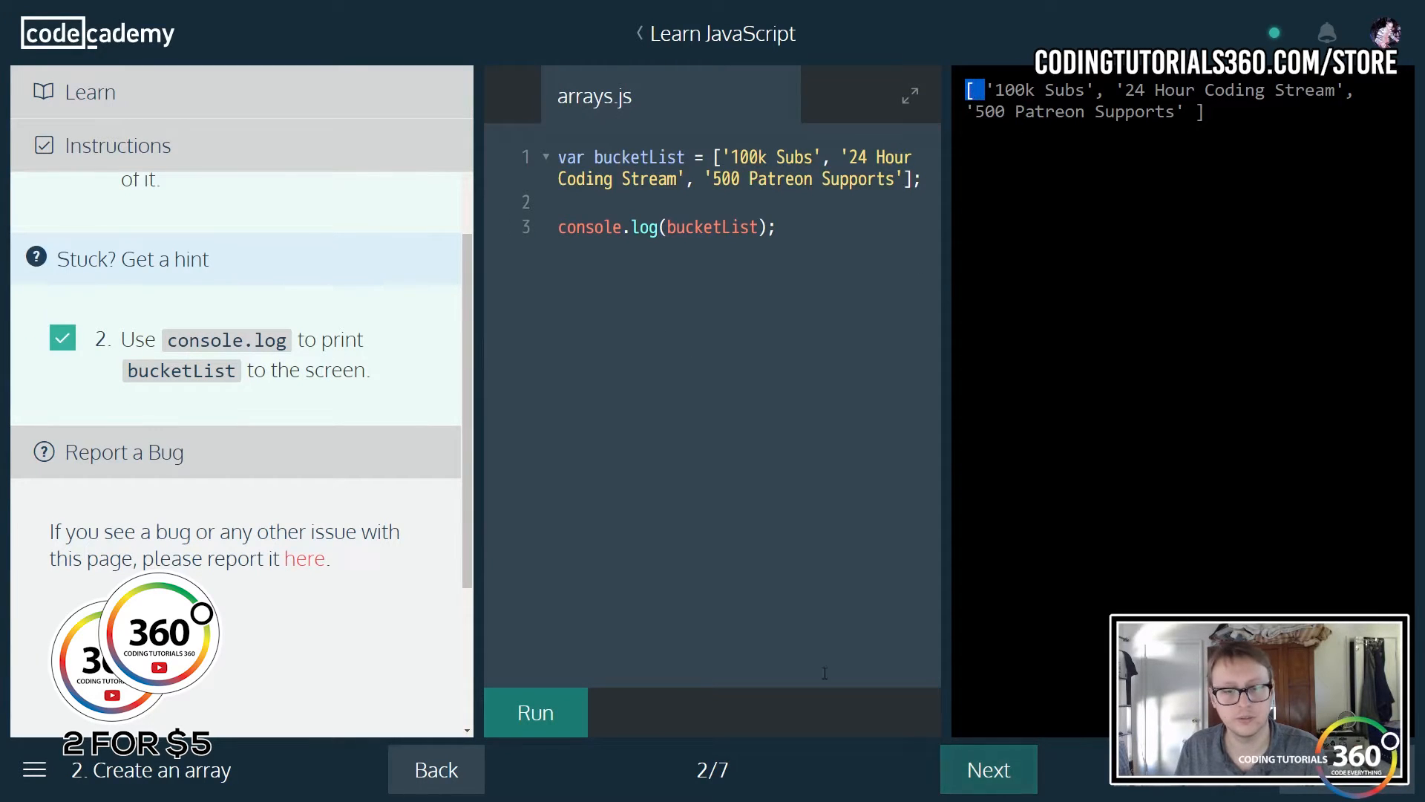
# - On the Property Access page, declare var listItem = bucketList[0]; and run it
pyautogui.click(987, 769)
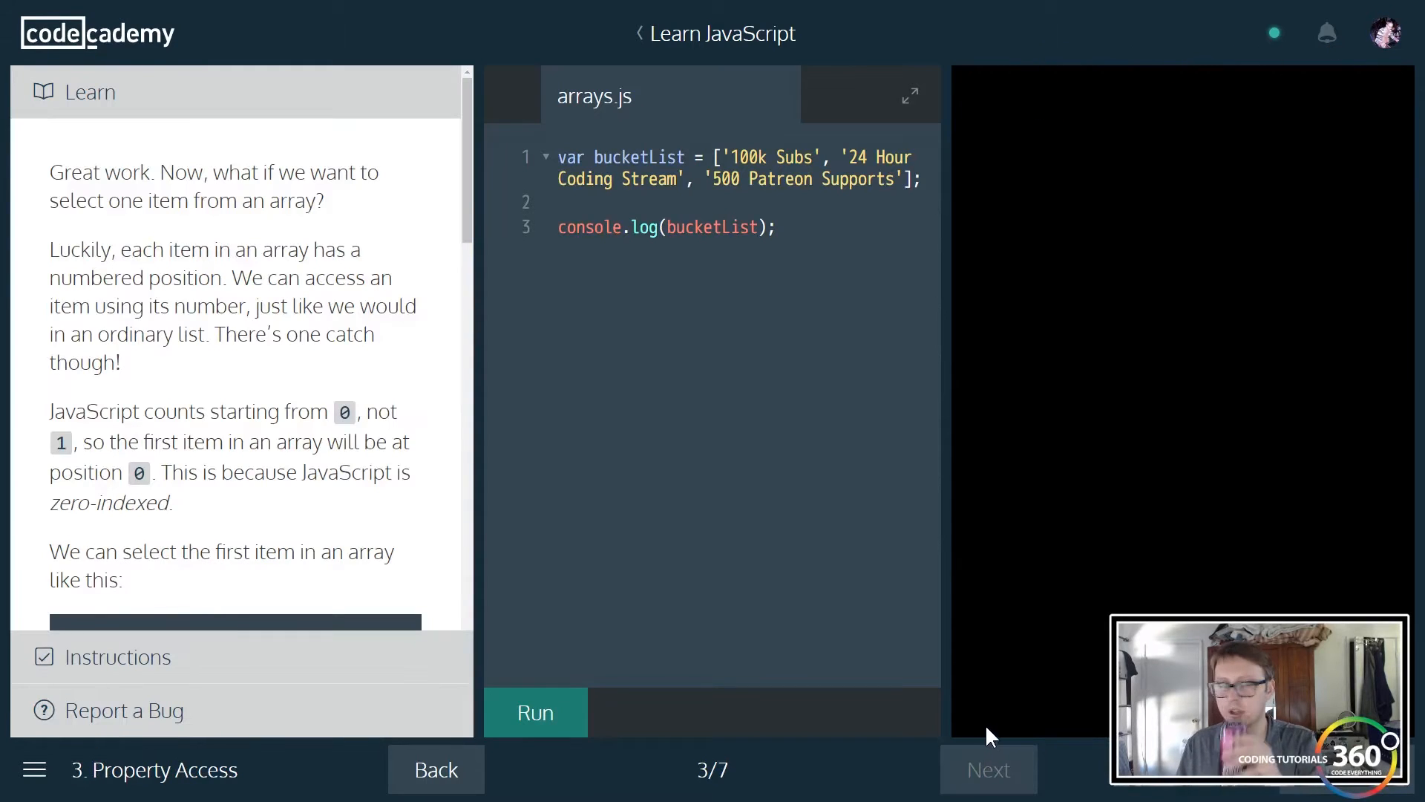
pyautogui.scroll(-3)
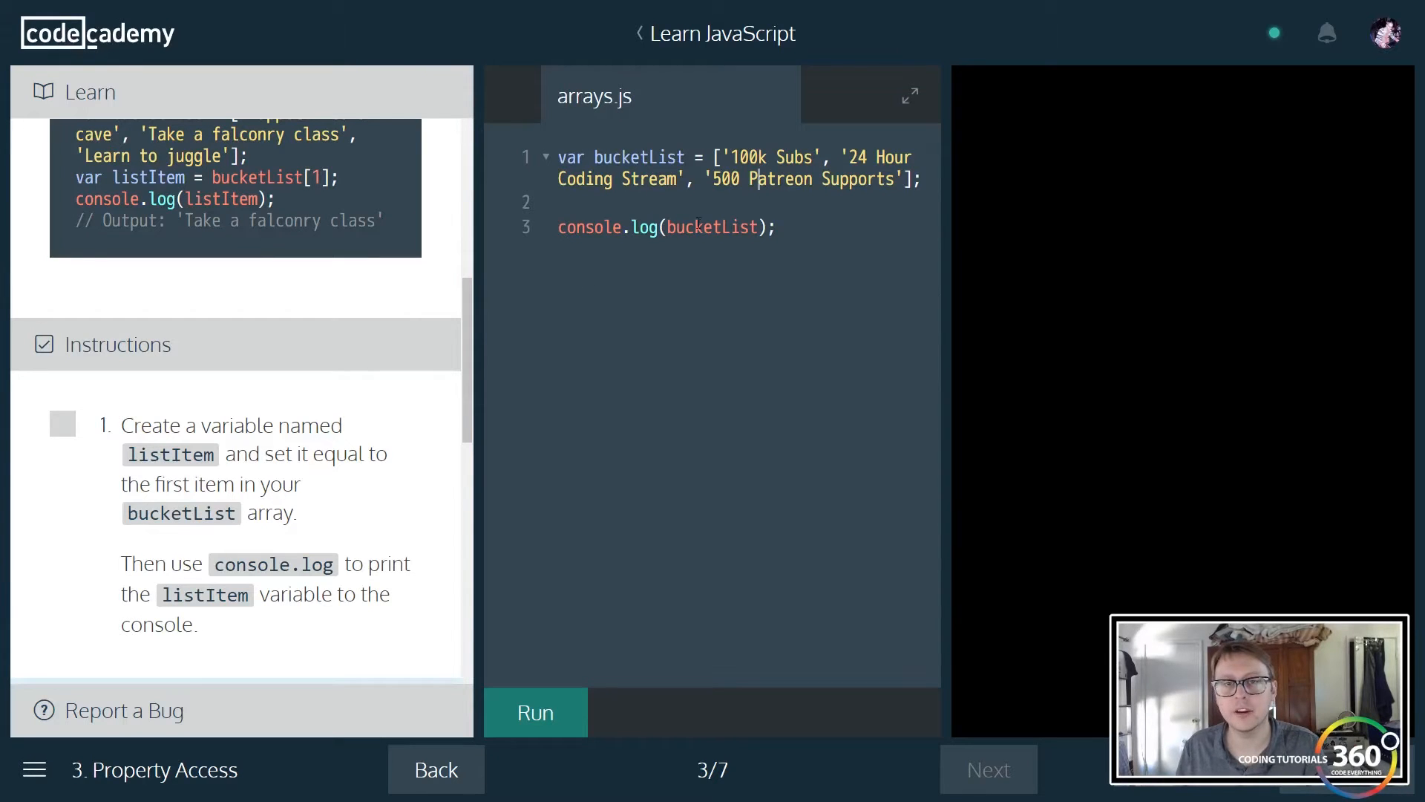
pyautogui.click(564, 201)
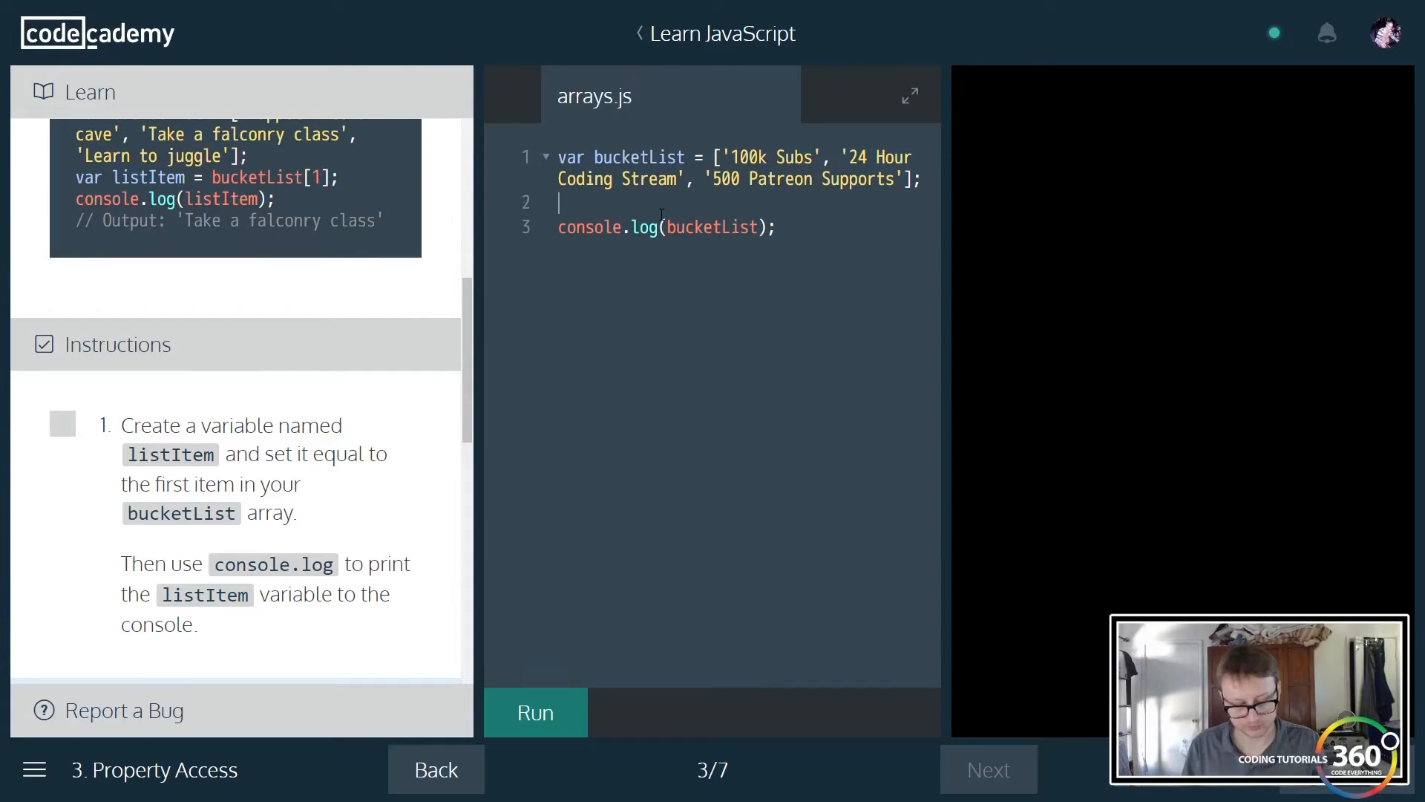
pyautogui.write('var lis')
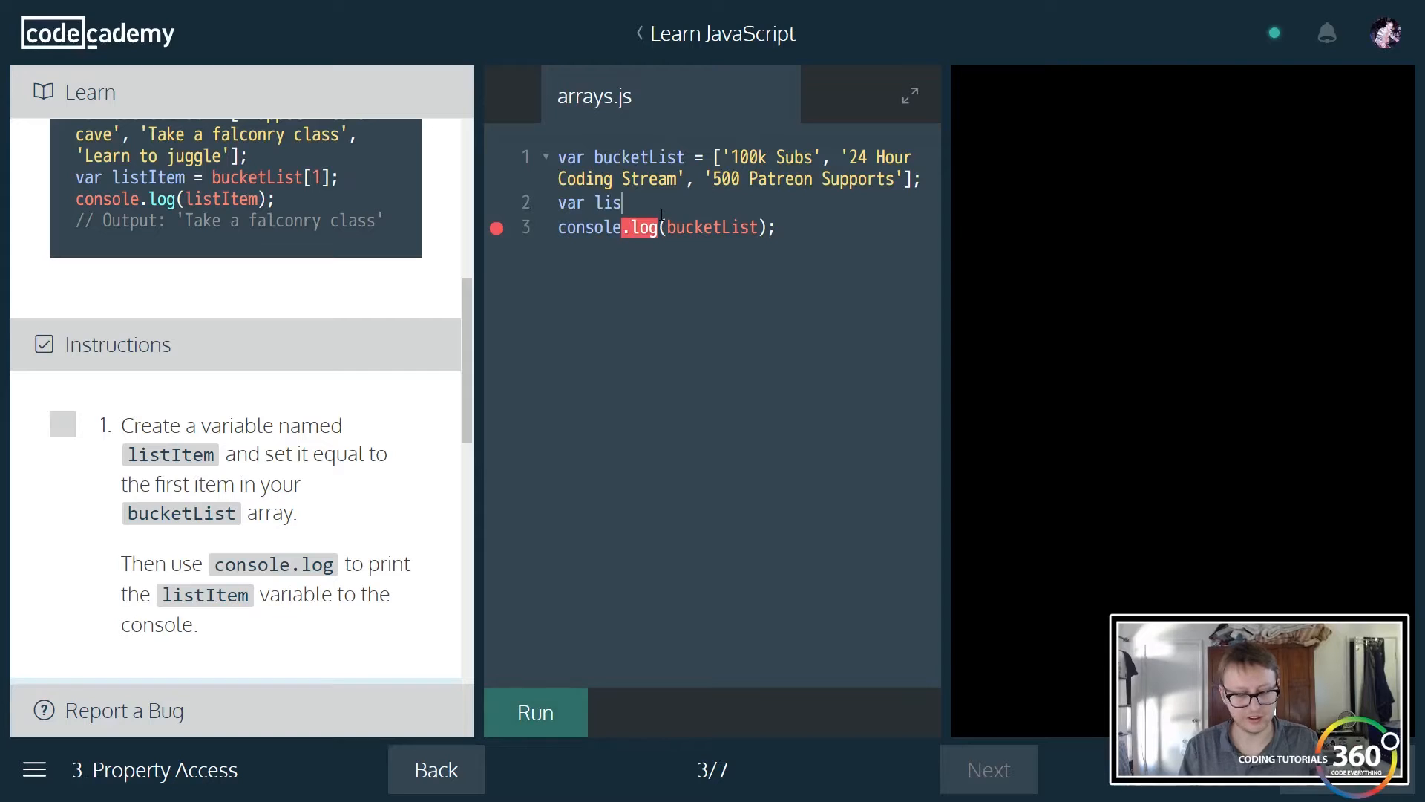
pyautogui.write('tItem =')
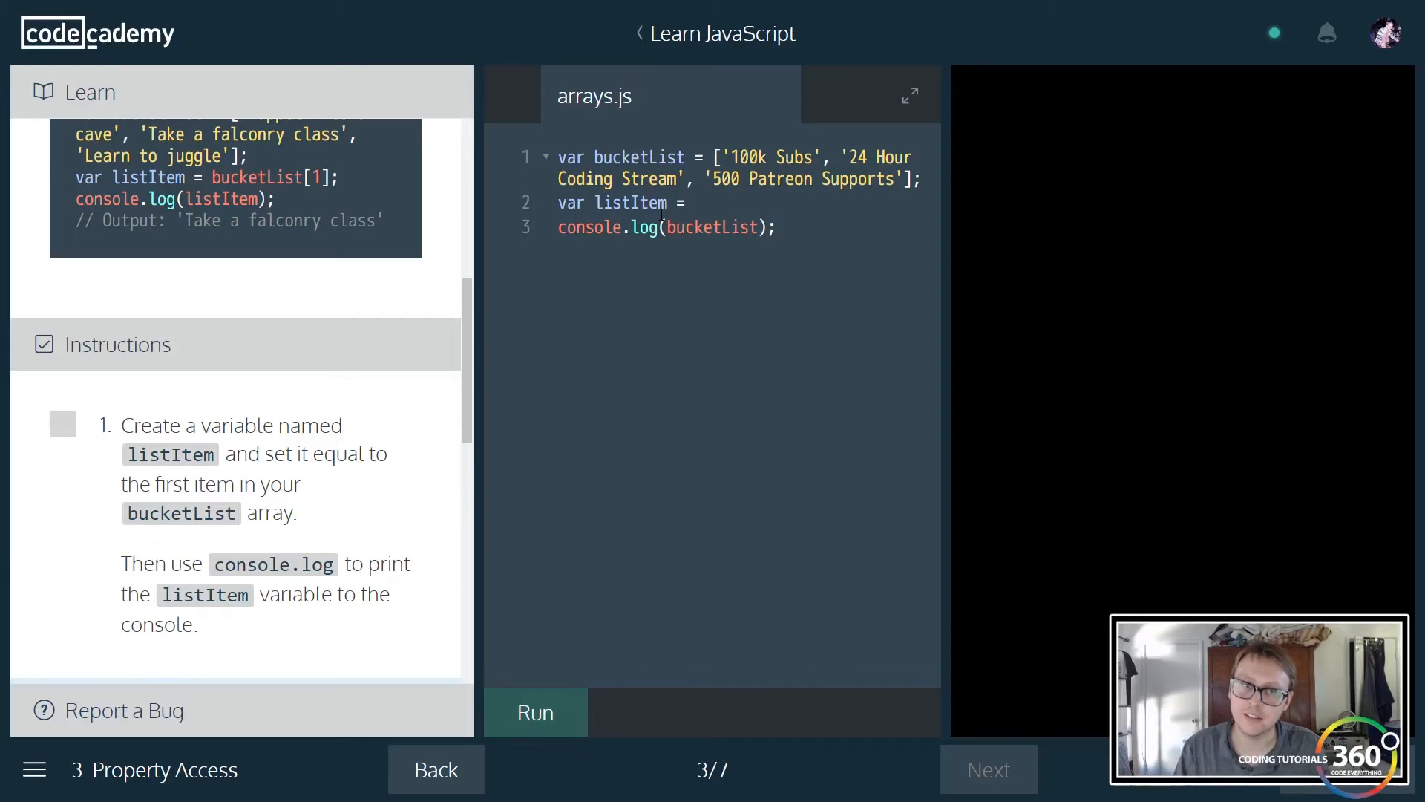
pyautogui.write('bucketLis')
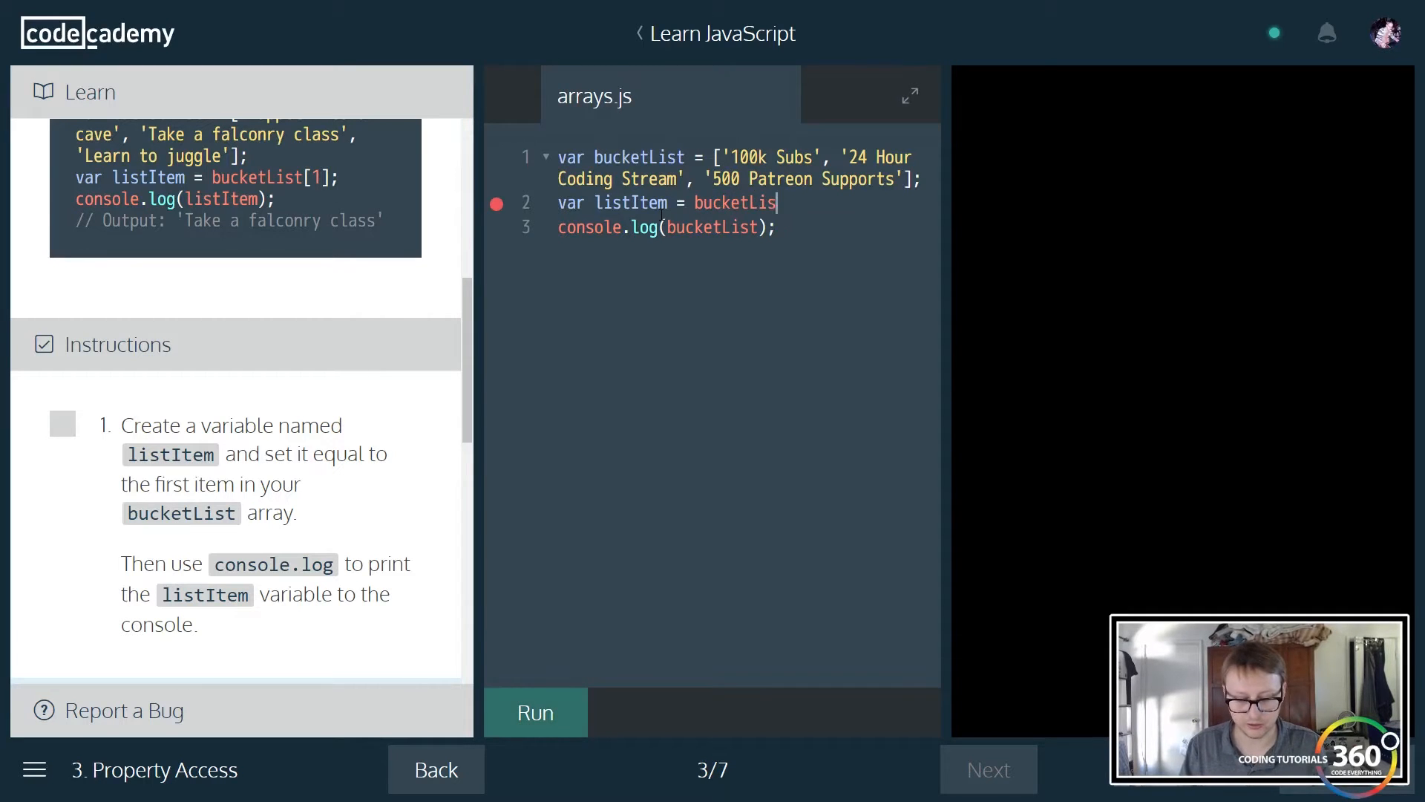
pyautogui.write('[];')
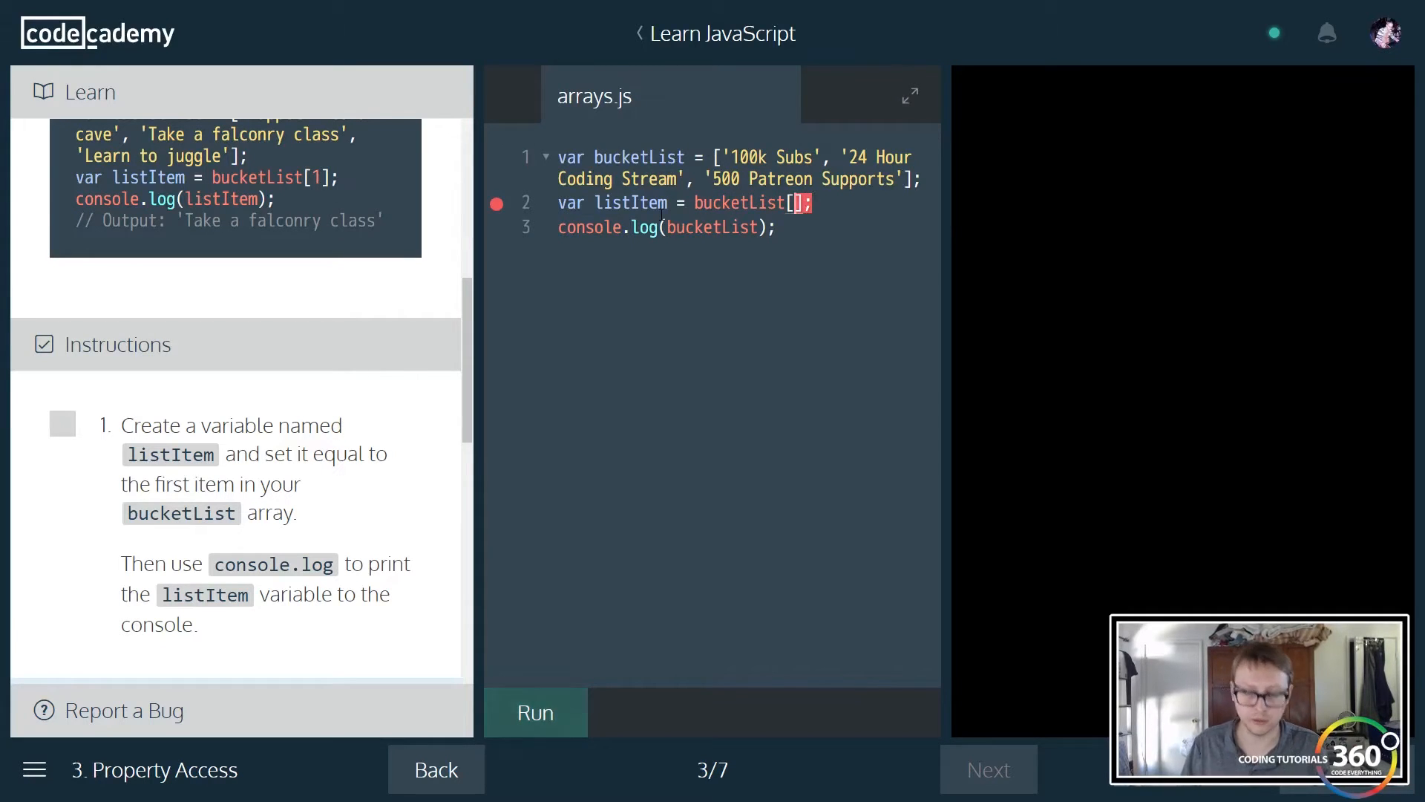
pyautogui.write('0')
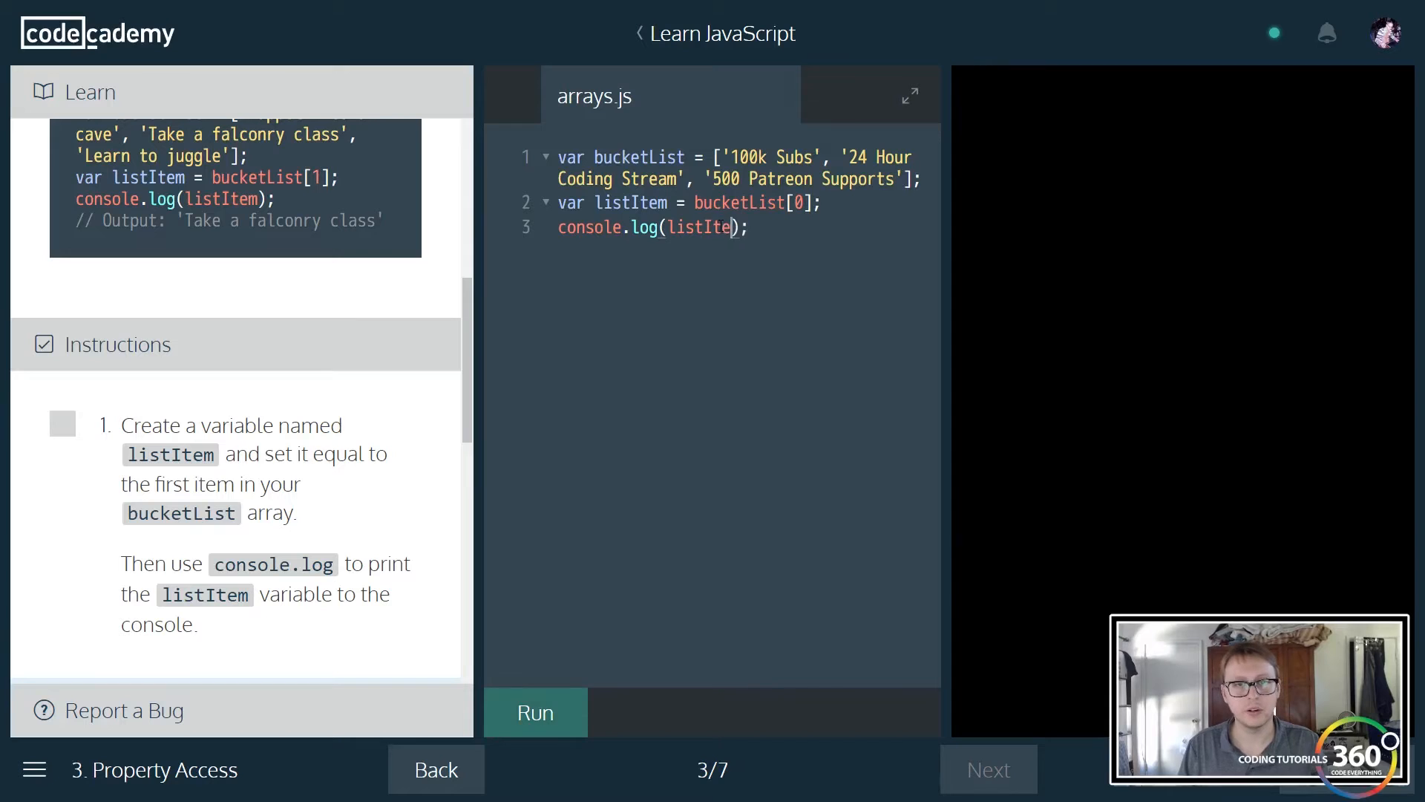
pyautogui.click(536, 711)
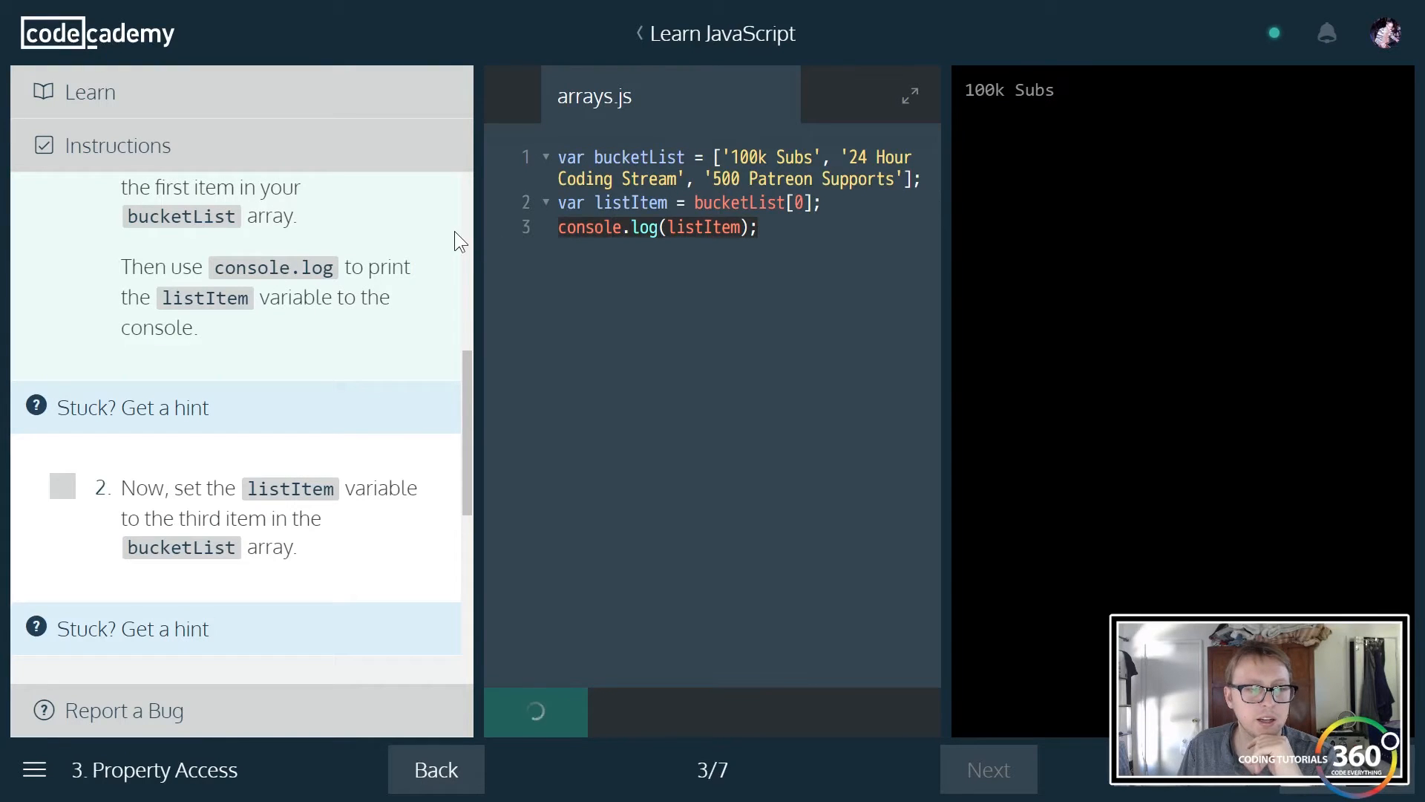
# - Reassign listItem = bucketList[2]; and run to pass the second instruction
pyautogui.write('lis')
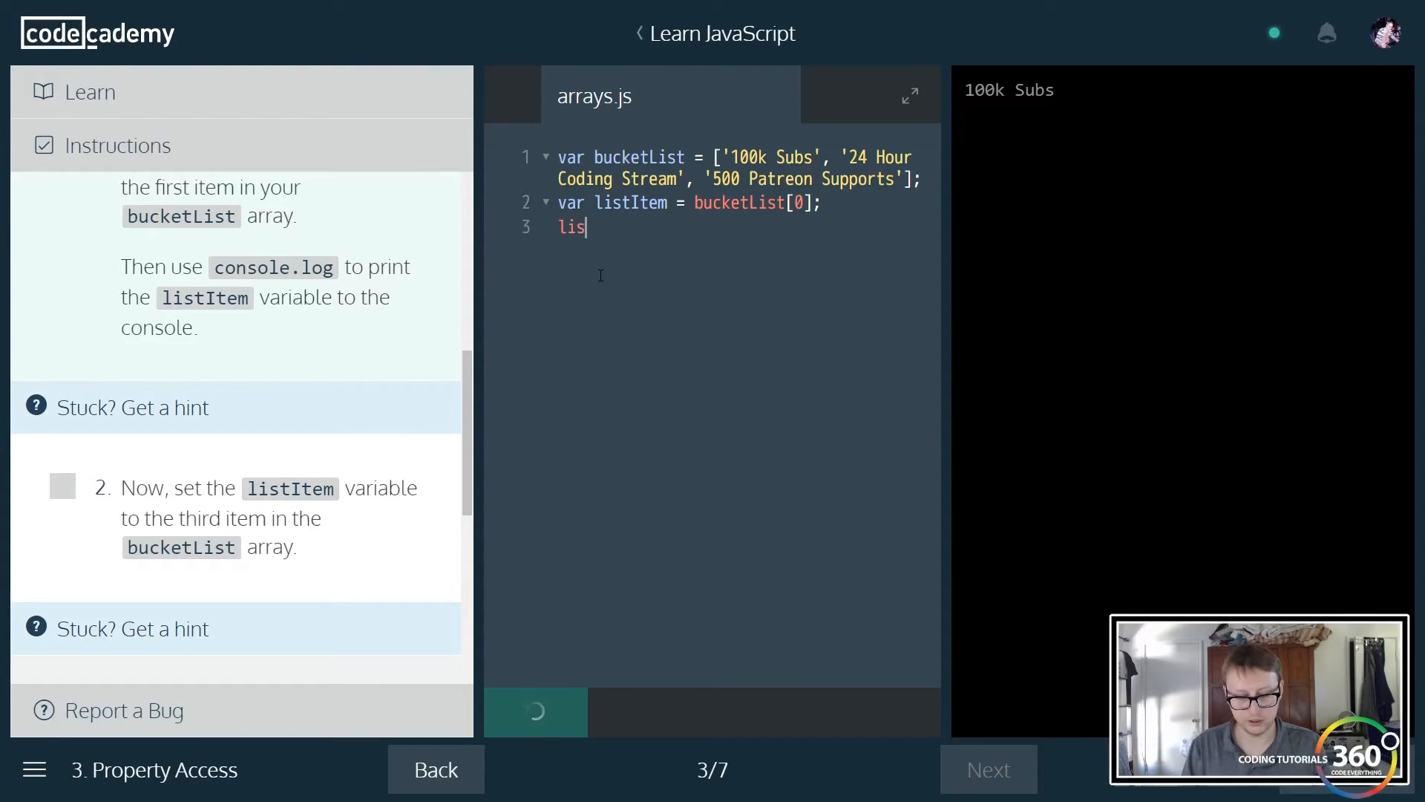
pyautogui.click(536, 711)
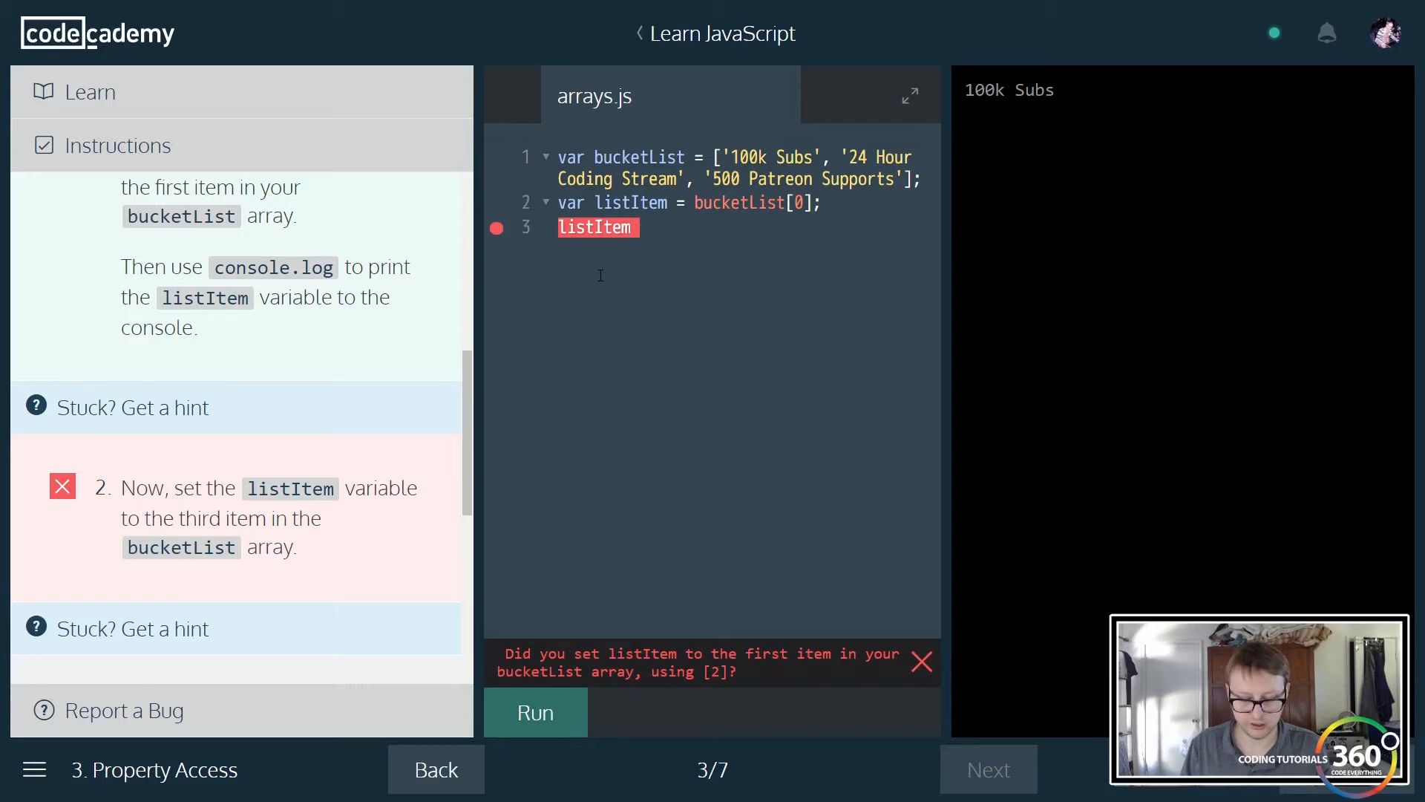
pyautogui.write('= bucket')
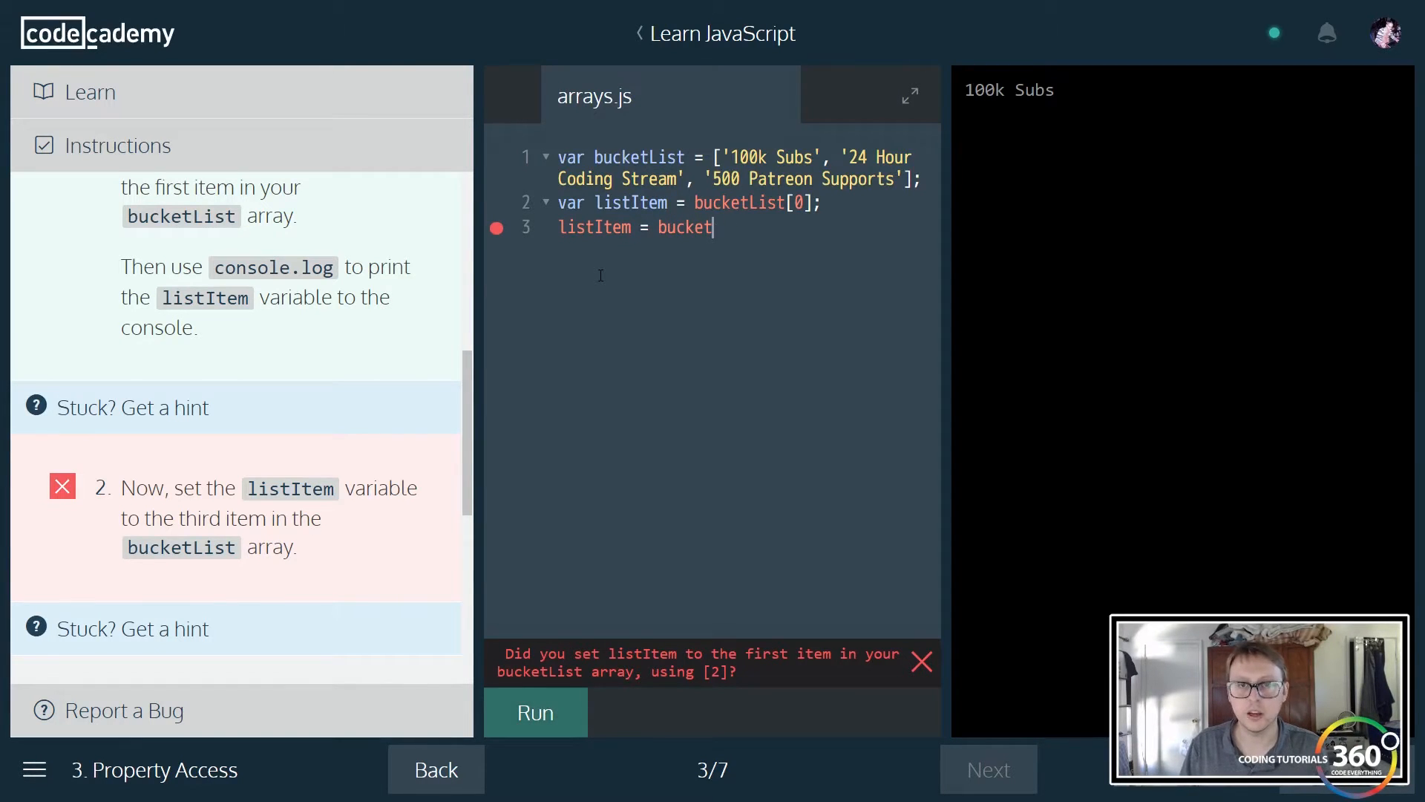
pyautogui.write('List[]')
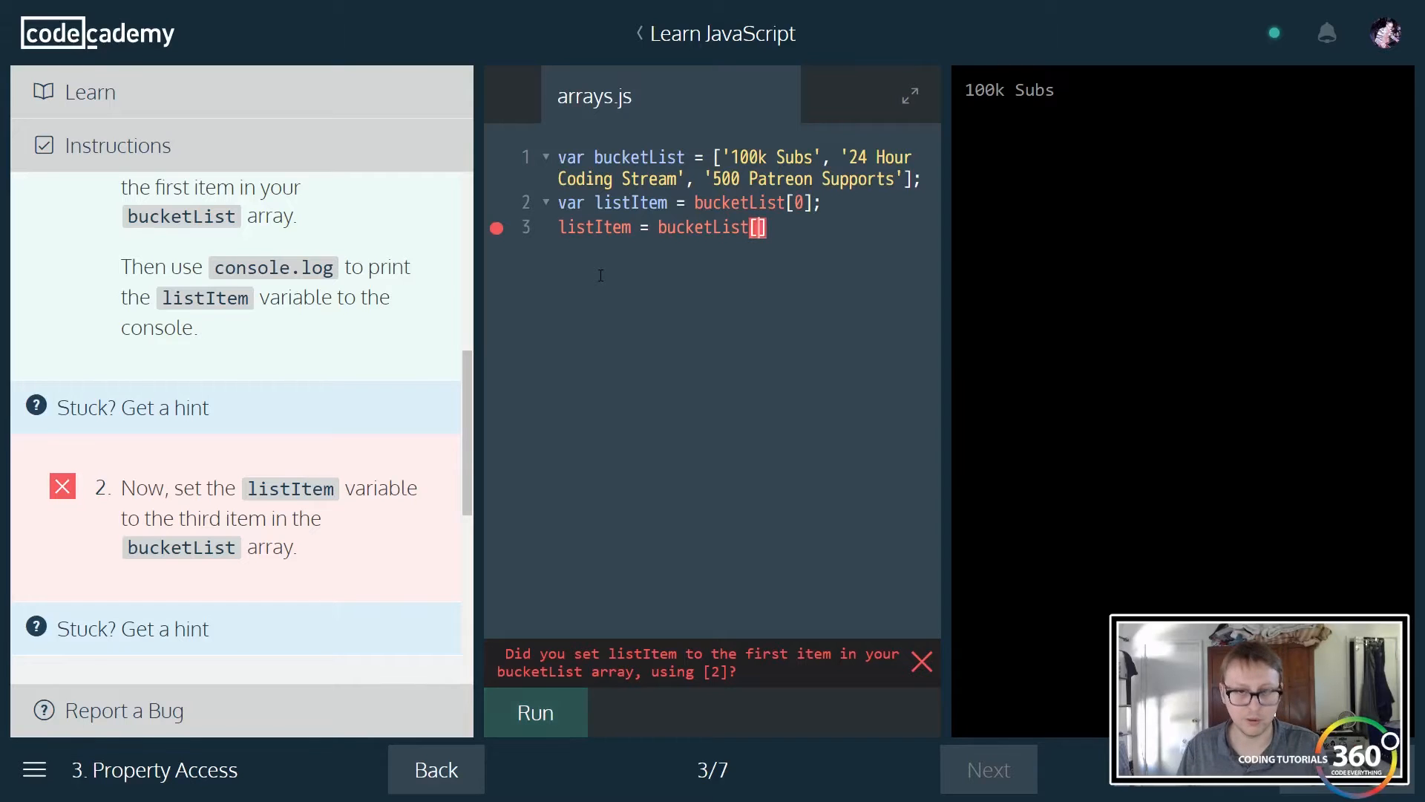
pyautogui.write('2')
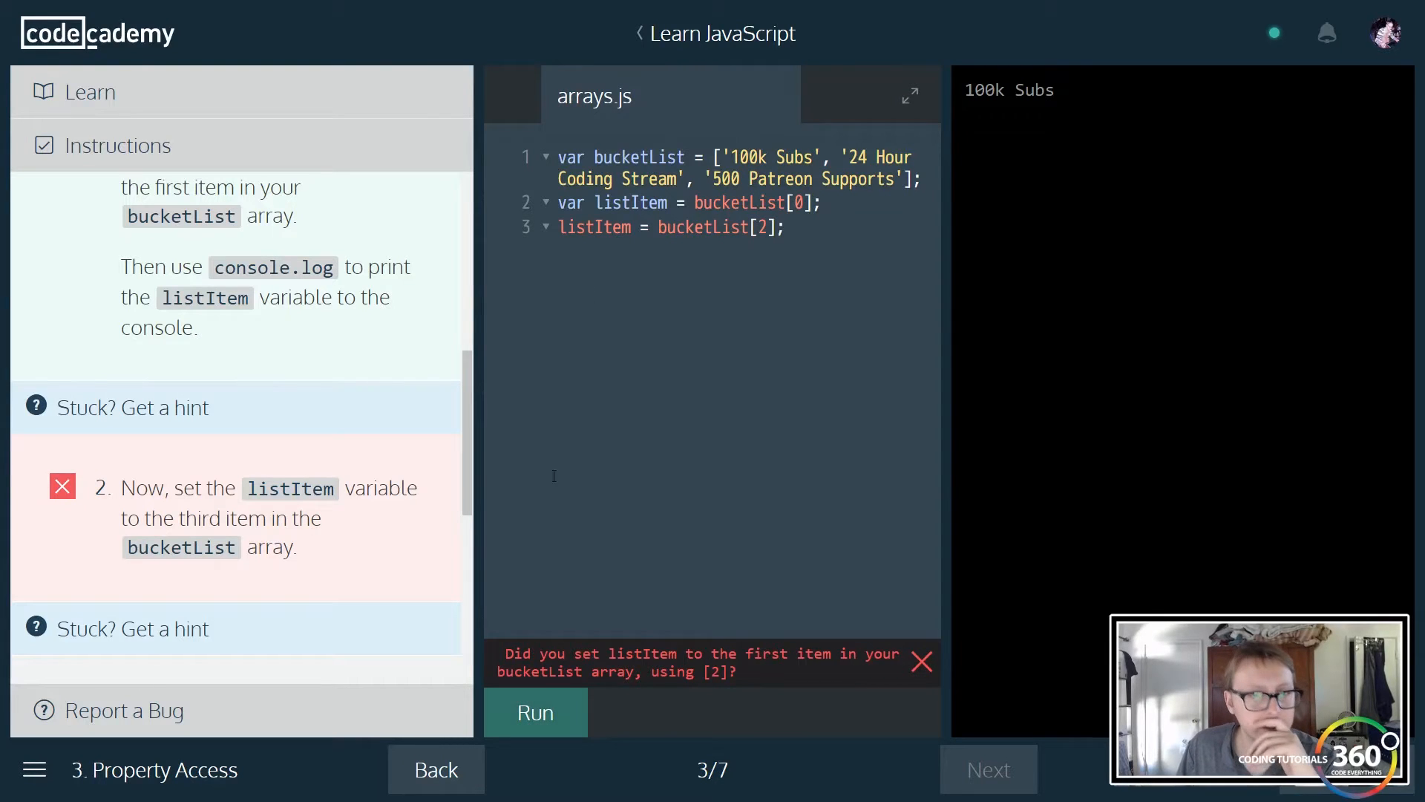
pyautogui.click(536, 711)
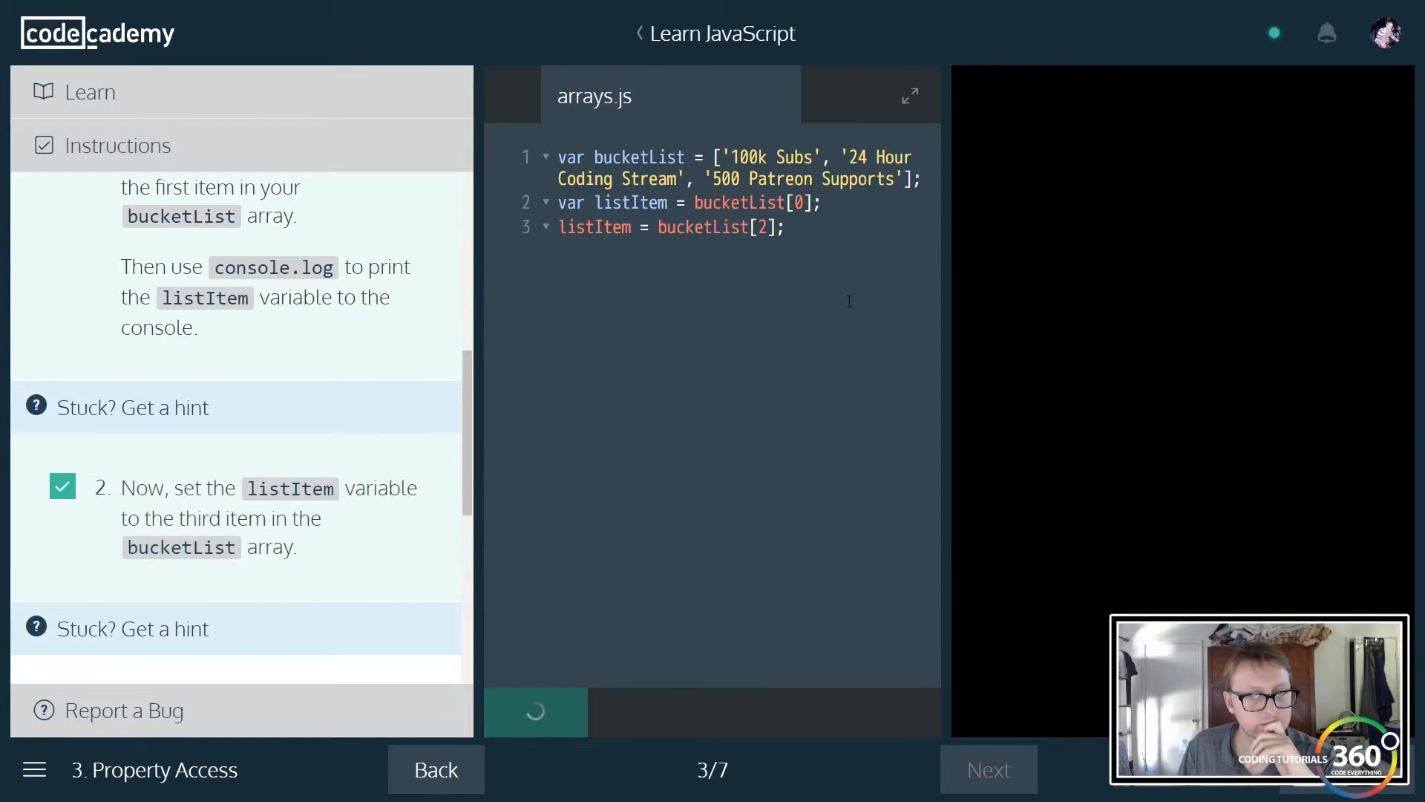
pyautogui.scroll(-3)
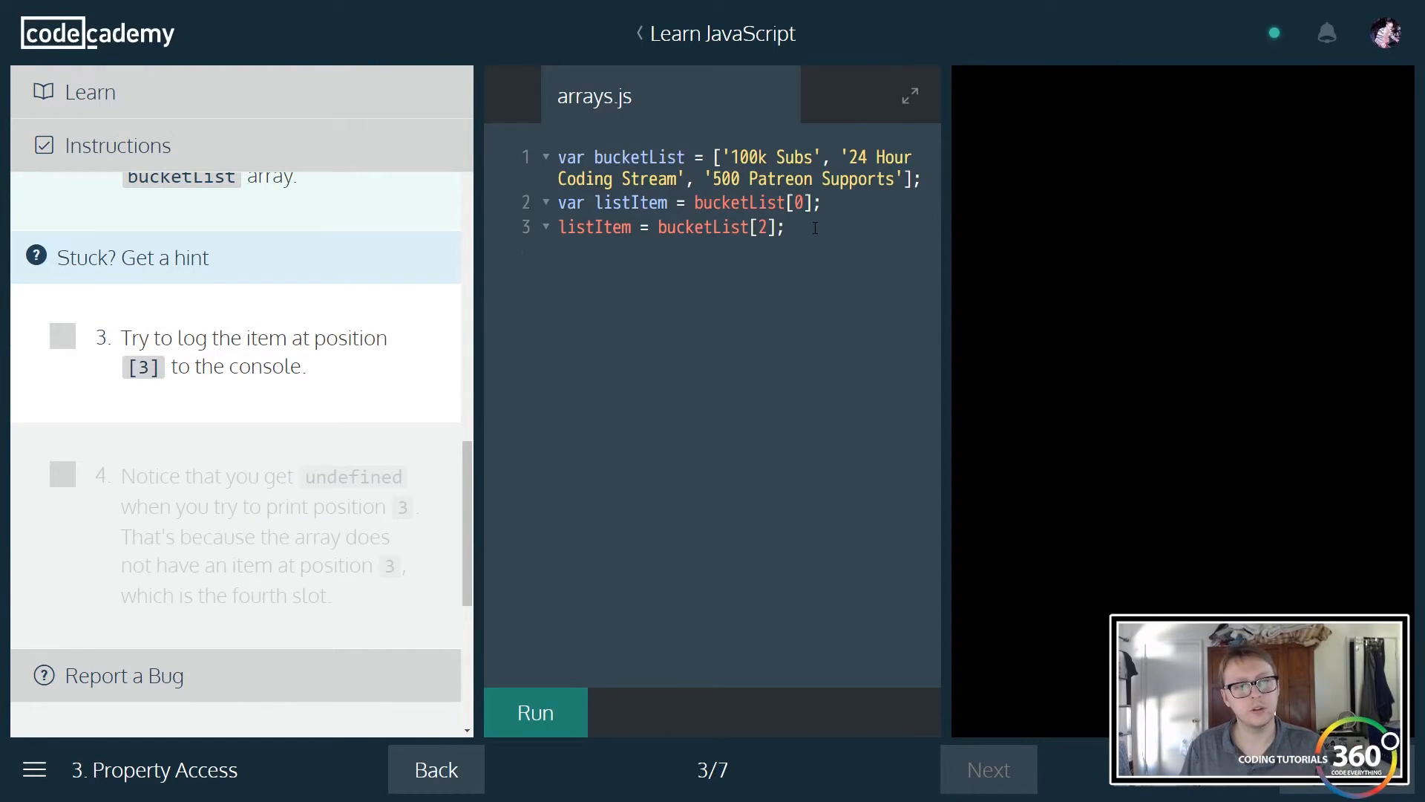
# - Log listItem, then add console.log(bucketList[3]); and run, printing undefined
pyautogui.write('console.log(')
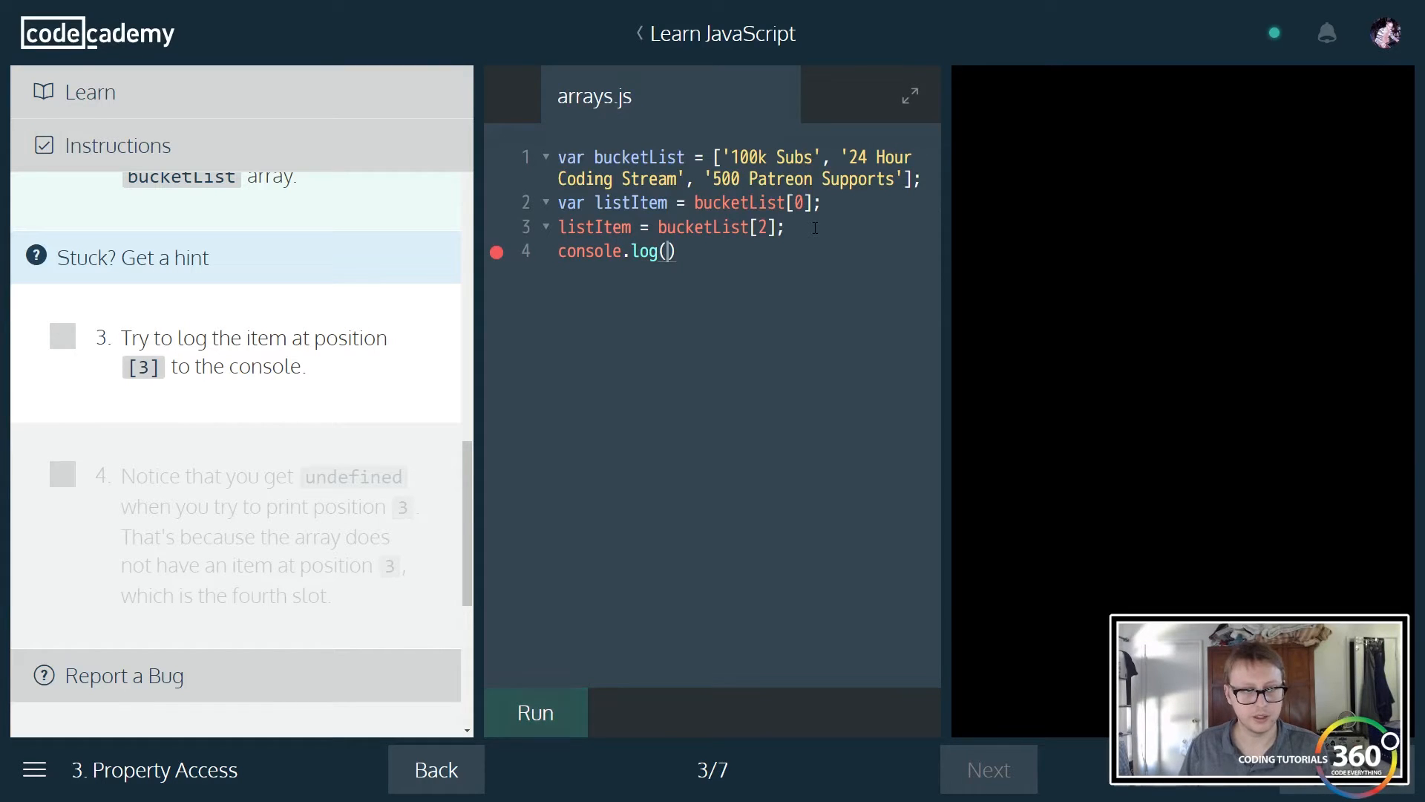
pyautogui.write('listItem')
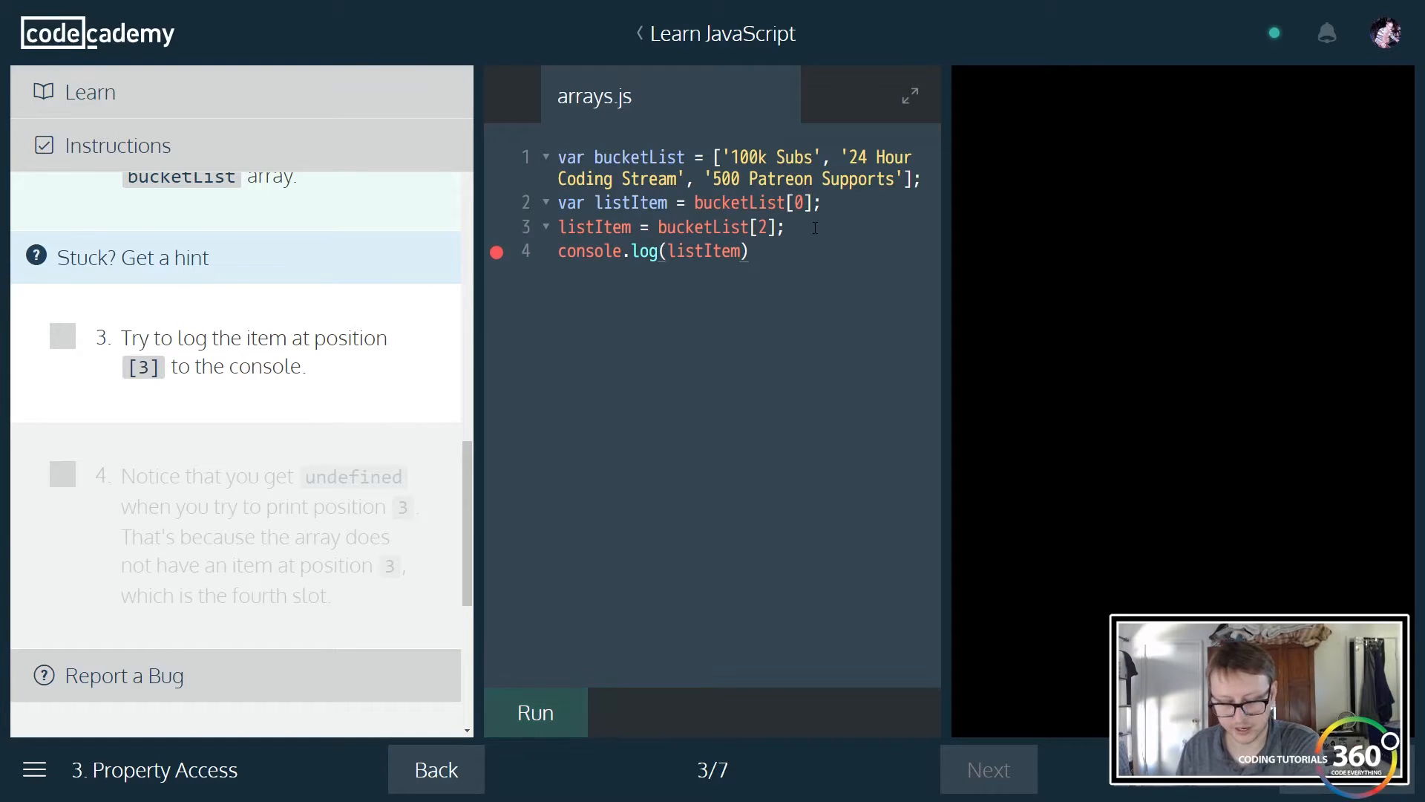
pyautogui.click(536, 712)
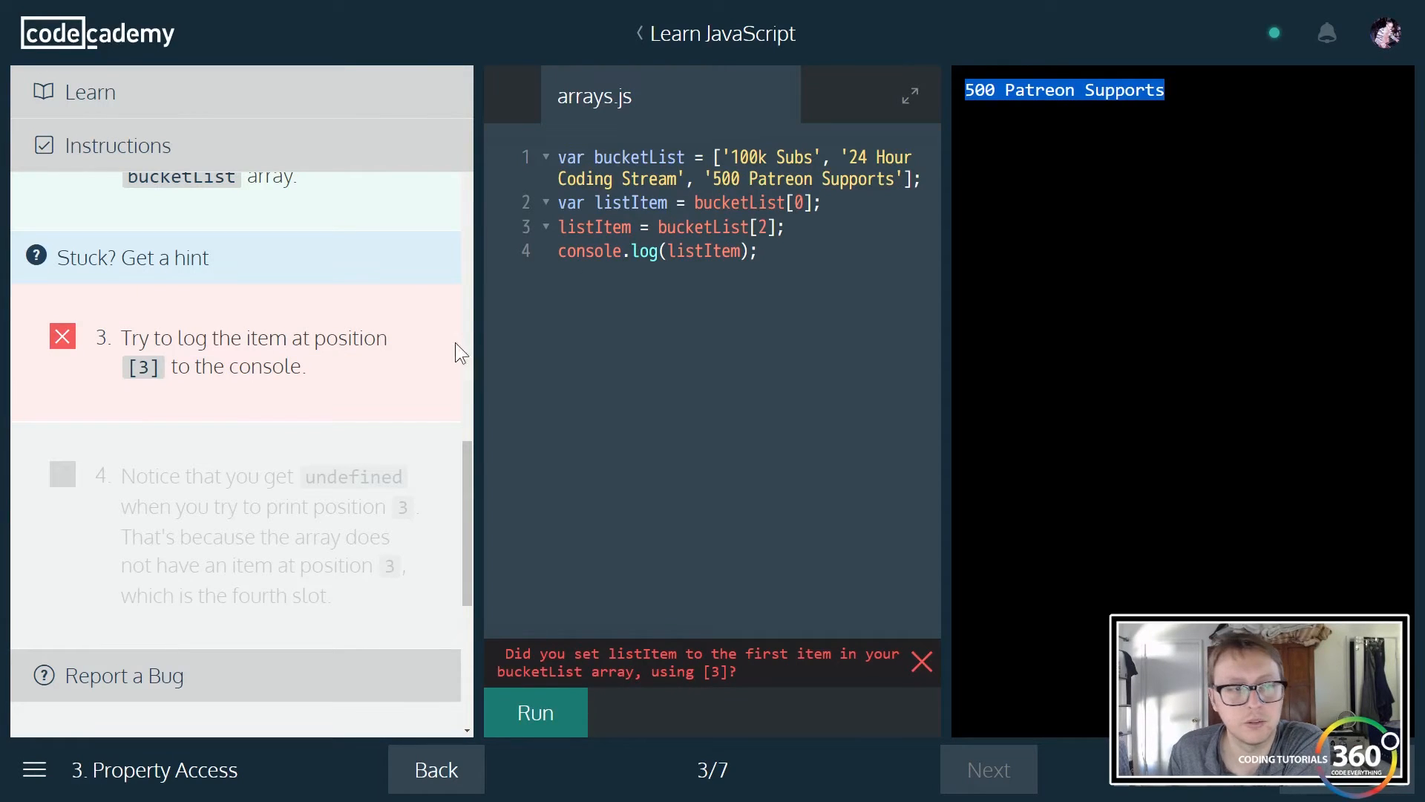
pyautogui.moveTo(386, 348)
pyautogui.write('bu')
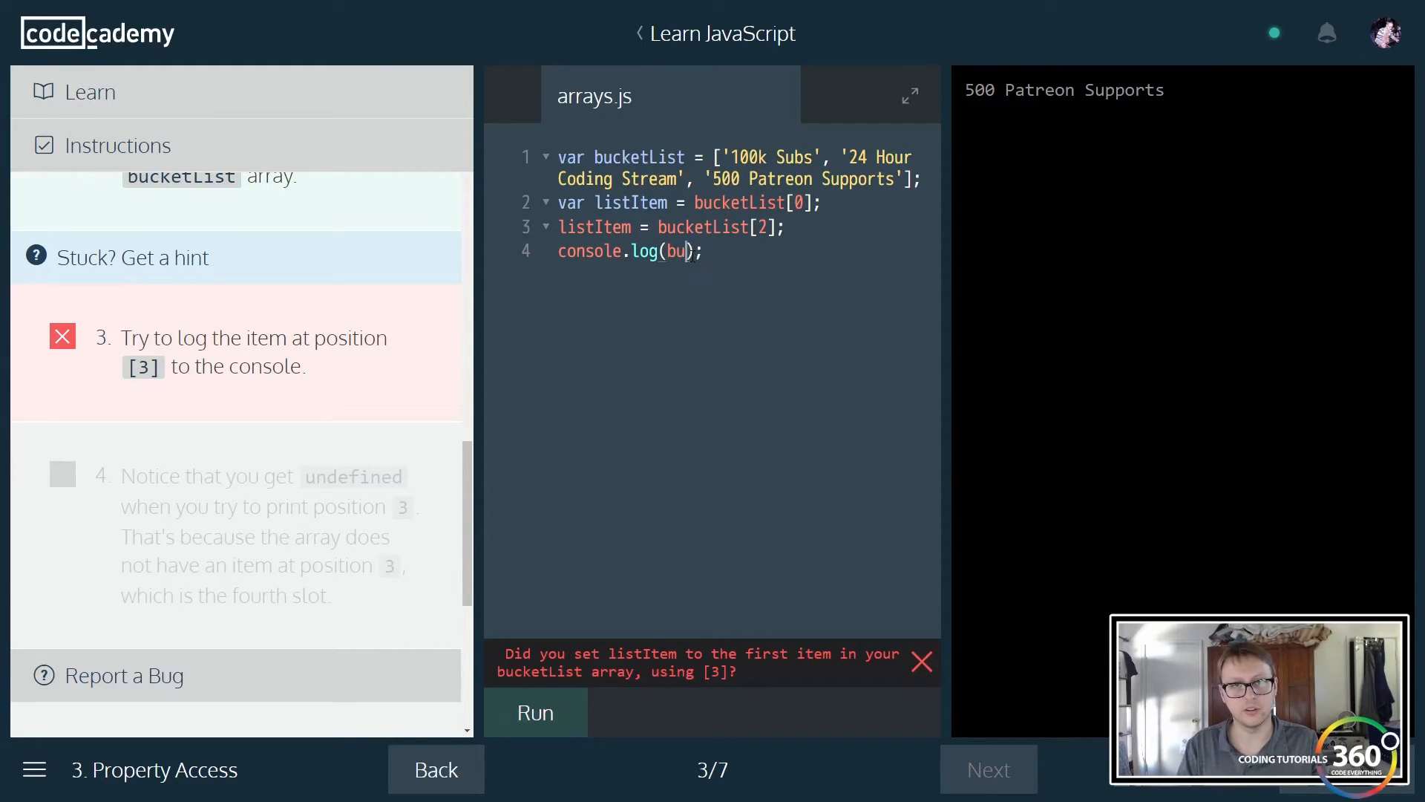
pyautogui.write('cketList')
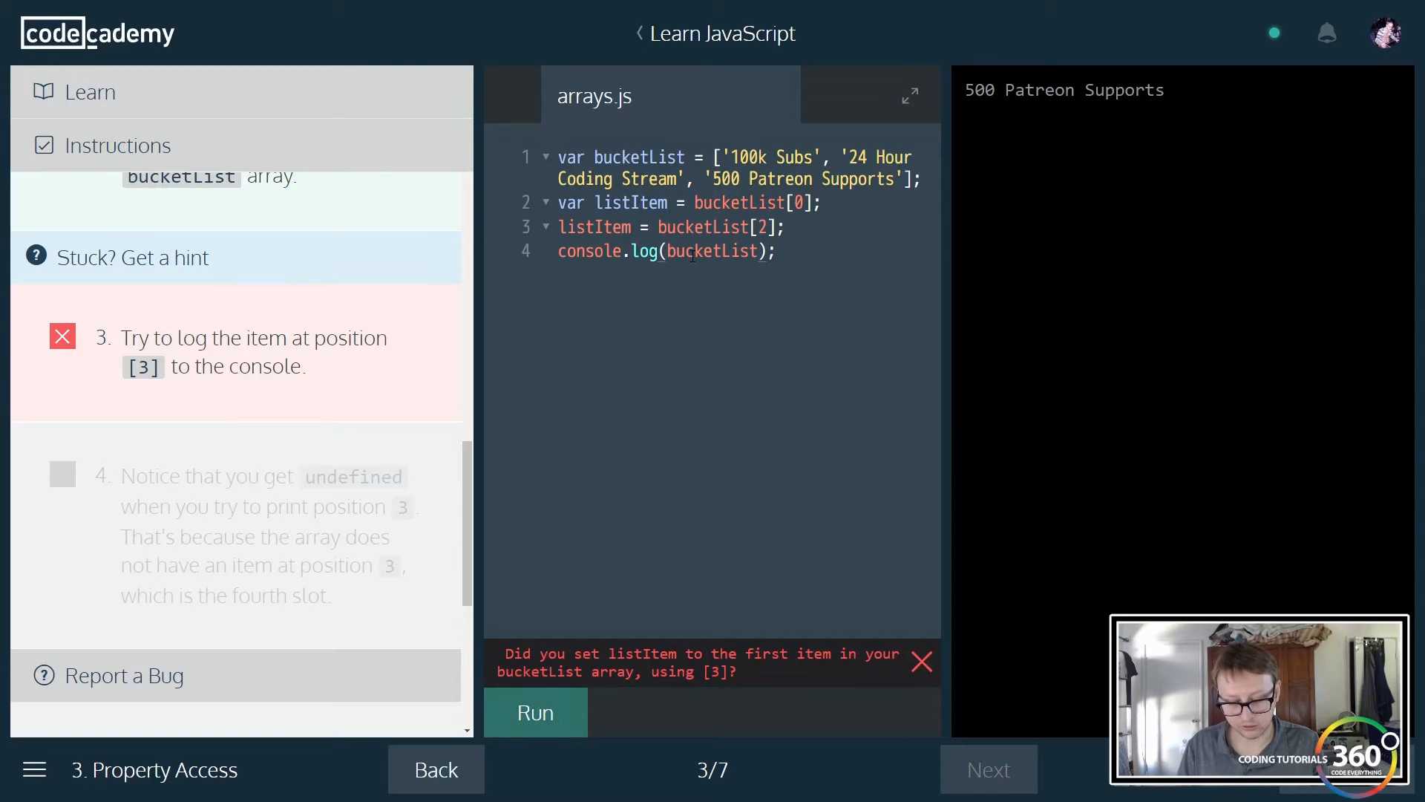
pyautogui.write('[3]')
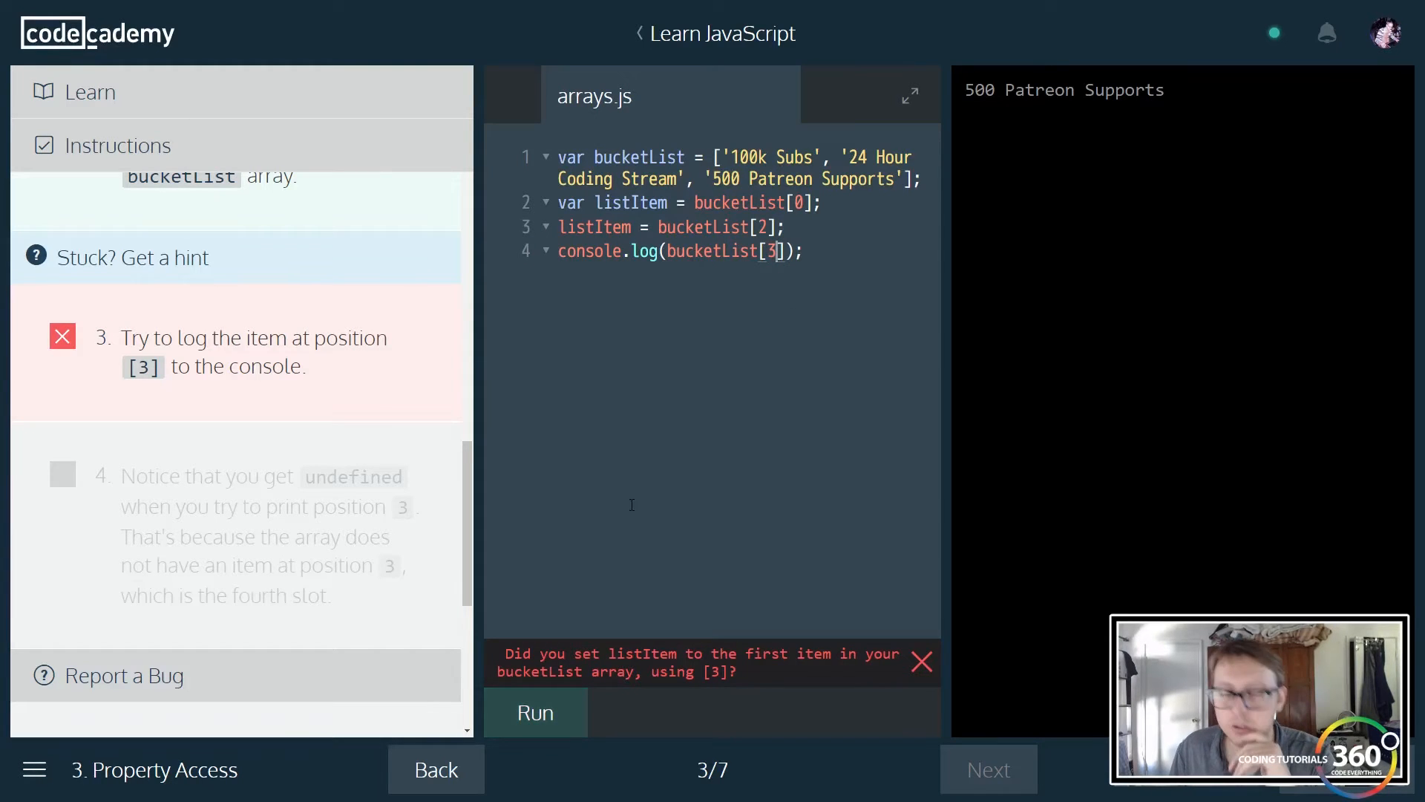
pyautogui.click(536, 711)
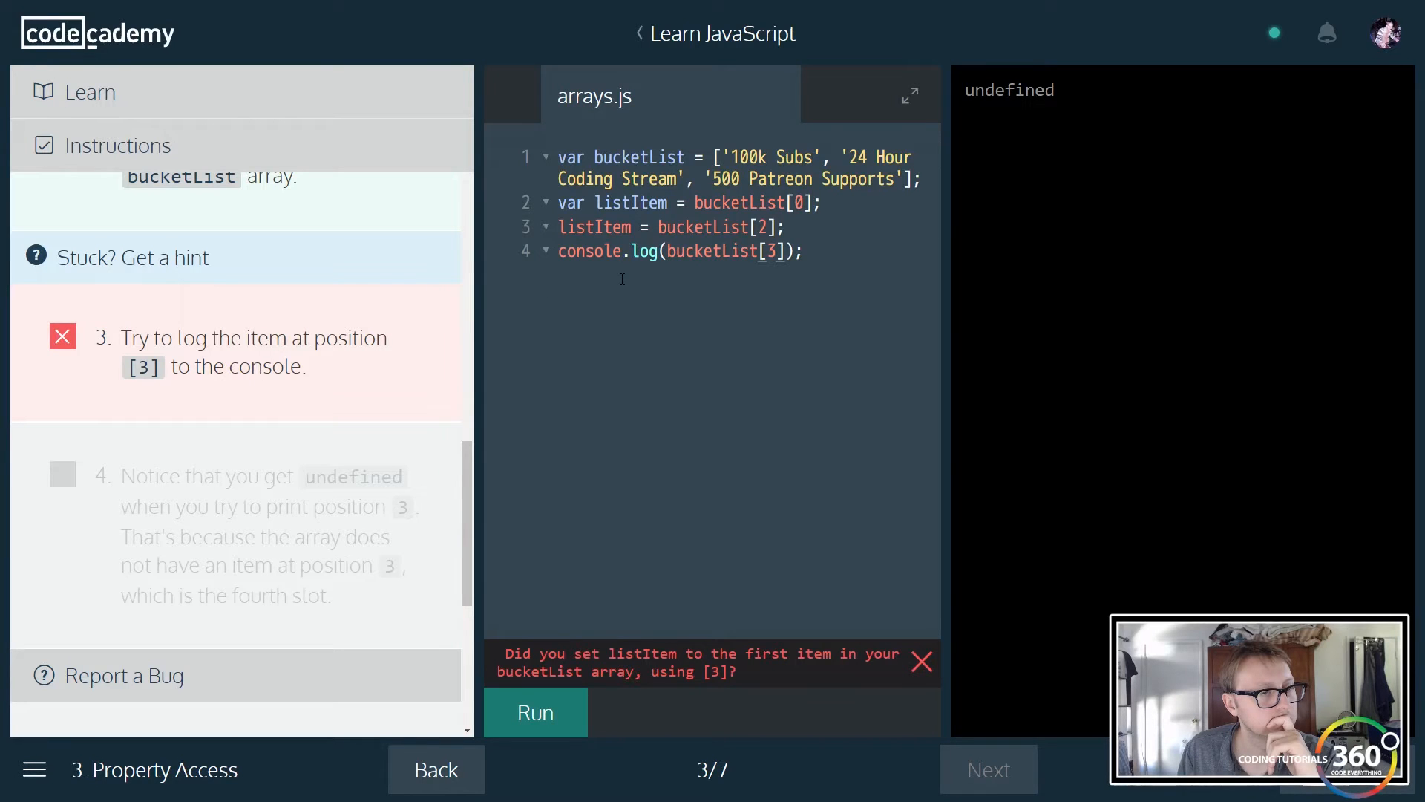
# - Reveal the hint and rerun the log with position 2 then 3 to recheck step three
pyautogui.tripleClick(677, 225)
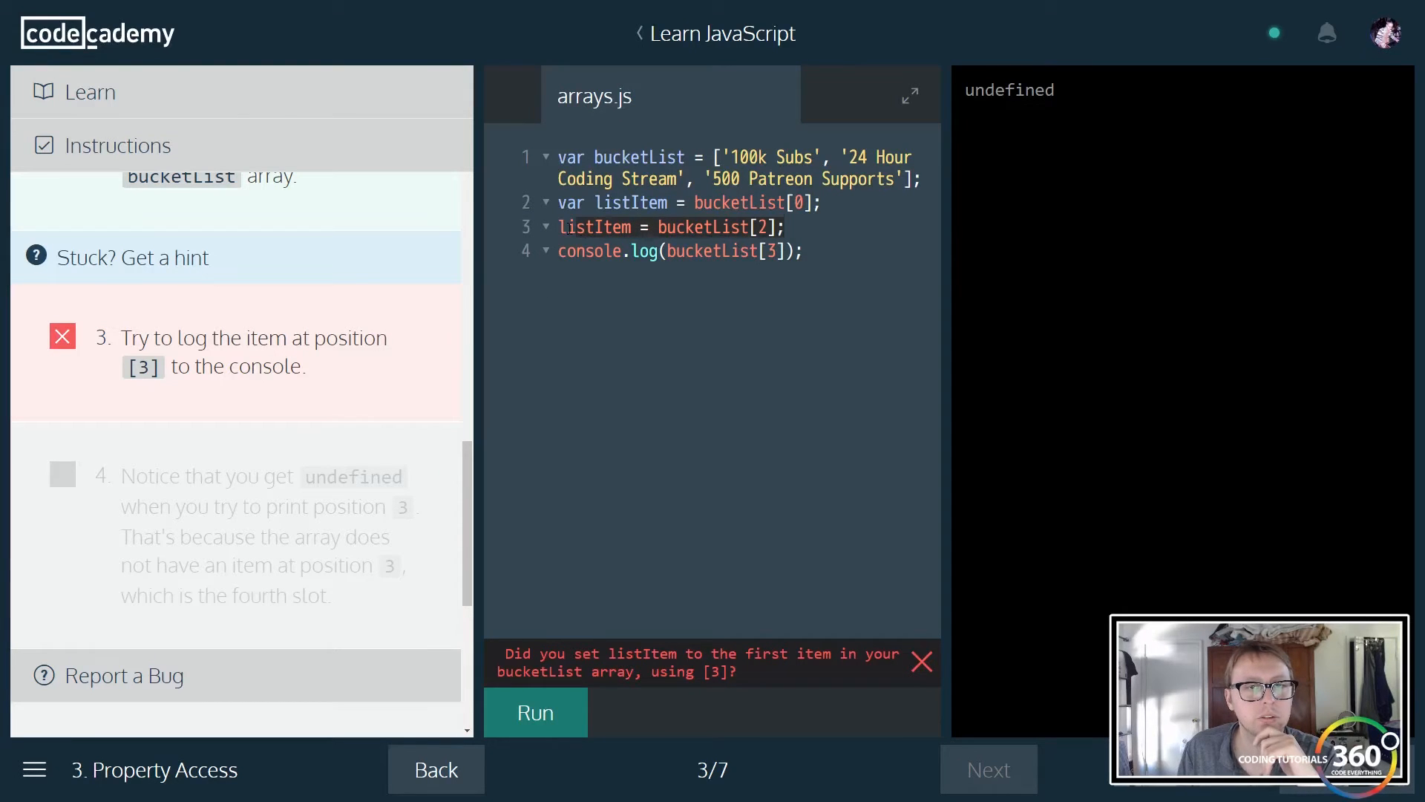
pyautogui.click(133, 256)
pyautogui.write('2')
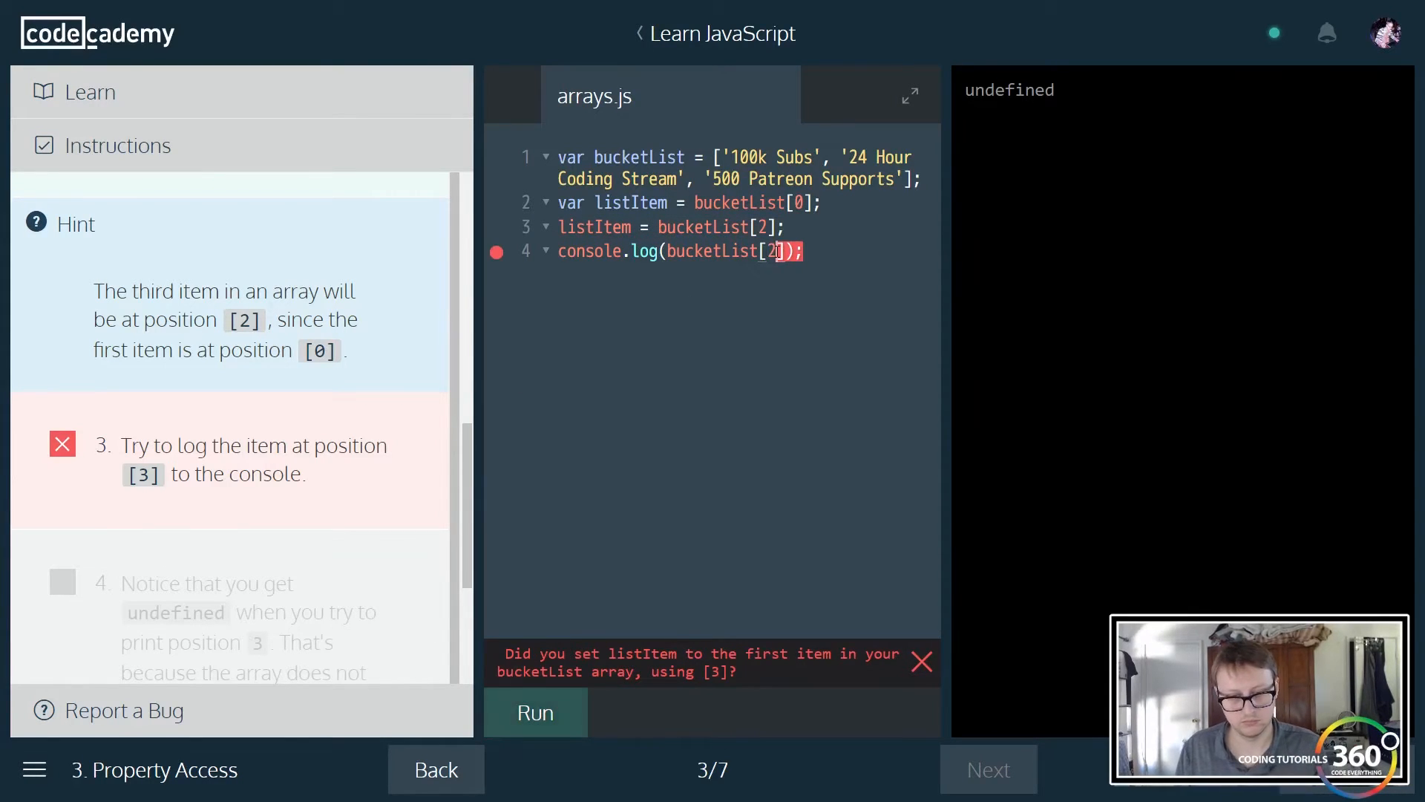
pyautogui.click(535, 711)
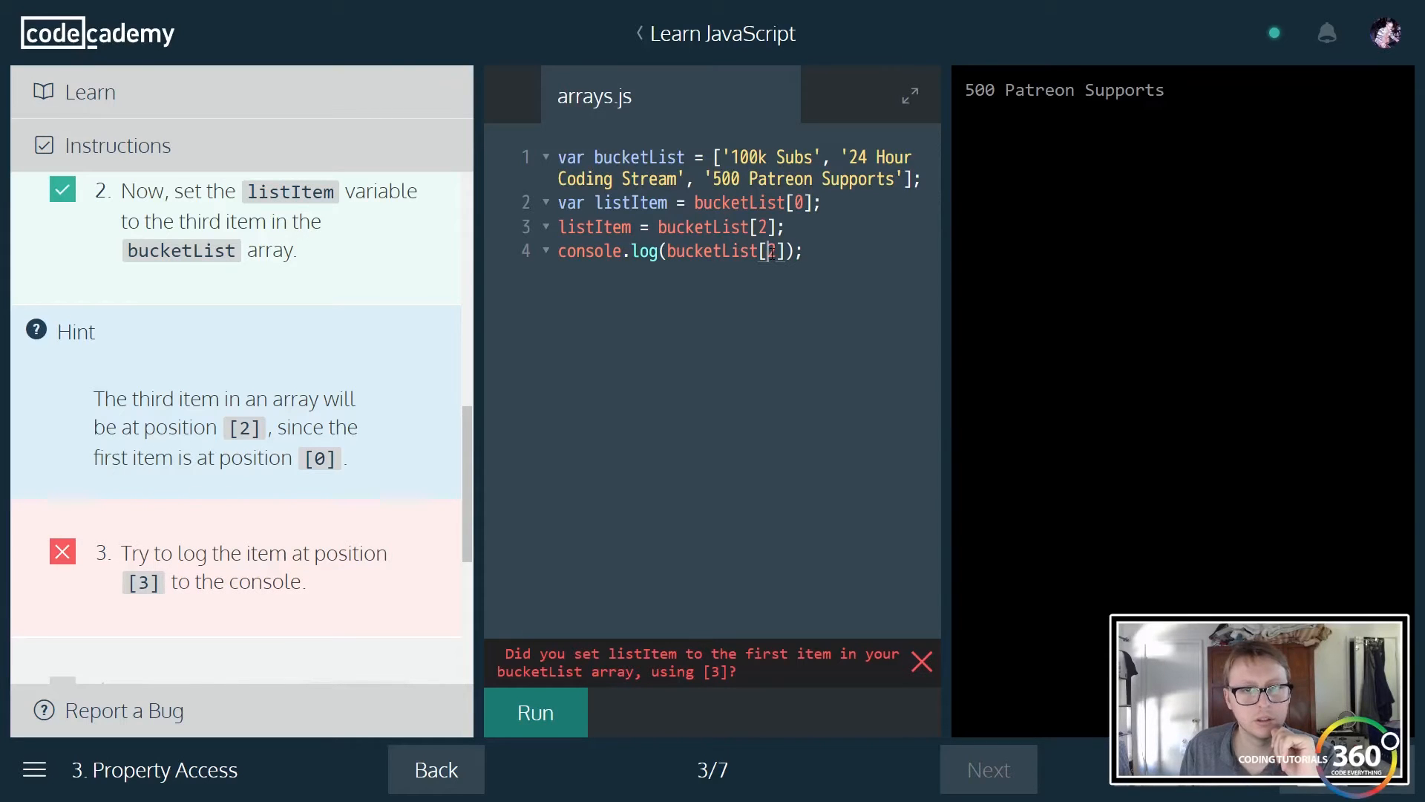
pyautogui.write('3')
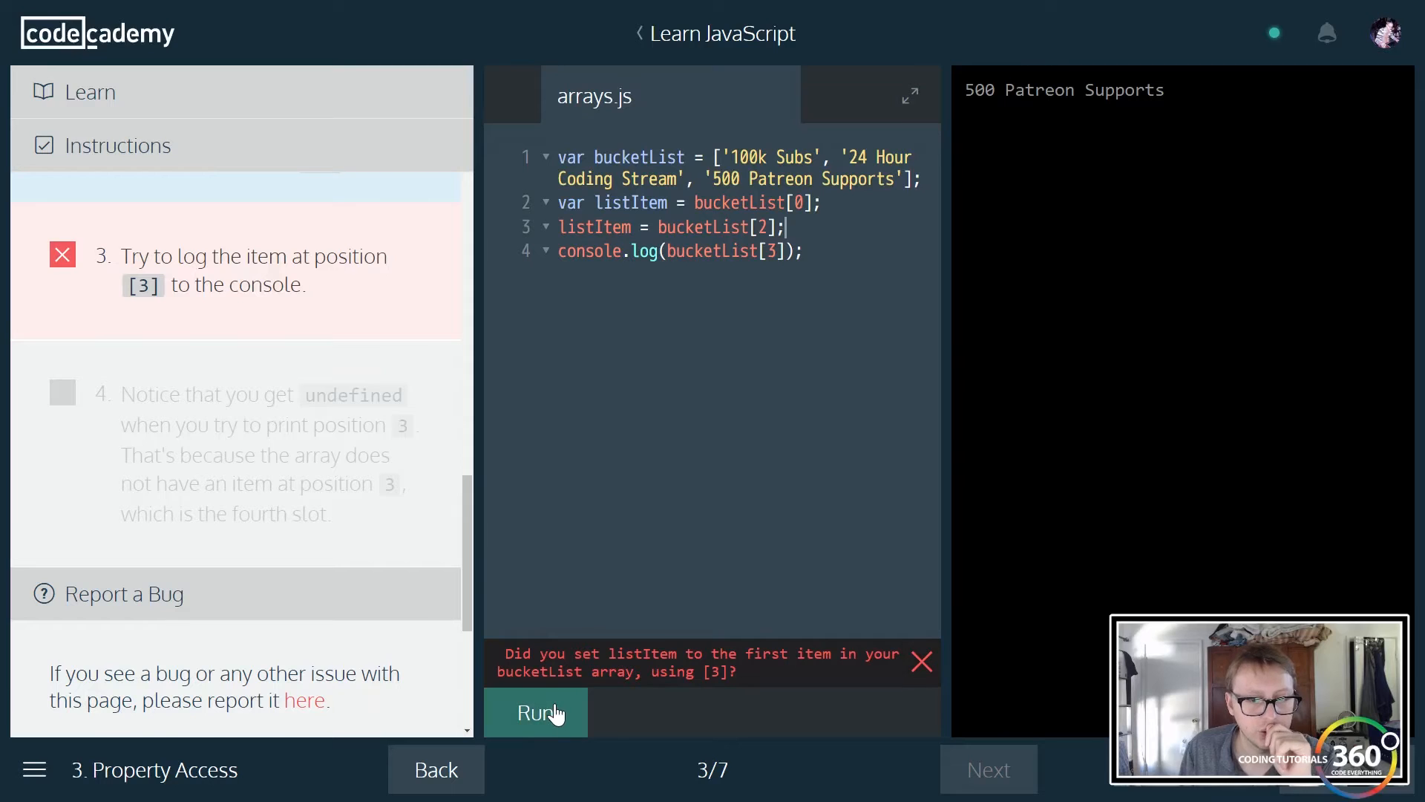
pyautogui.click(536, 711)
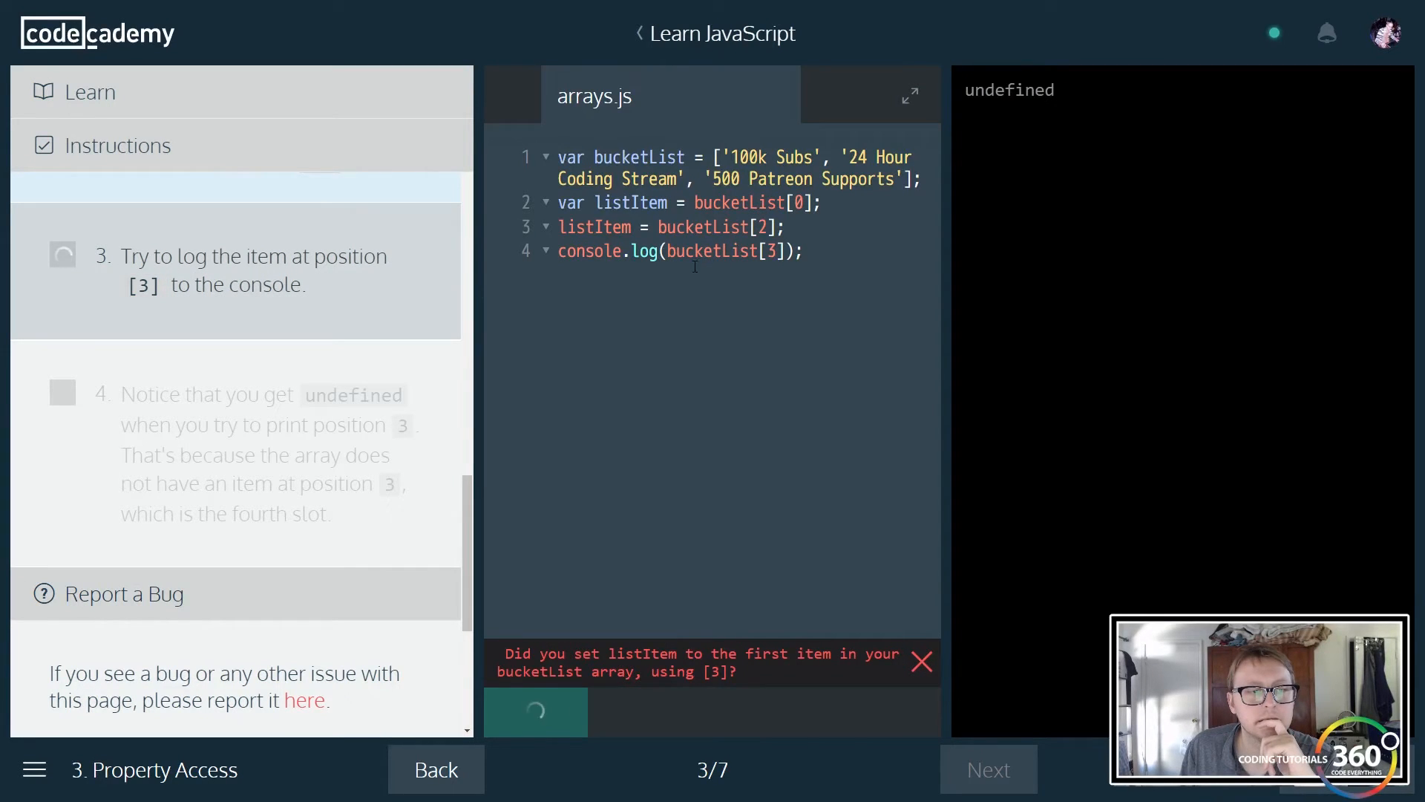
# - Load the provided solution code into arrays.js via Get Code and run it
pyautogui.click(536, 711)
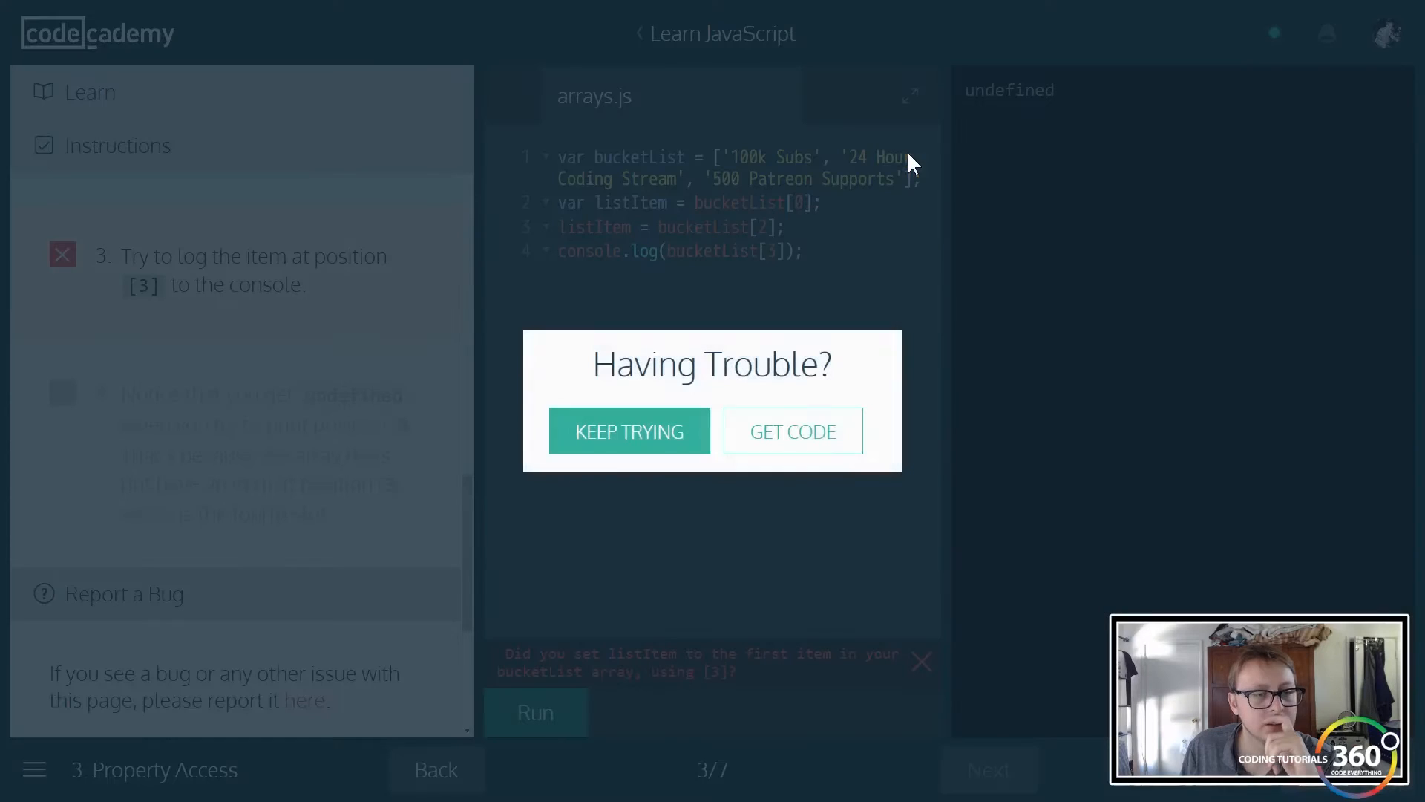
pyautogui.moveTo(792, 430)
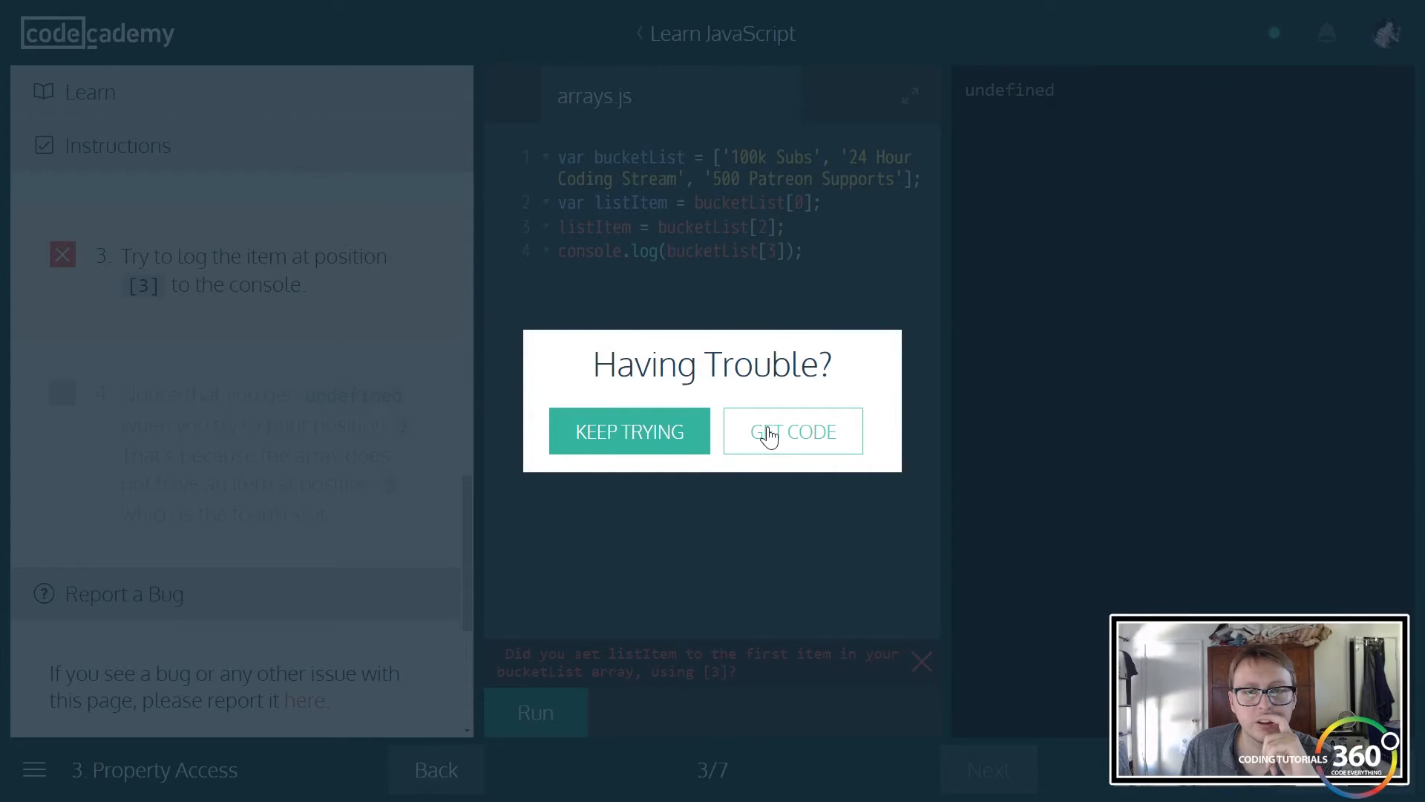
pyautogui.click(791, 431)
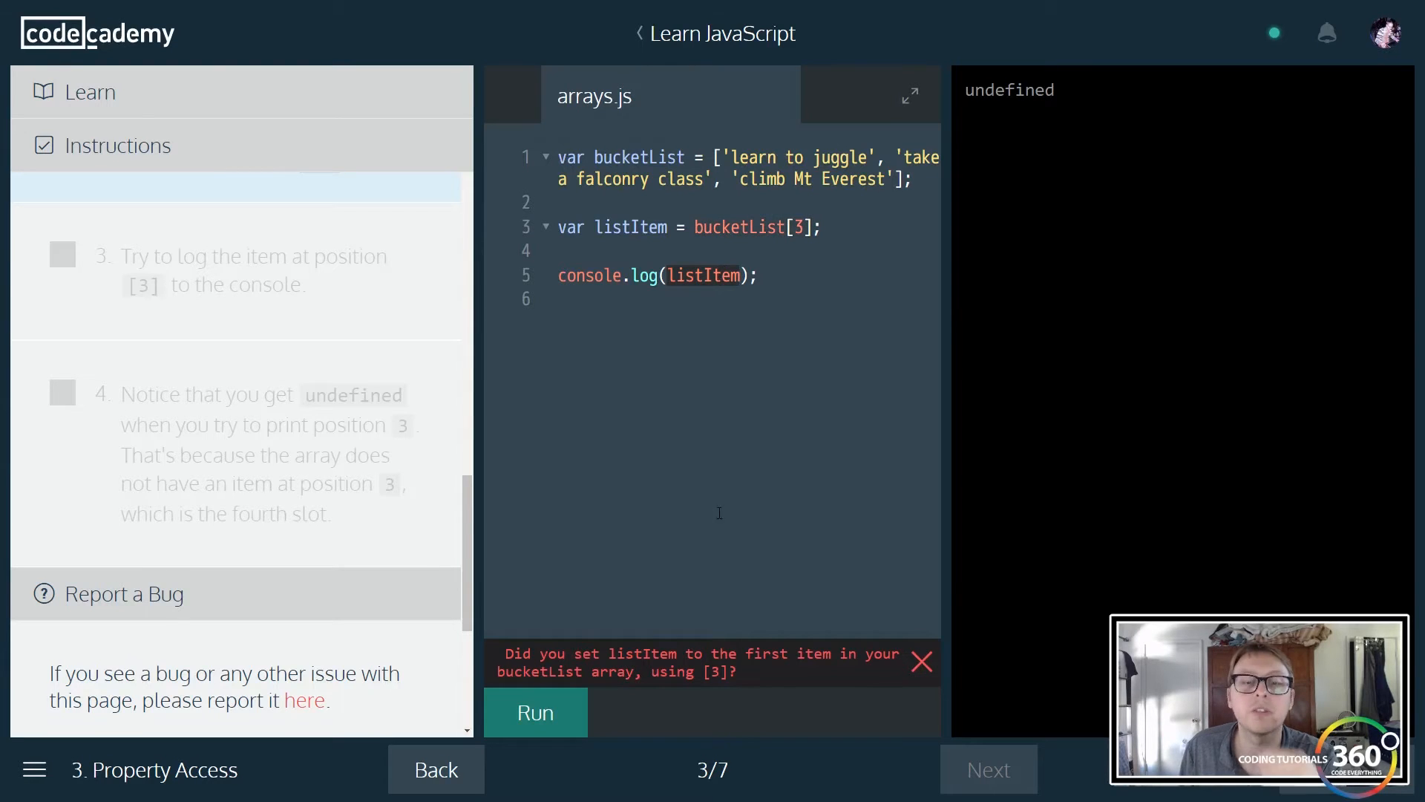
pyautogui.click(535, 711)
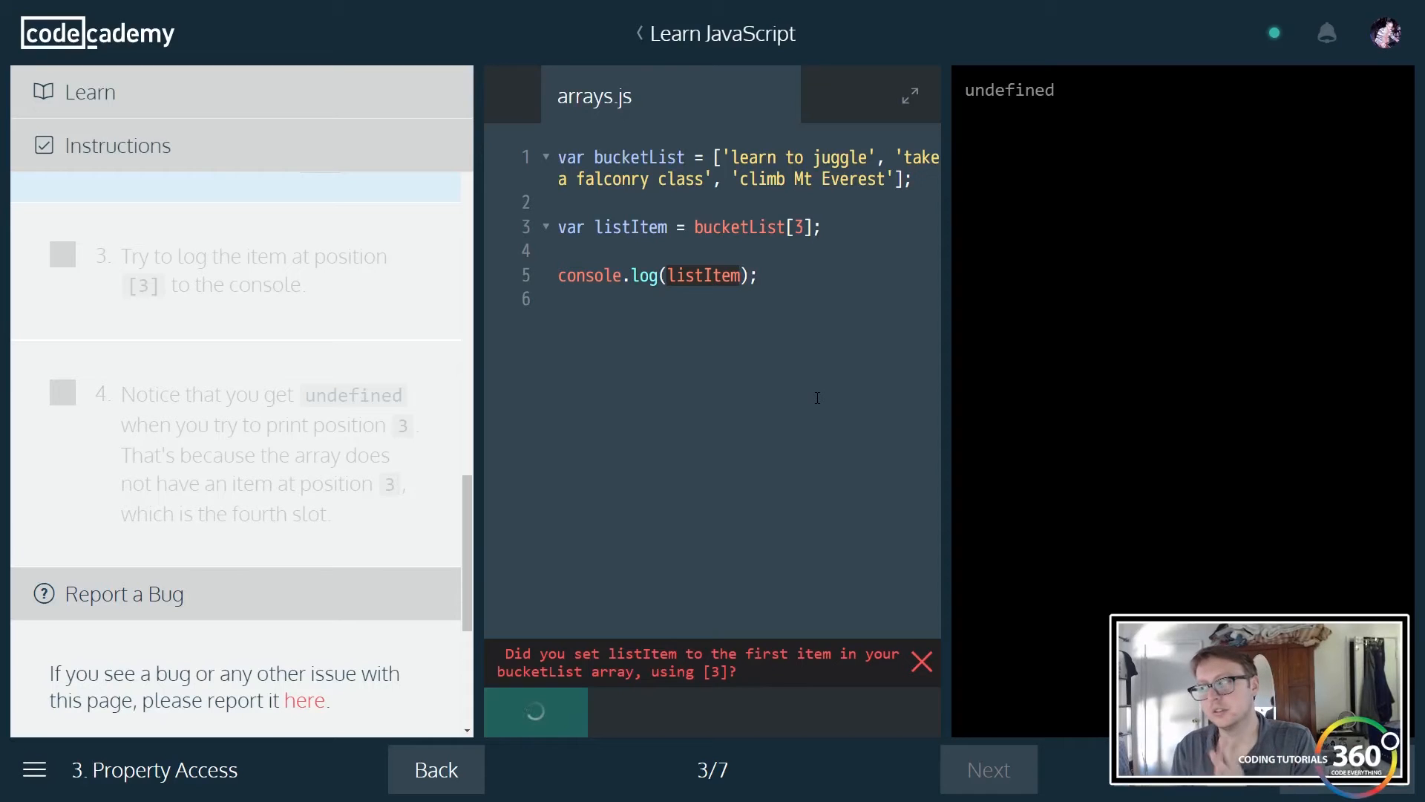
pyautogui.click(536, 711)
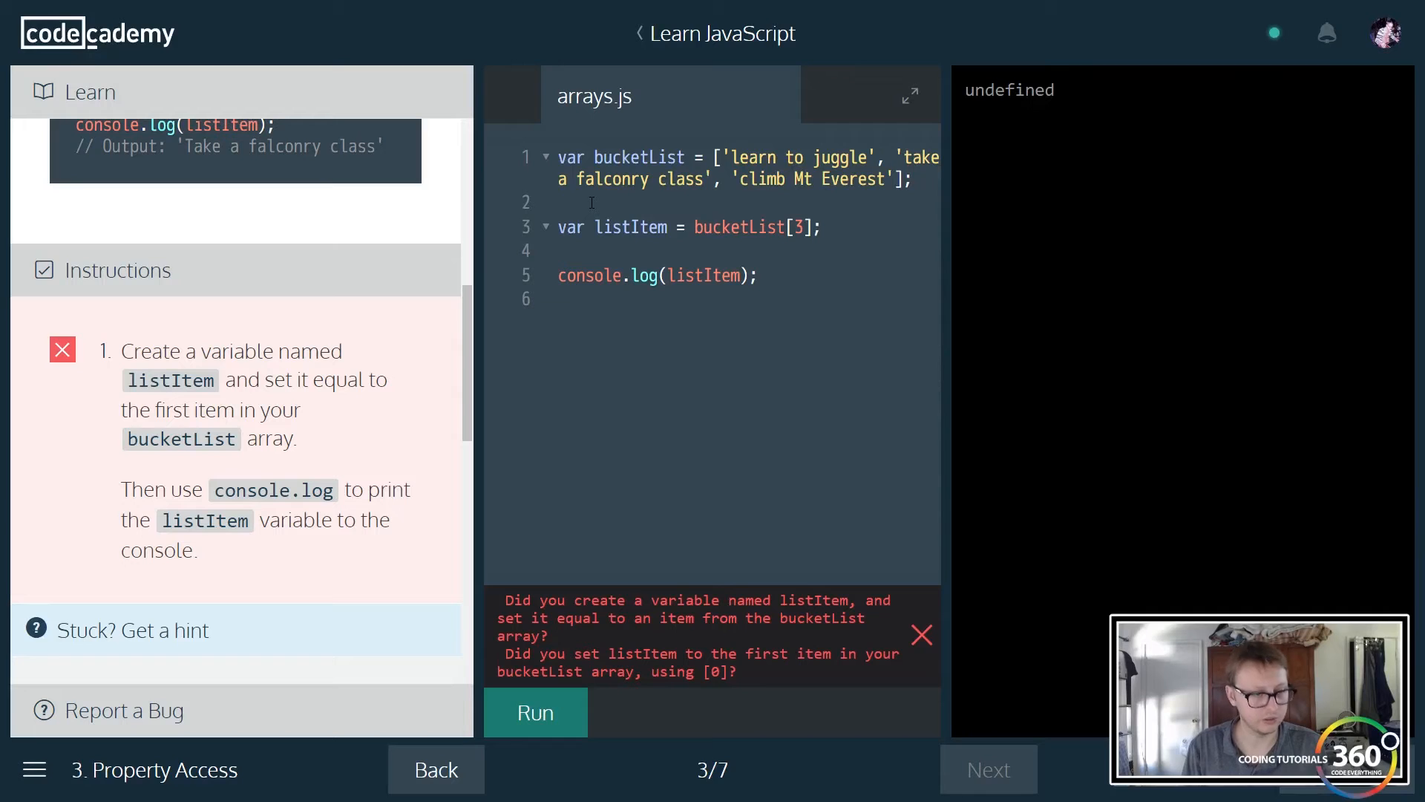
# - Declare var listItem = bucketList[0]; and run, printing 'learn to juggle', then show the next hint
pyautogui.write('var')
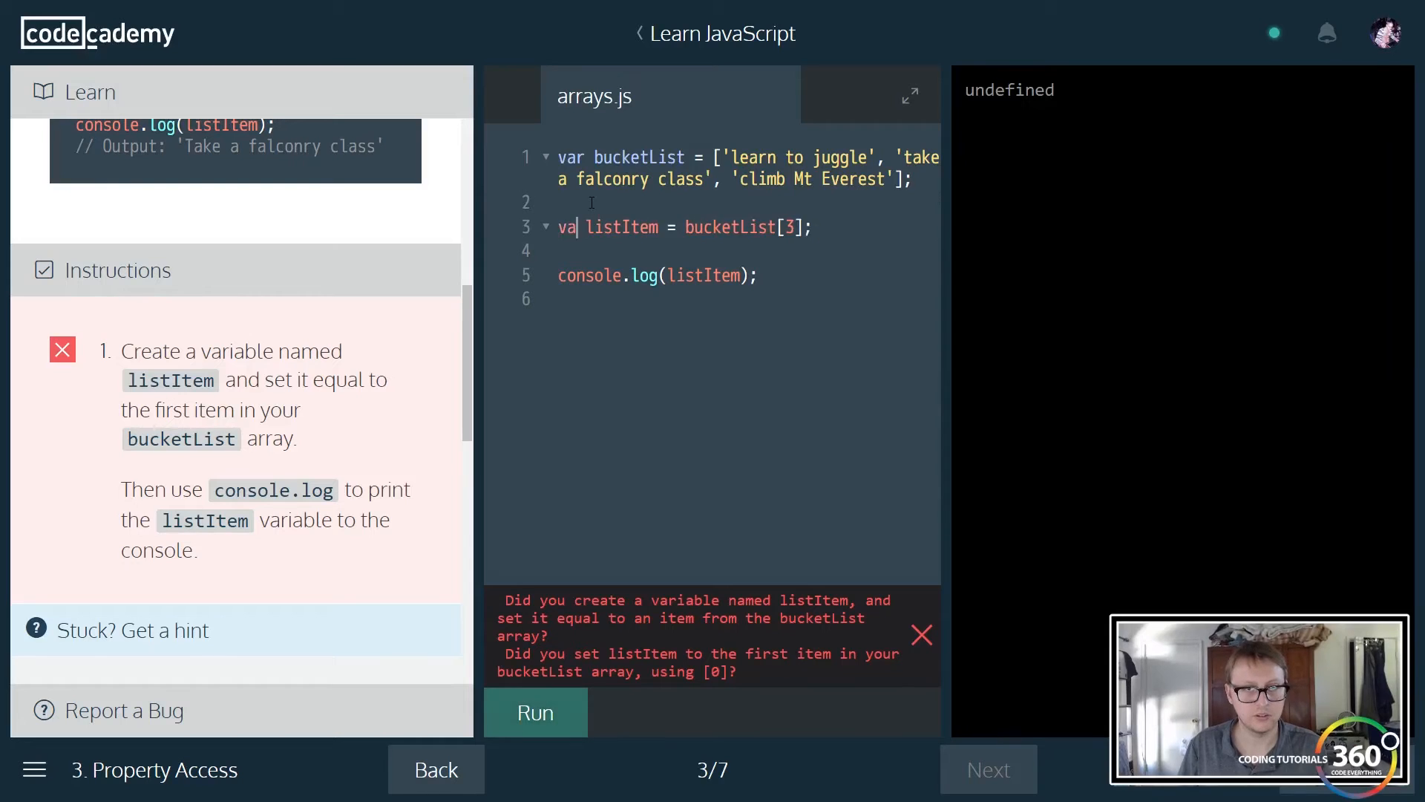
pyautogui.write('var l')
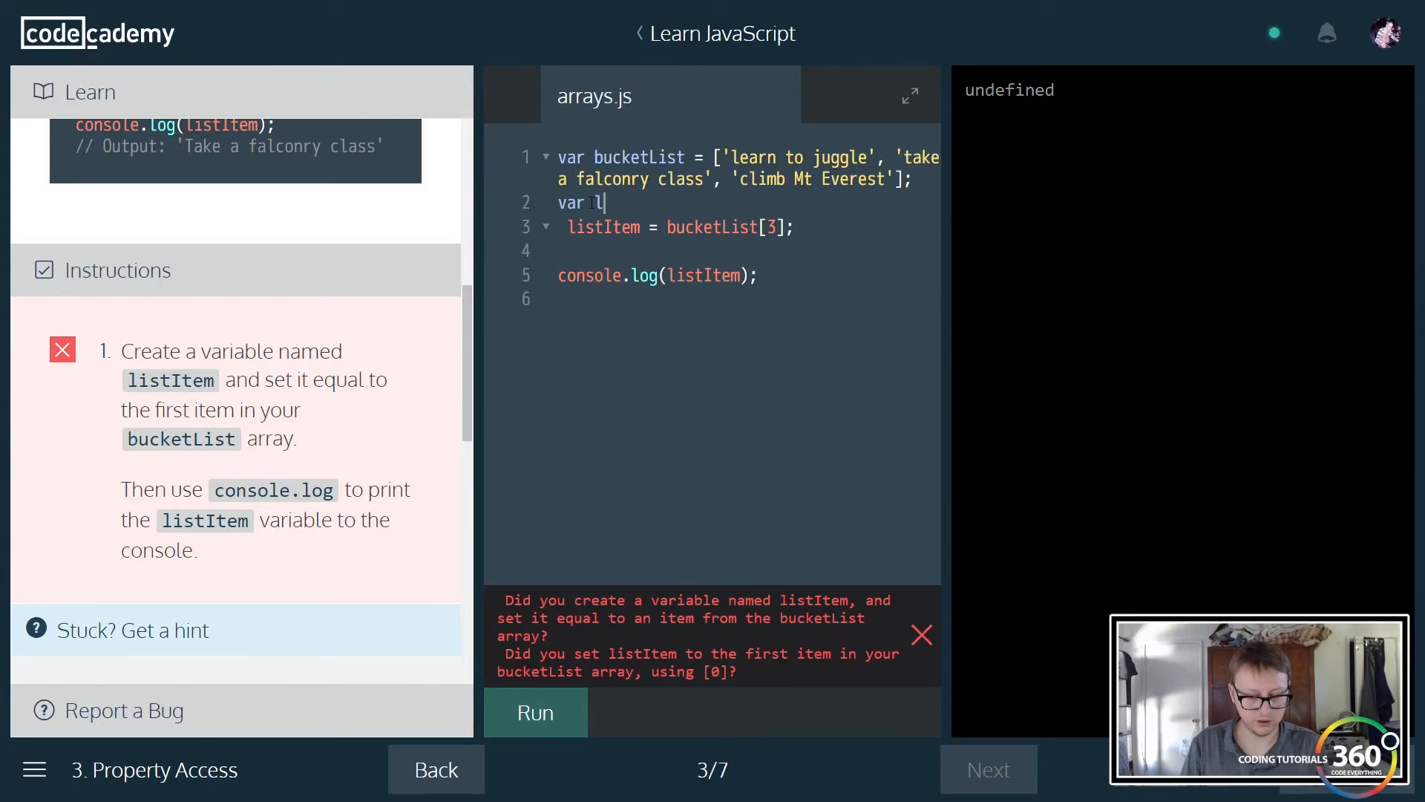
pyautogui.write('istItem')
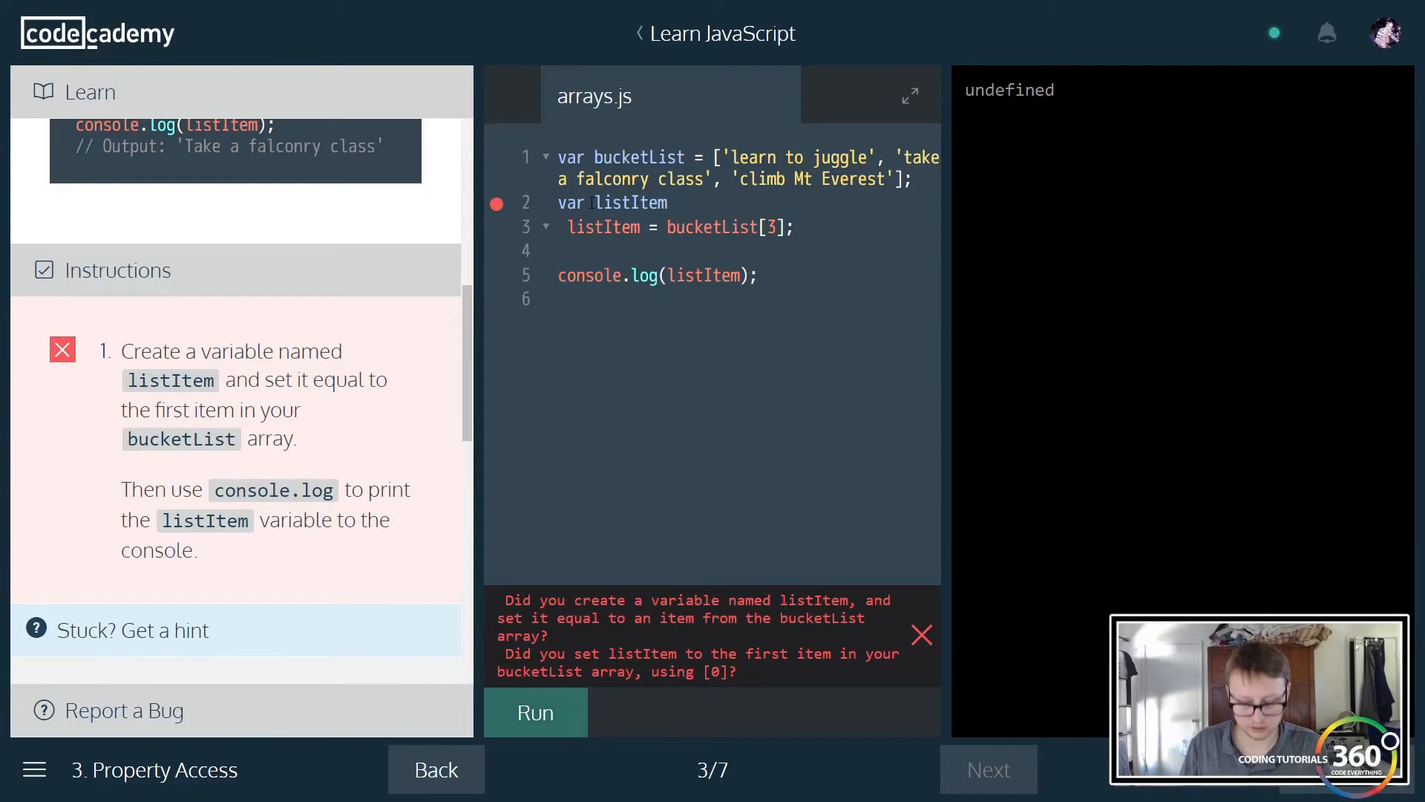
pyautogui.write('=')
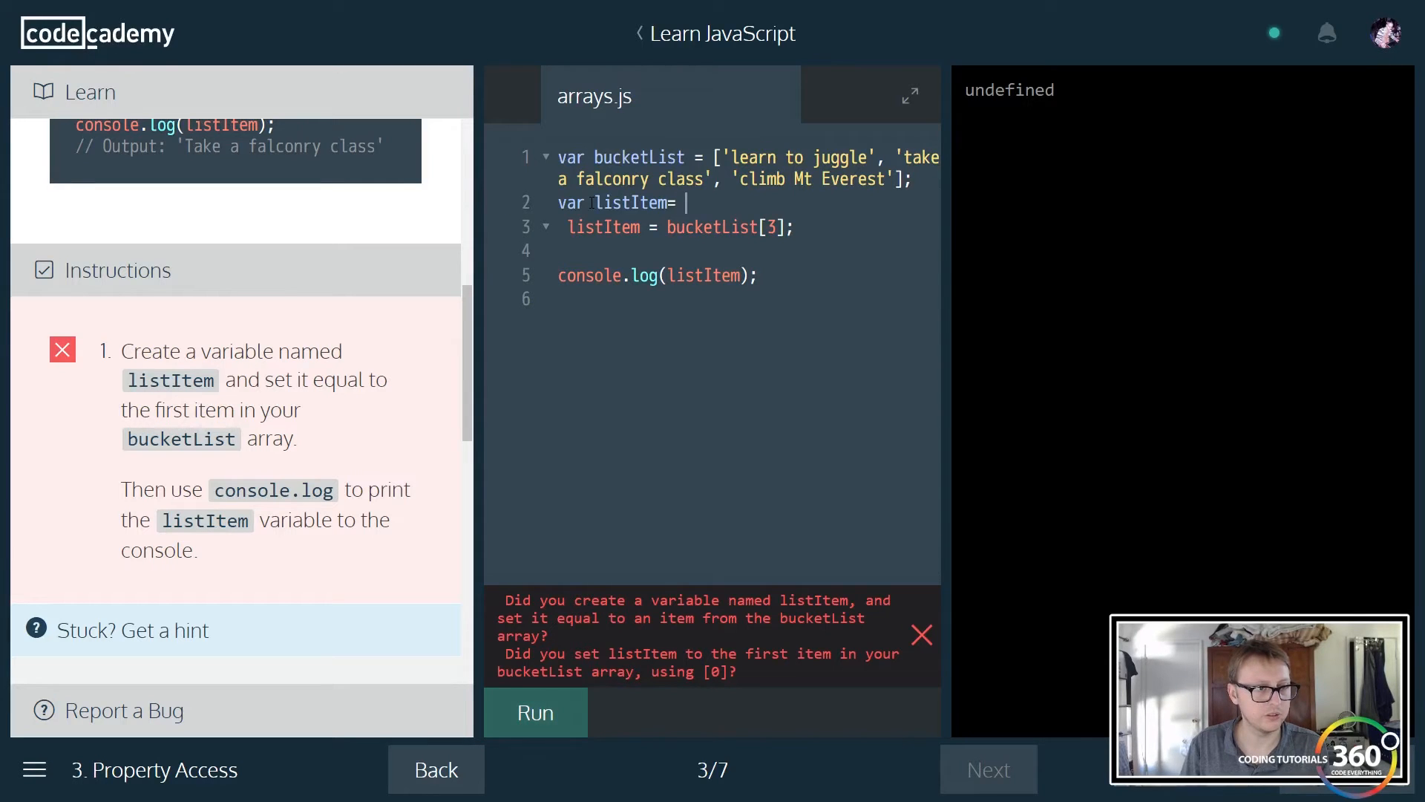
pyautogui.write('bucketList')
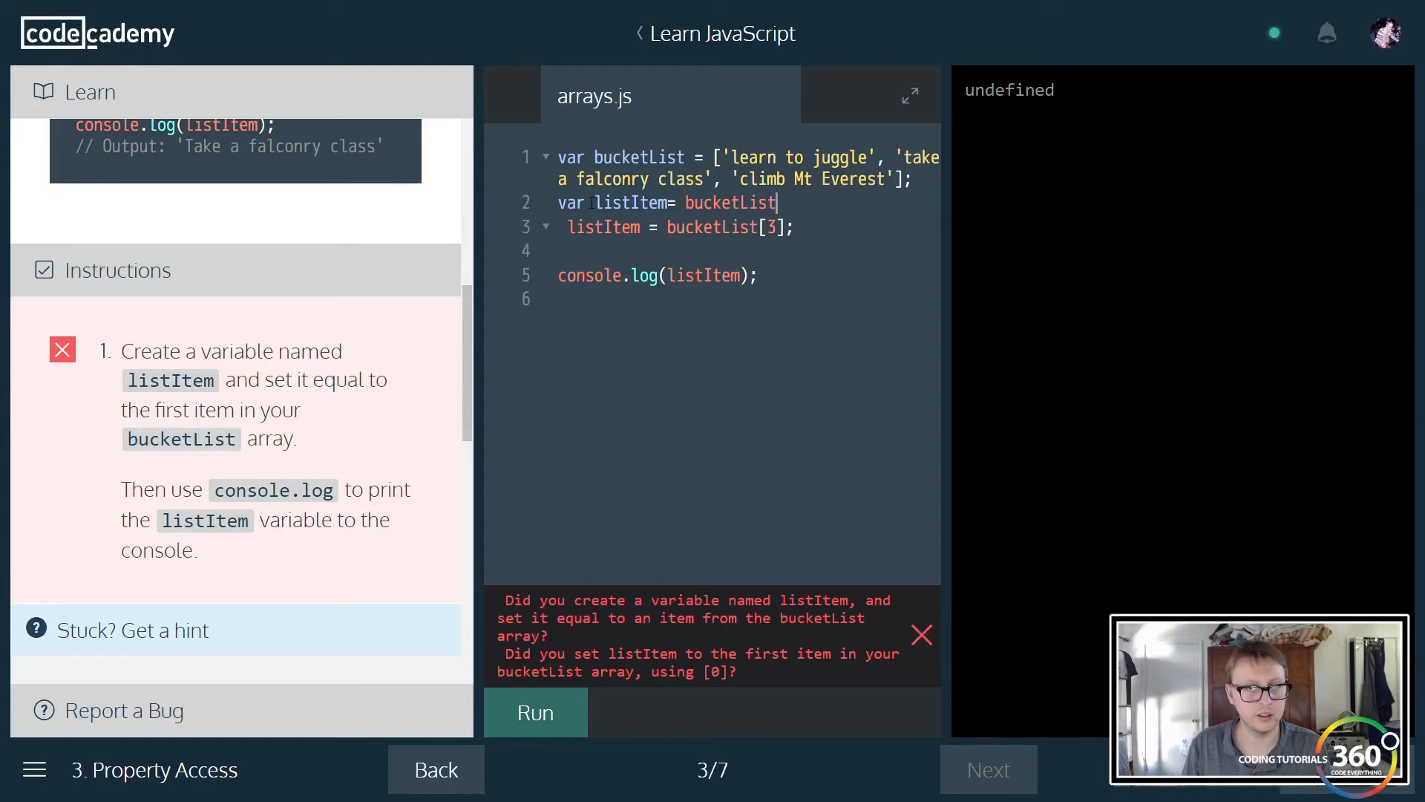
pyautogui.write('[0];')
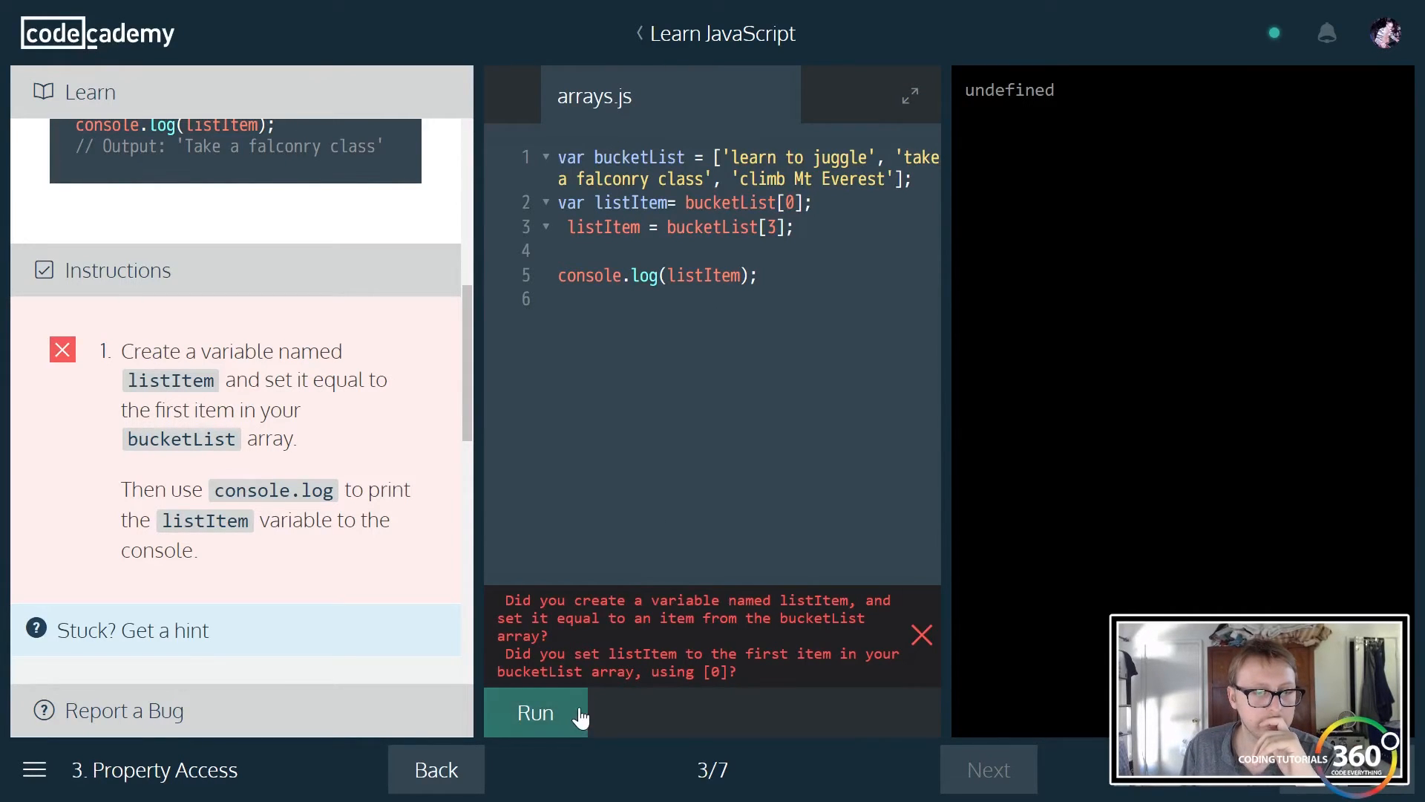
pyautogui.click(535, 712)
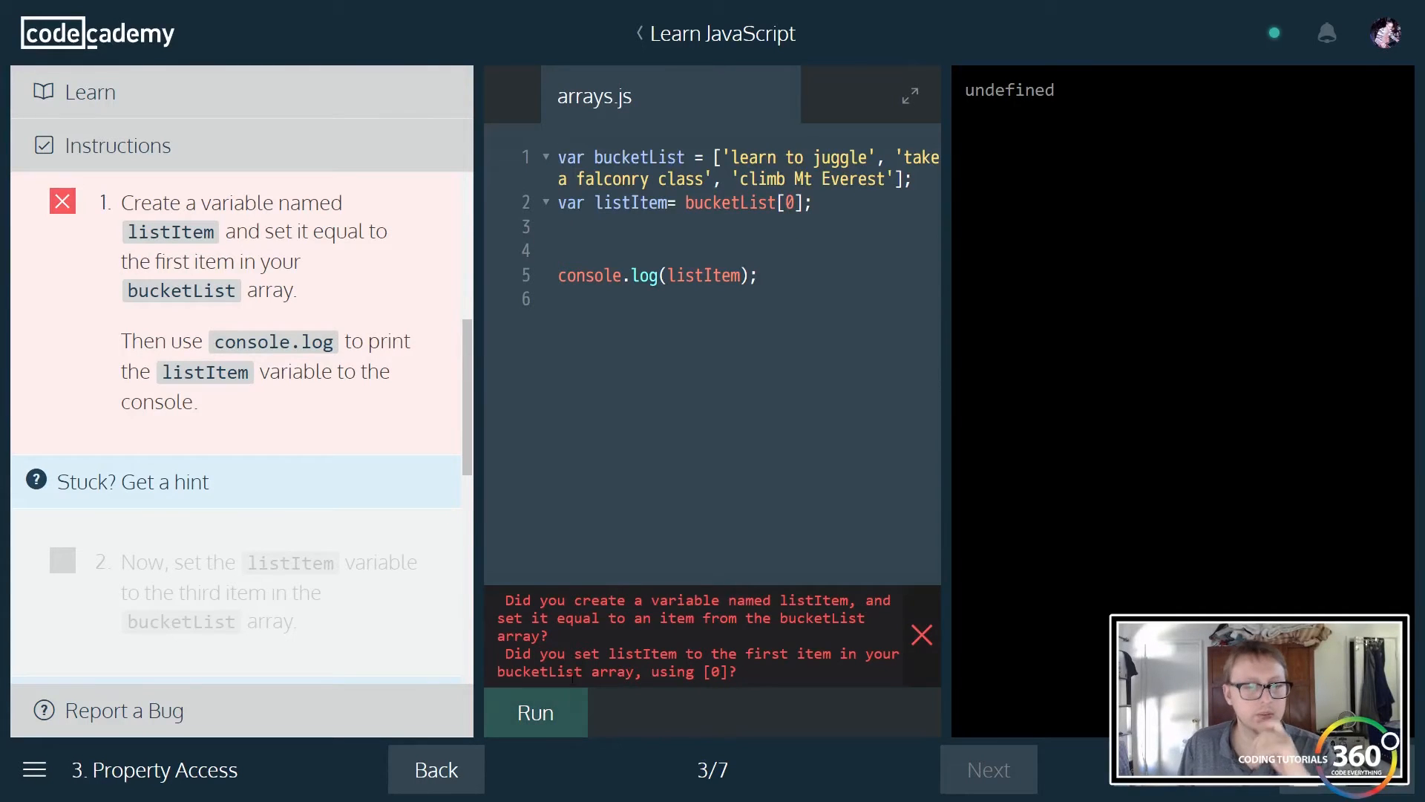
pyautogui.click(536, 711)
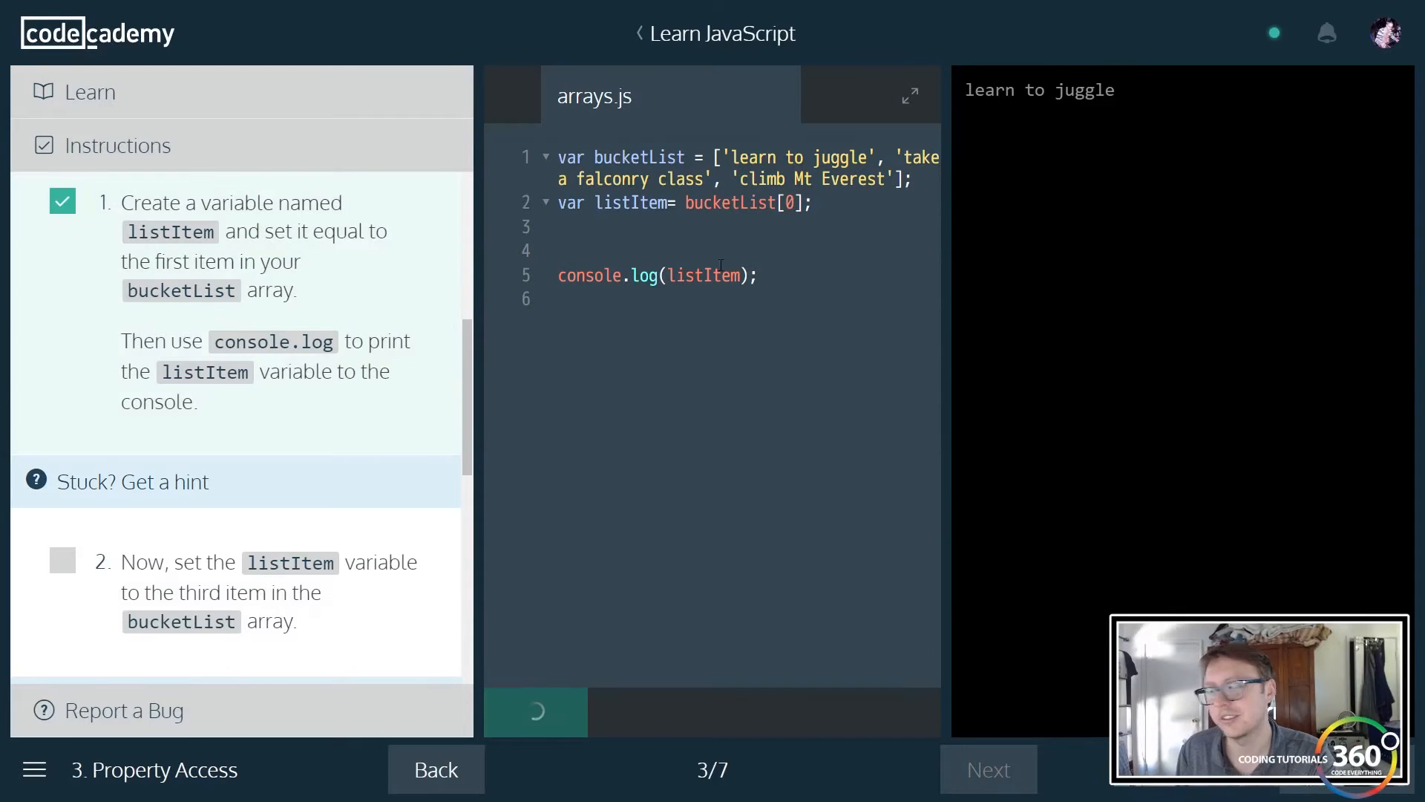
pyautogui.click(132, 481)
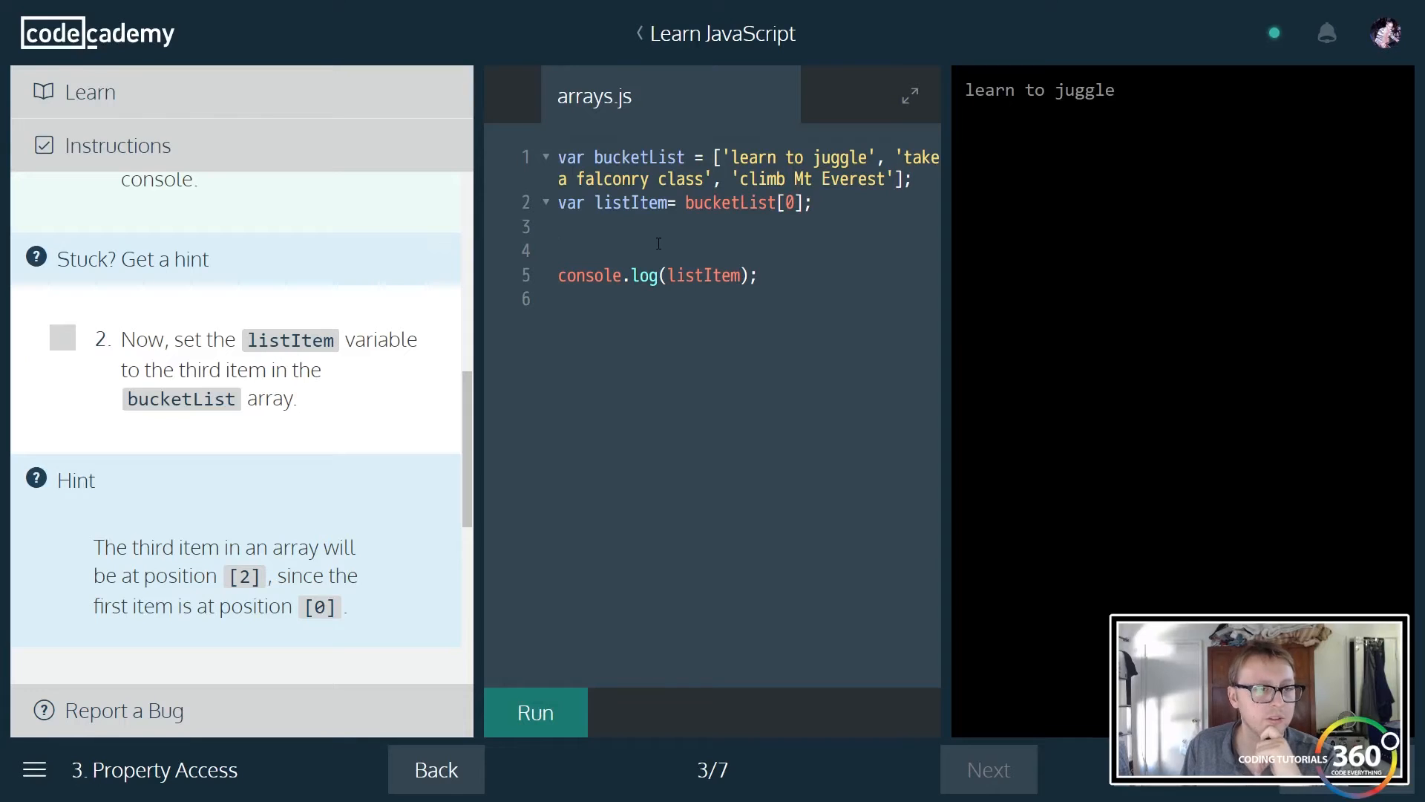
# - Add listItem=bucketList[2]; and run to log the third item
pyautogui.write(';')
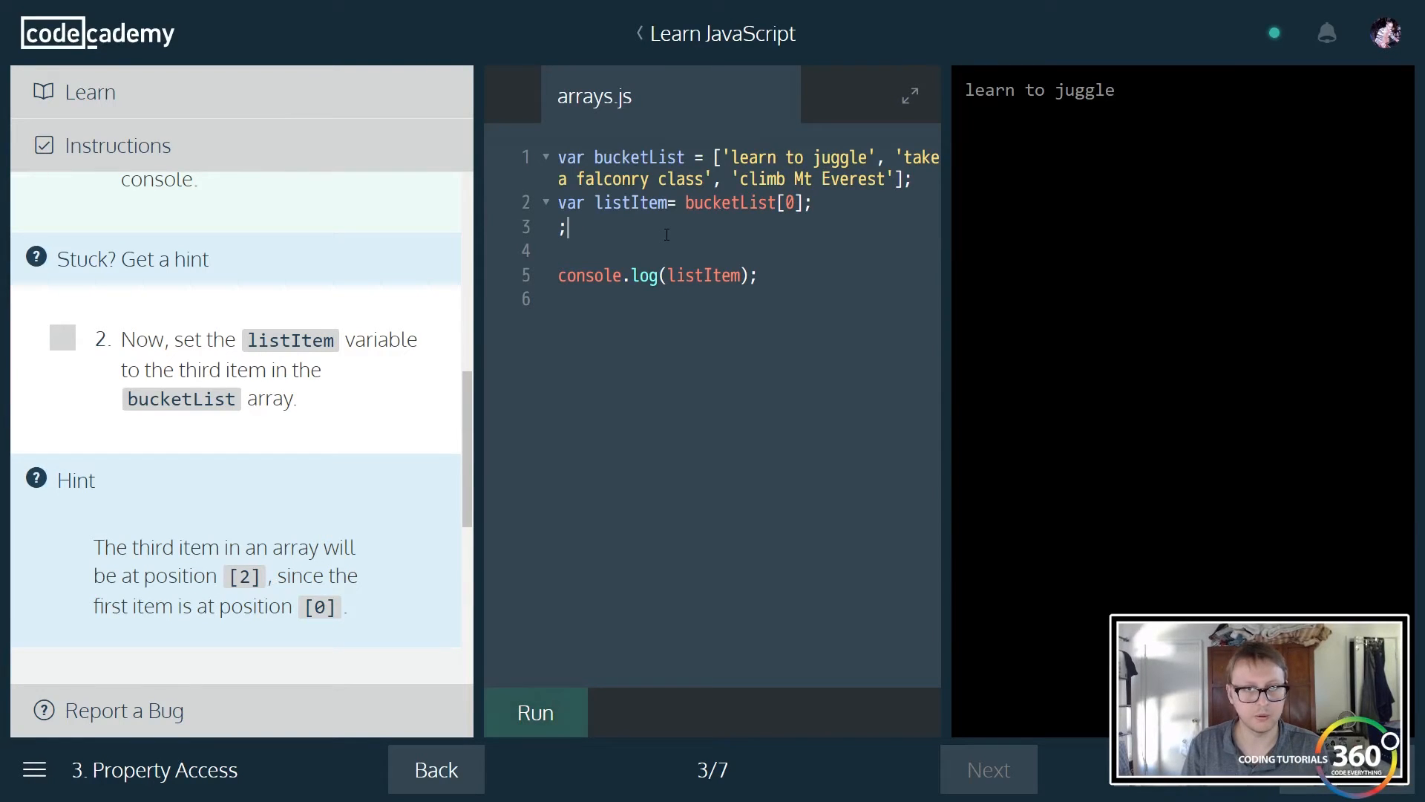
pyautogui.write('listItem')
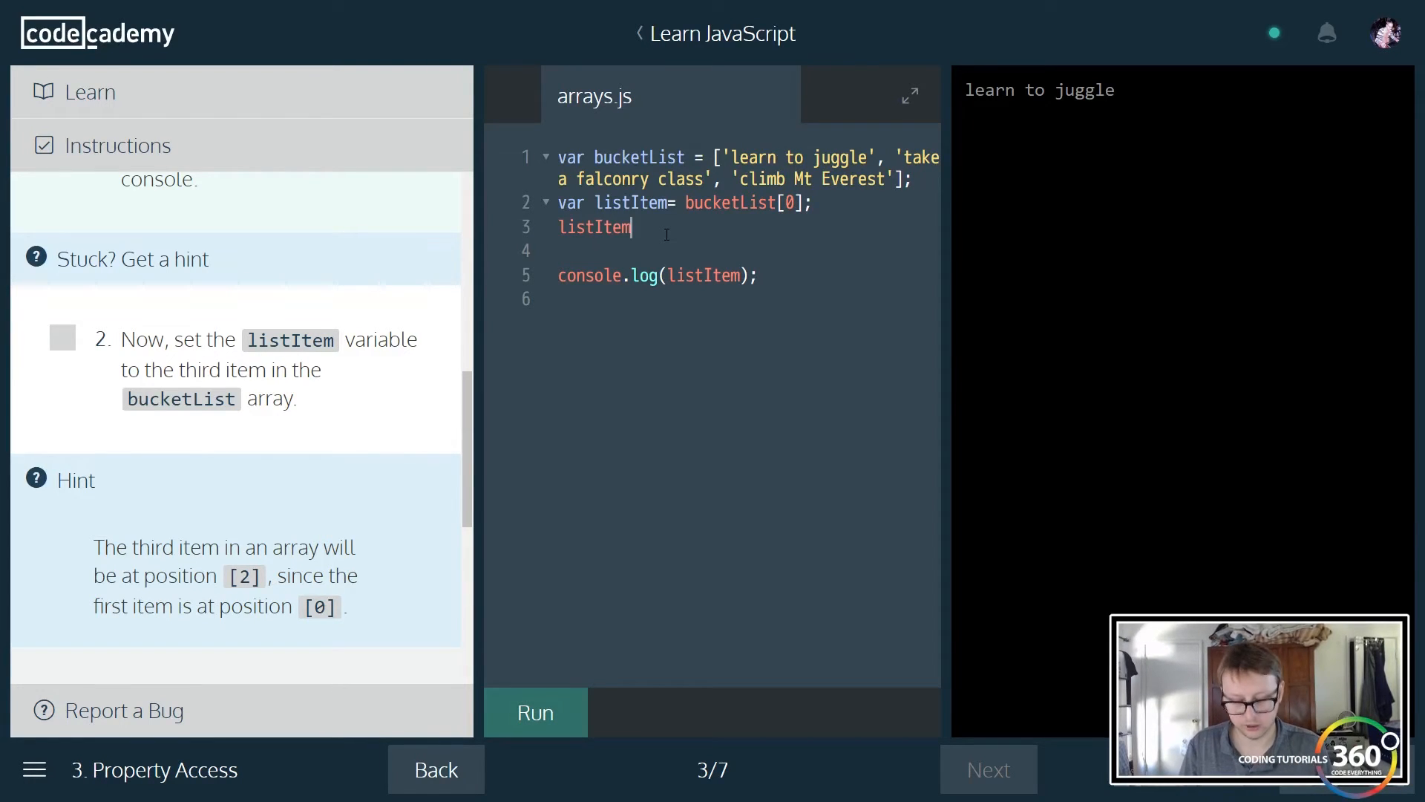
pyautogui.write('=bu')
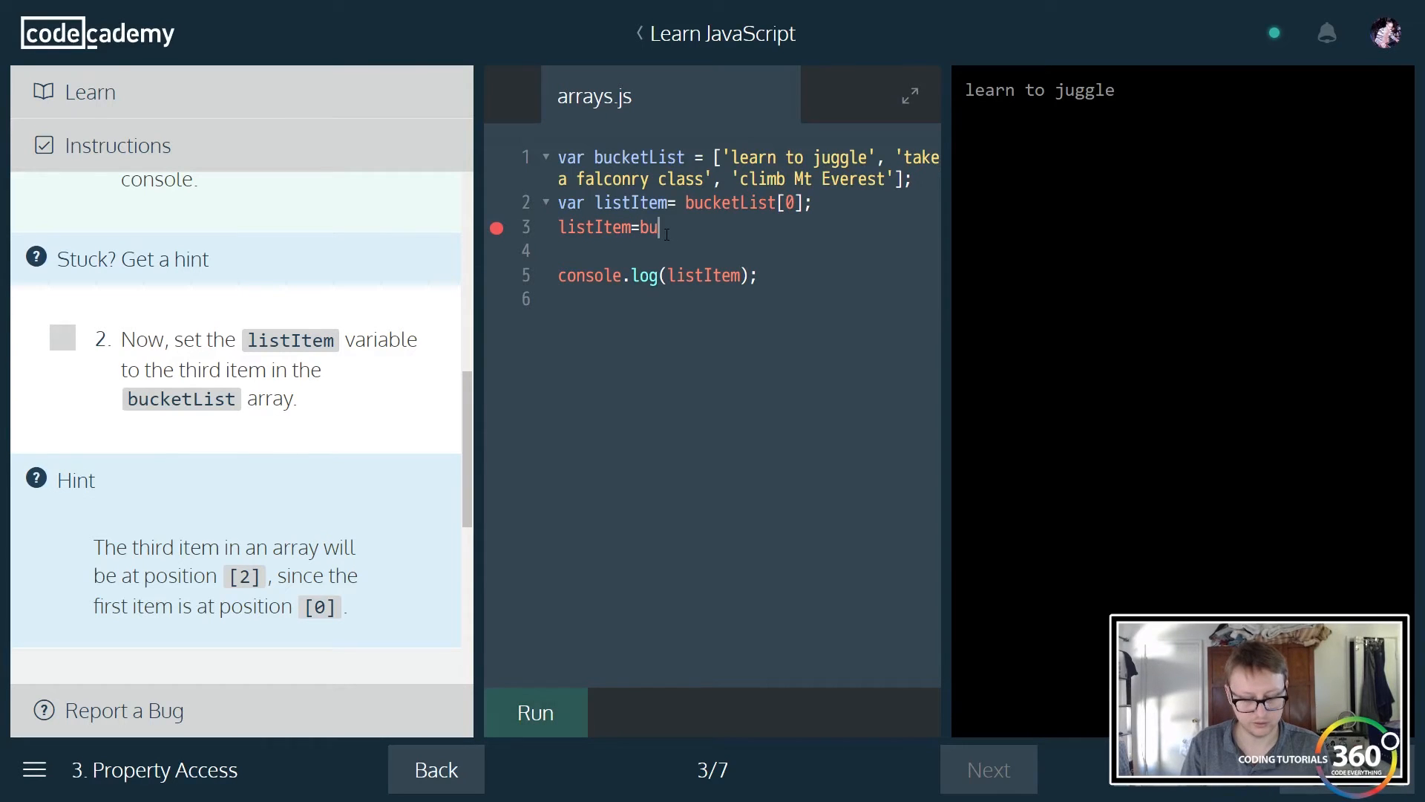
pyautogui.write('cketList')
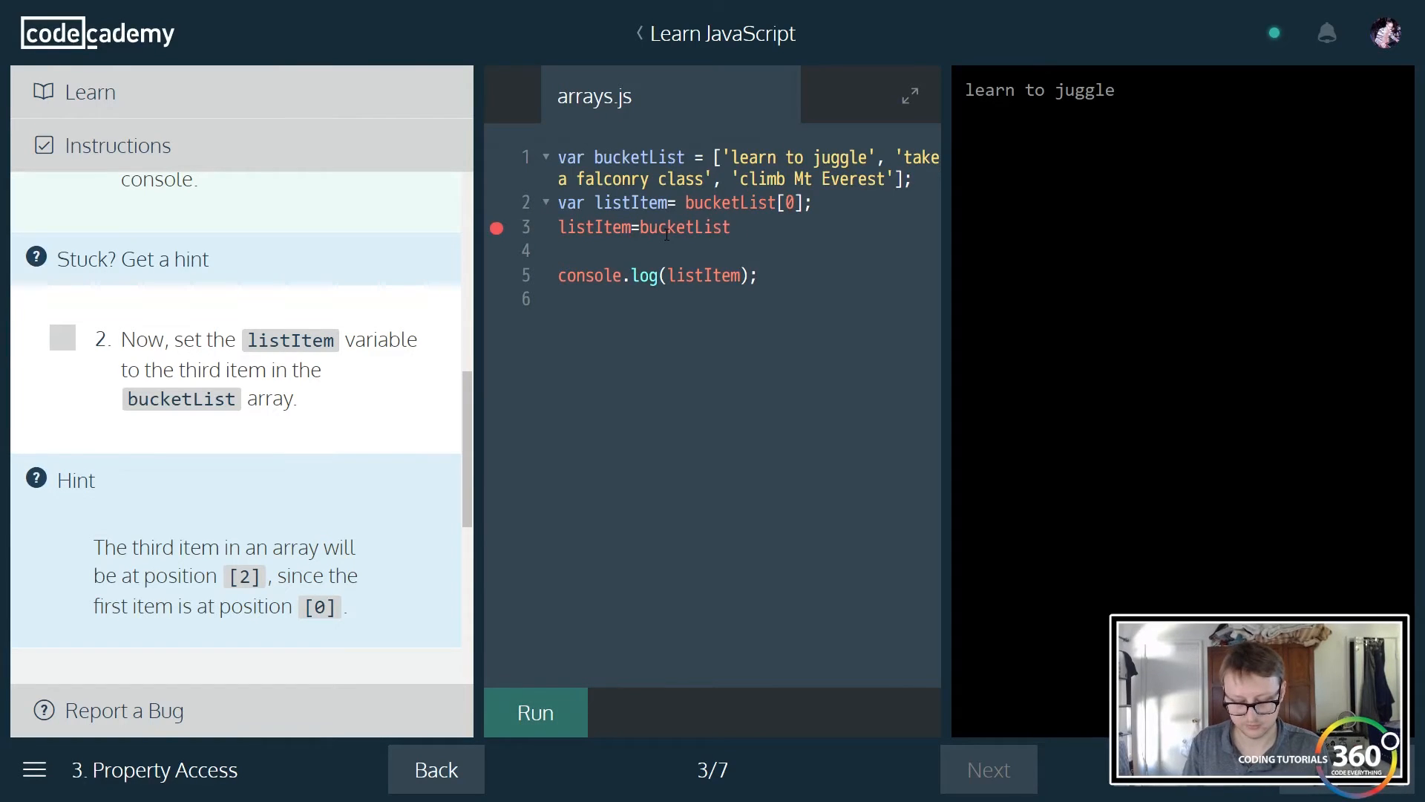
pyautogui.write('[2]')
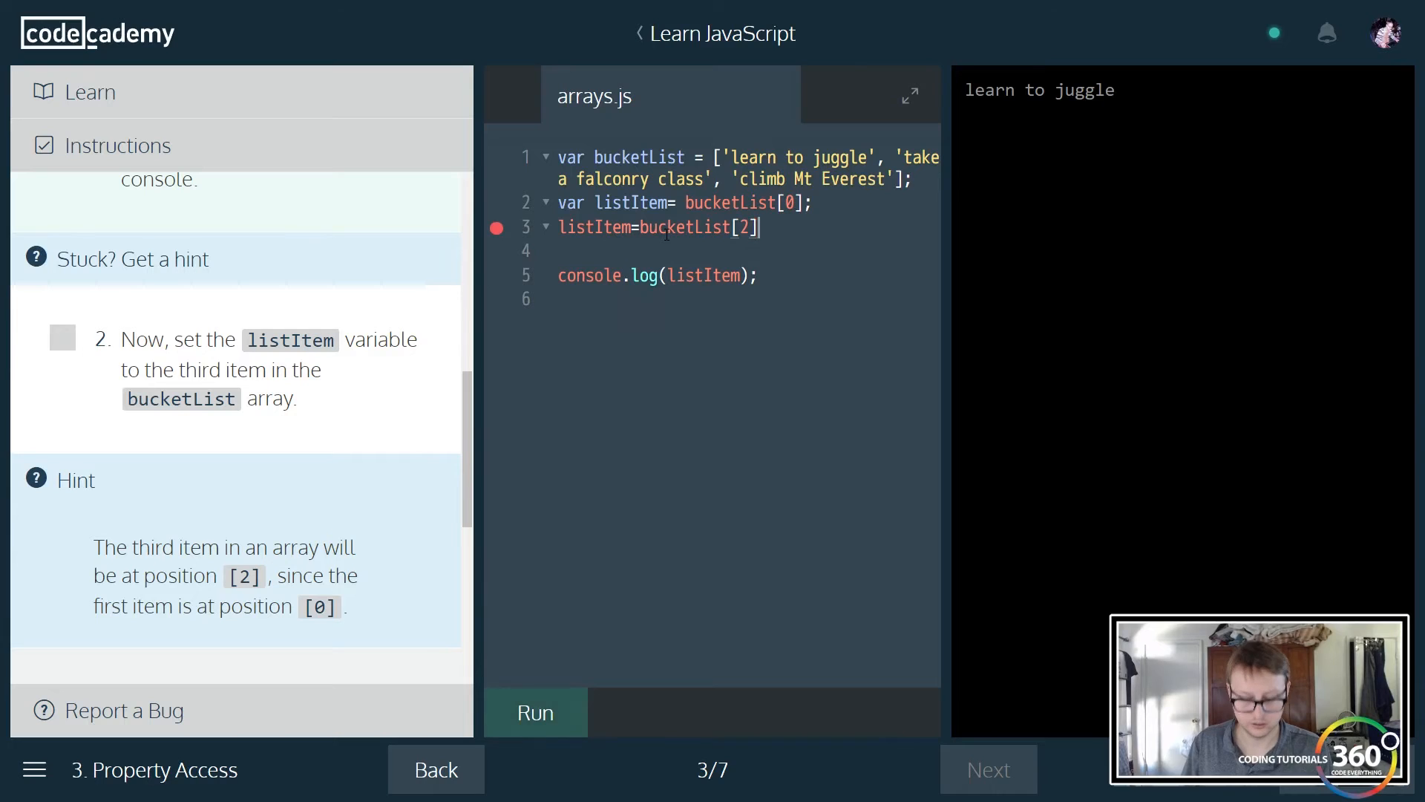
pyautogui.click(535, 711)
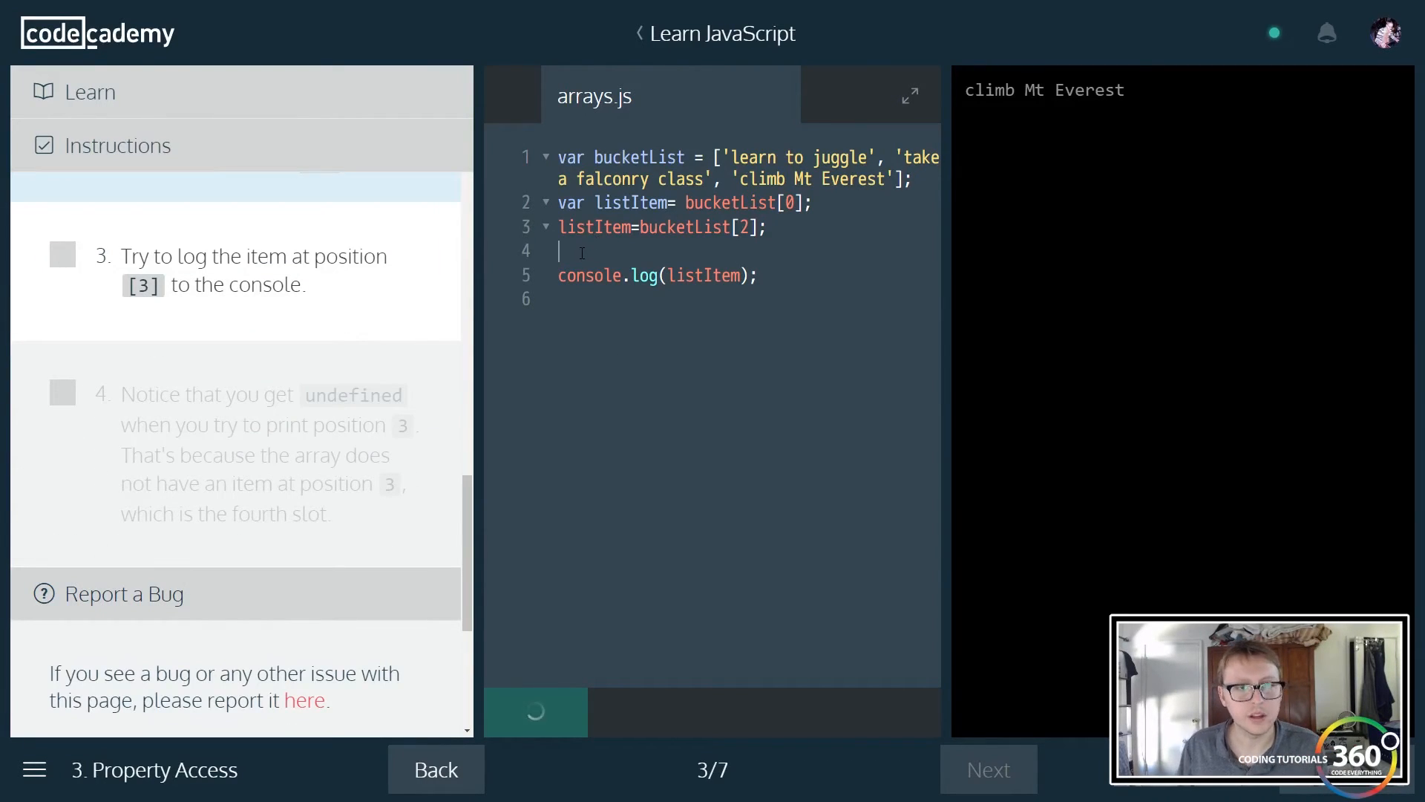
# - Add listItem=bucketList[3]; logging undefined, then move to the length lesson
pyautogui.write('listItem=bucketList[3];')
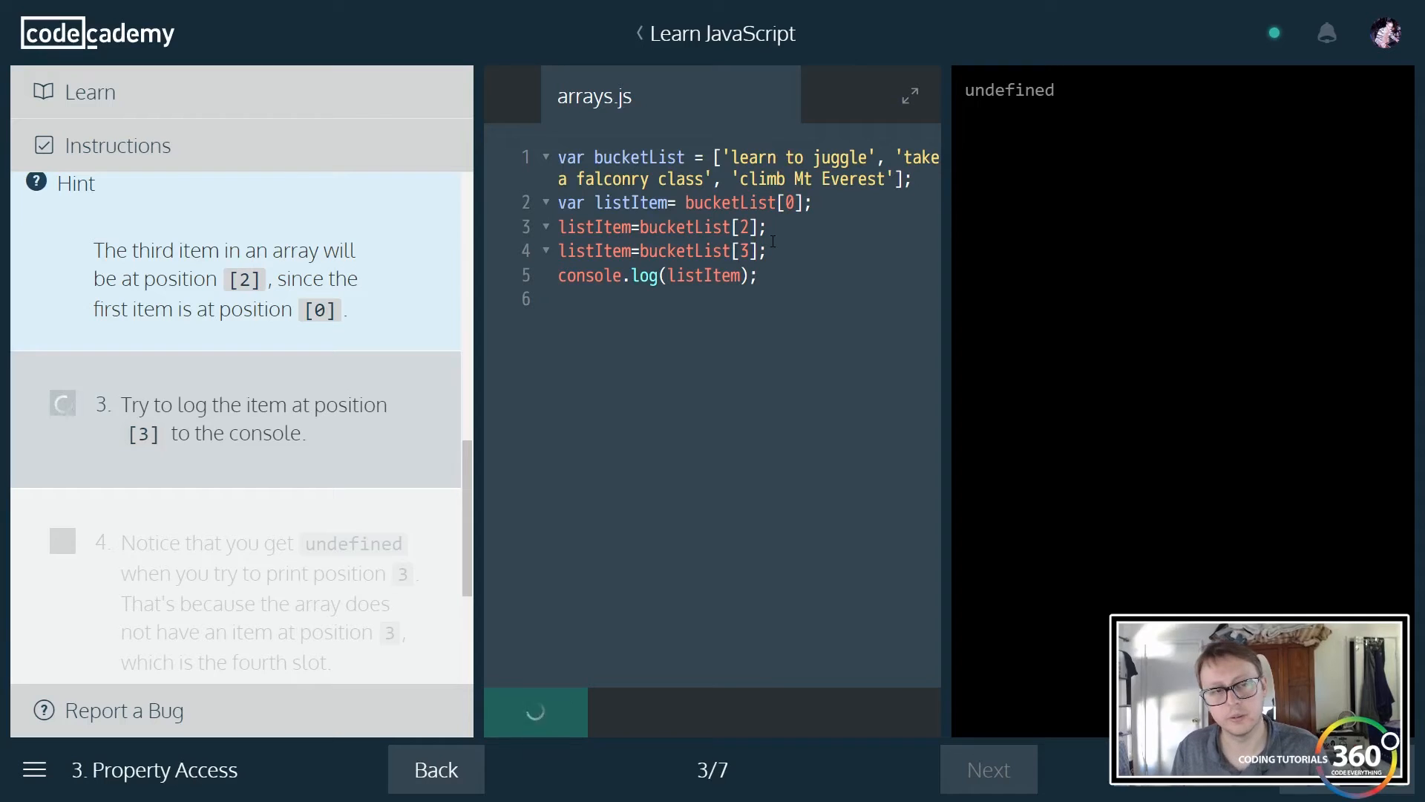
pyautogui.click(535, 711)
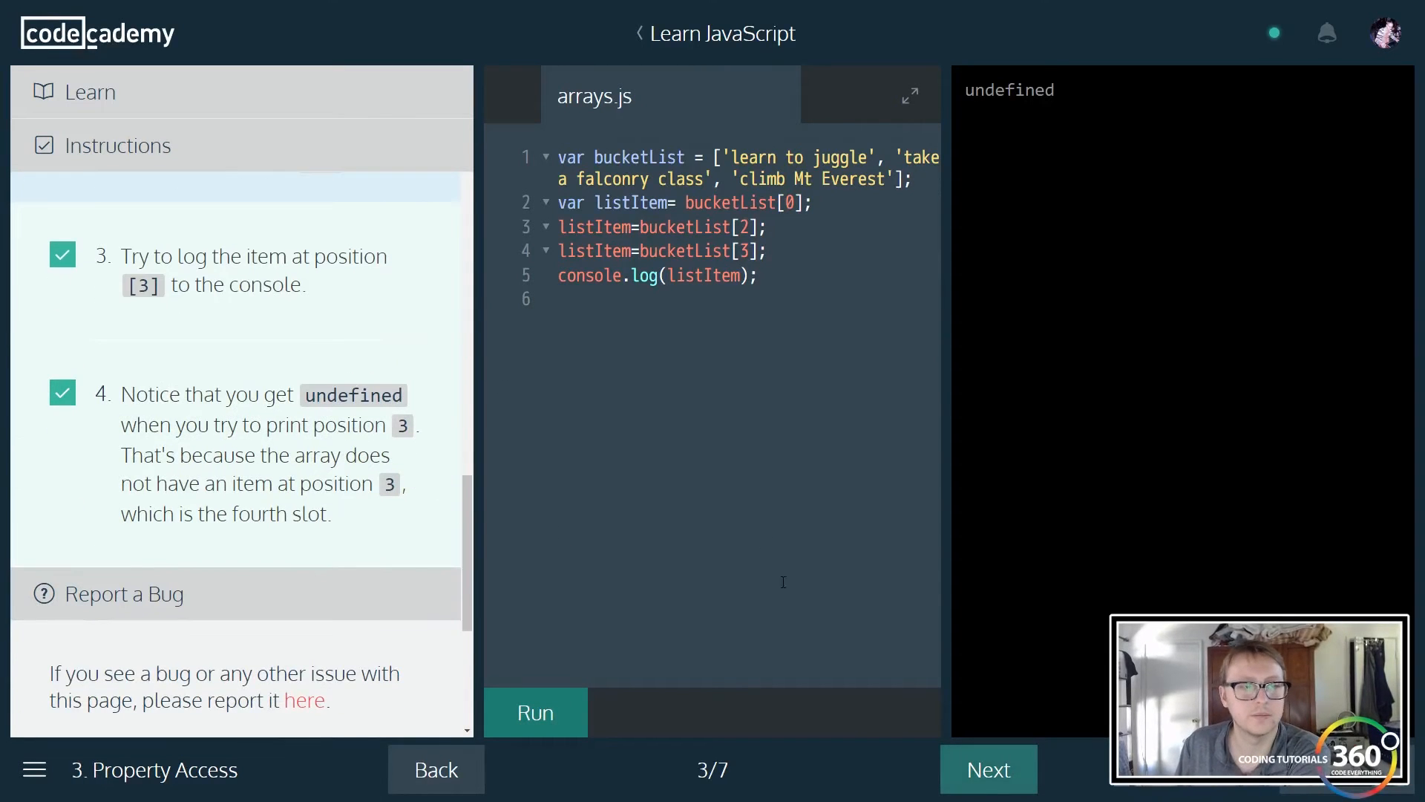
pyautogui.click(987, 769)
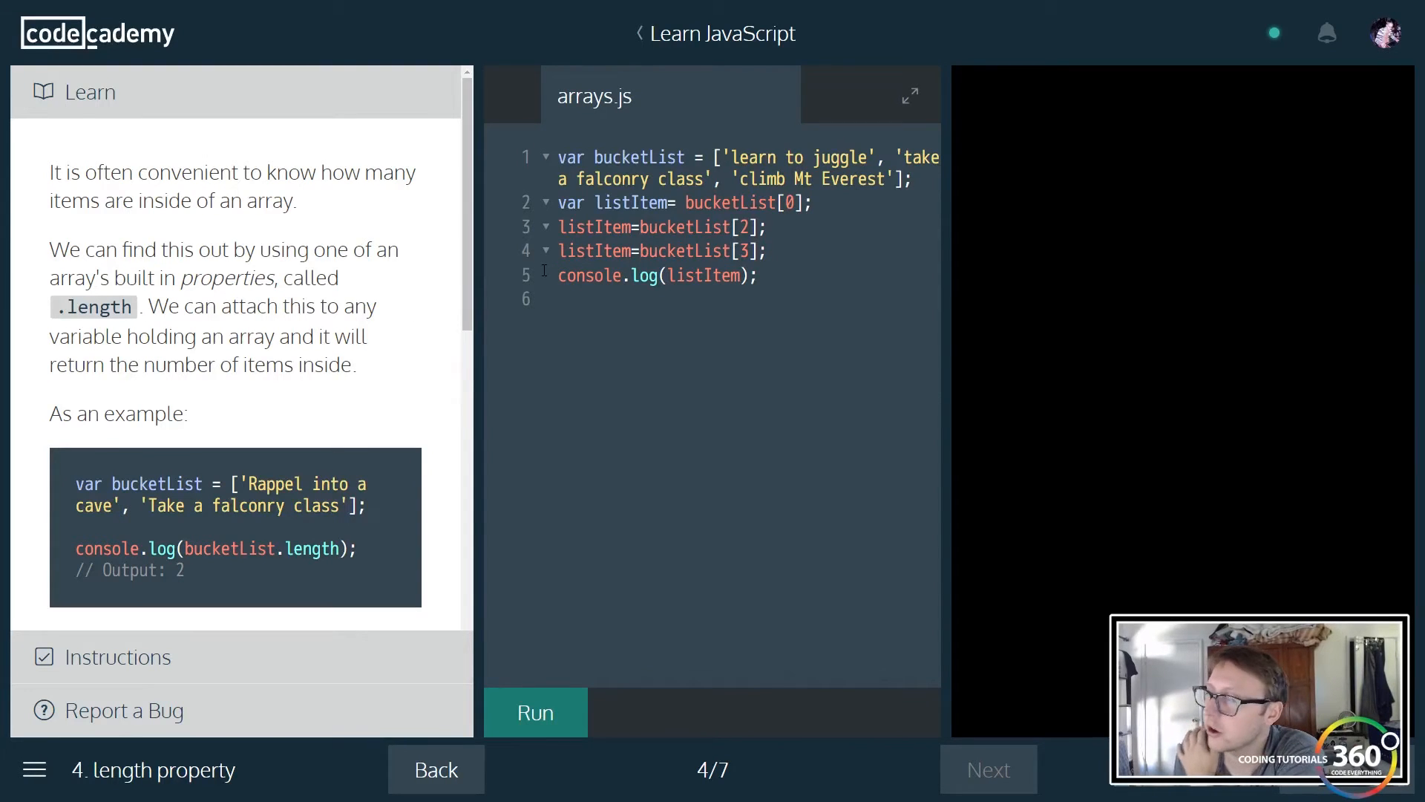
# - Log bucketList.length so the console prints 3, then continue to the push lesson
pyautogui.scroll(-3)
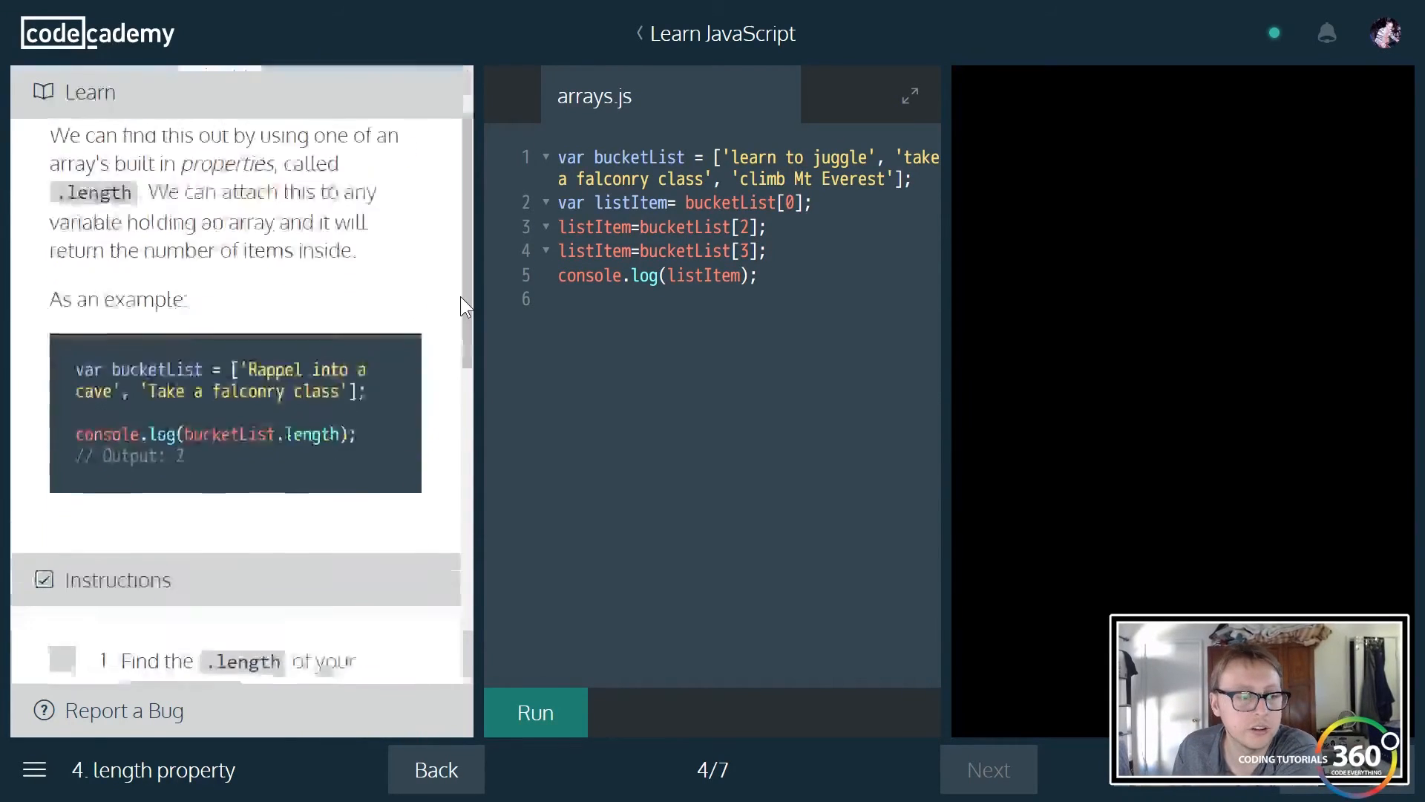
pyautogui.scroll(-3)
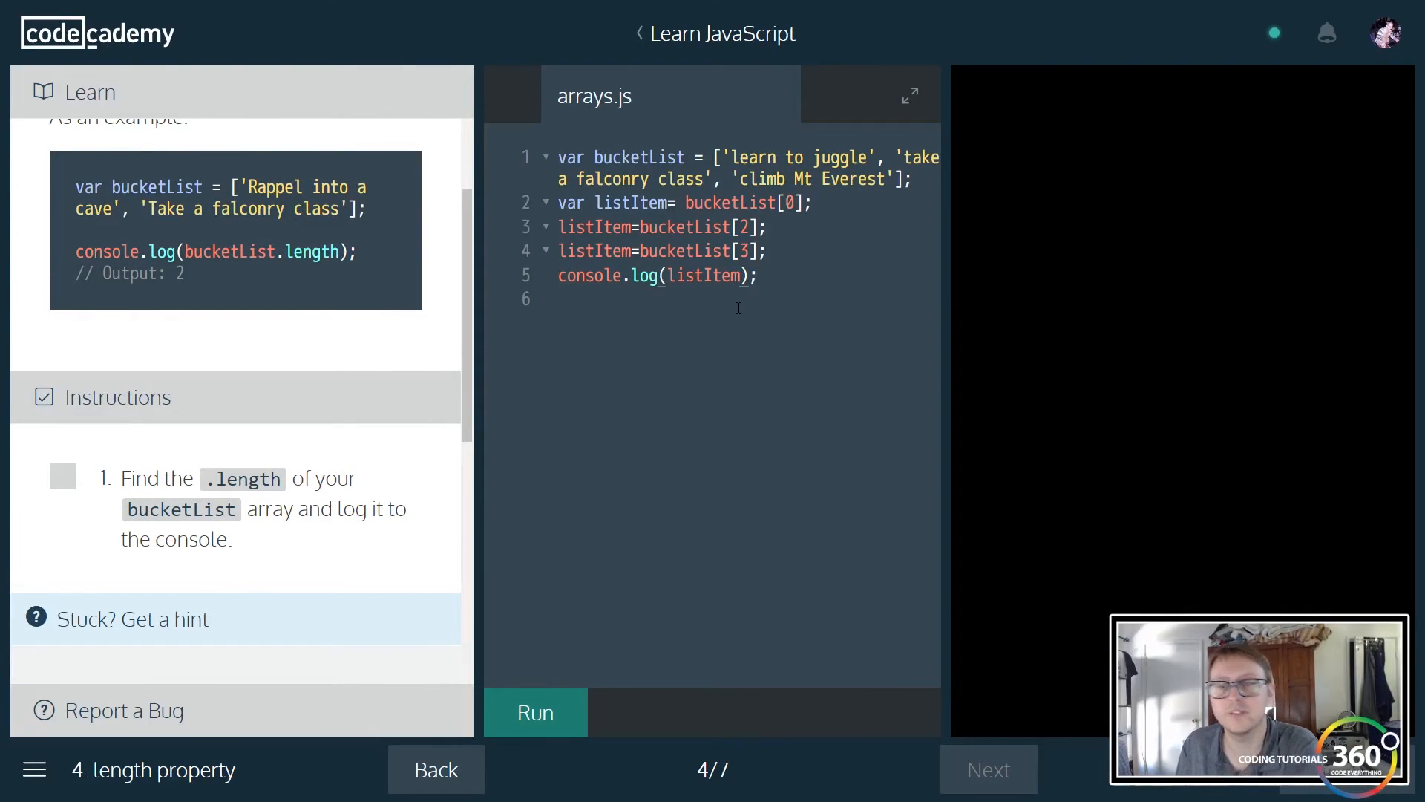
pyautogui.write('.')
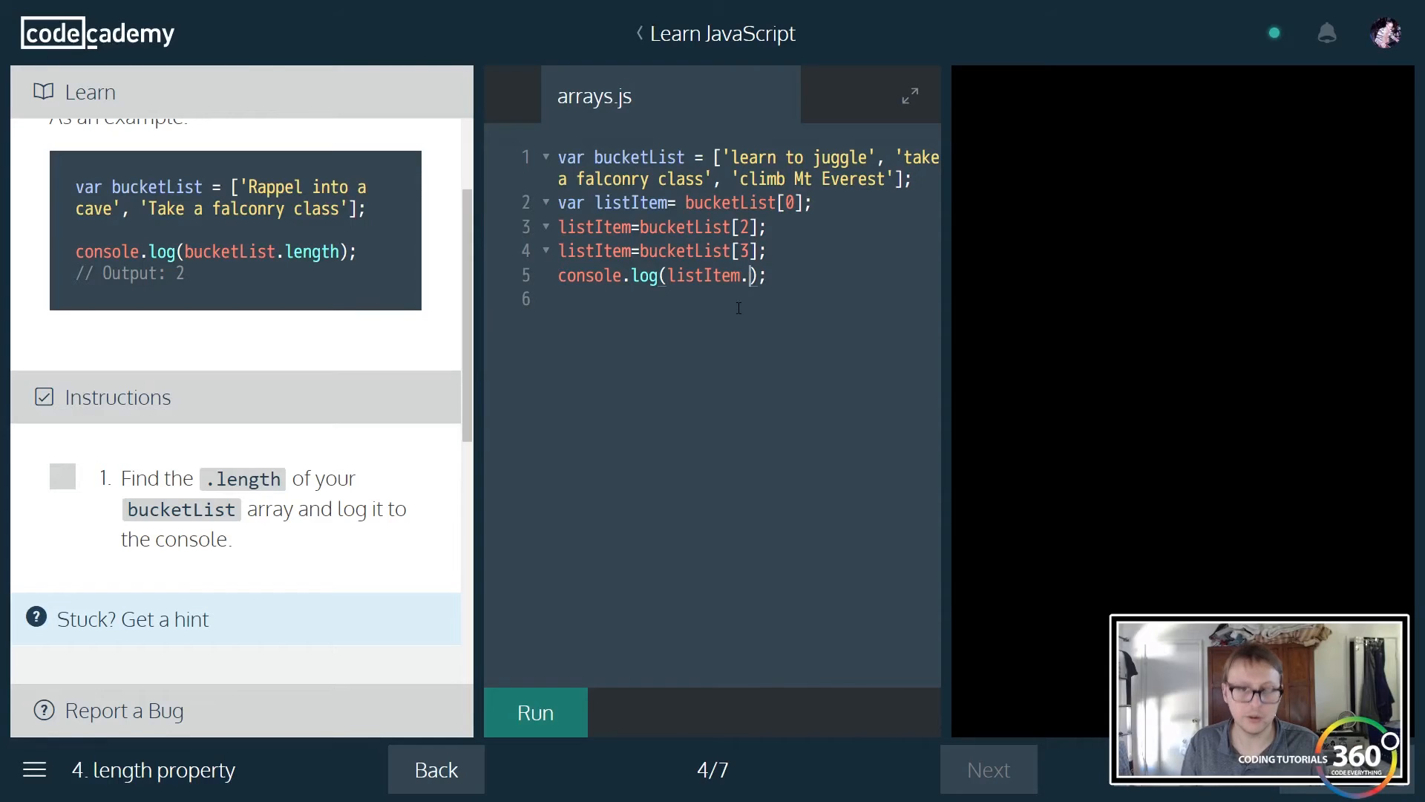
pyautogui.write('length')
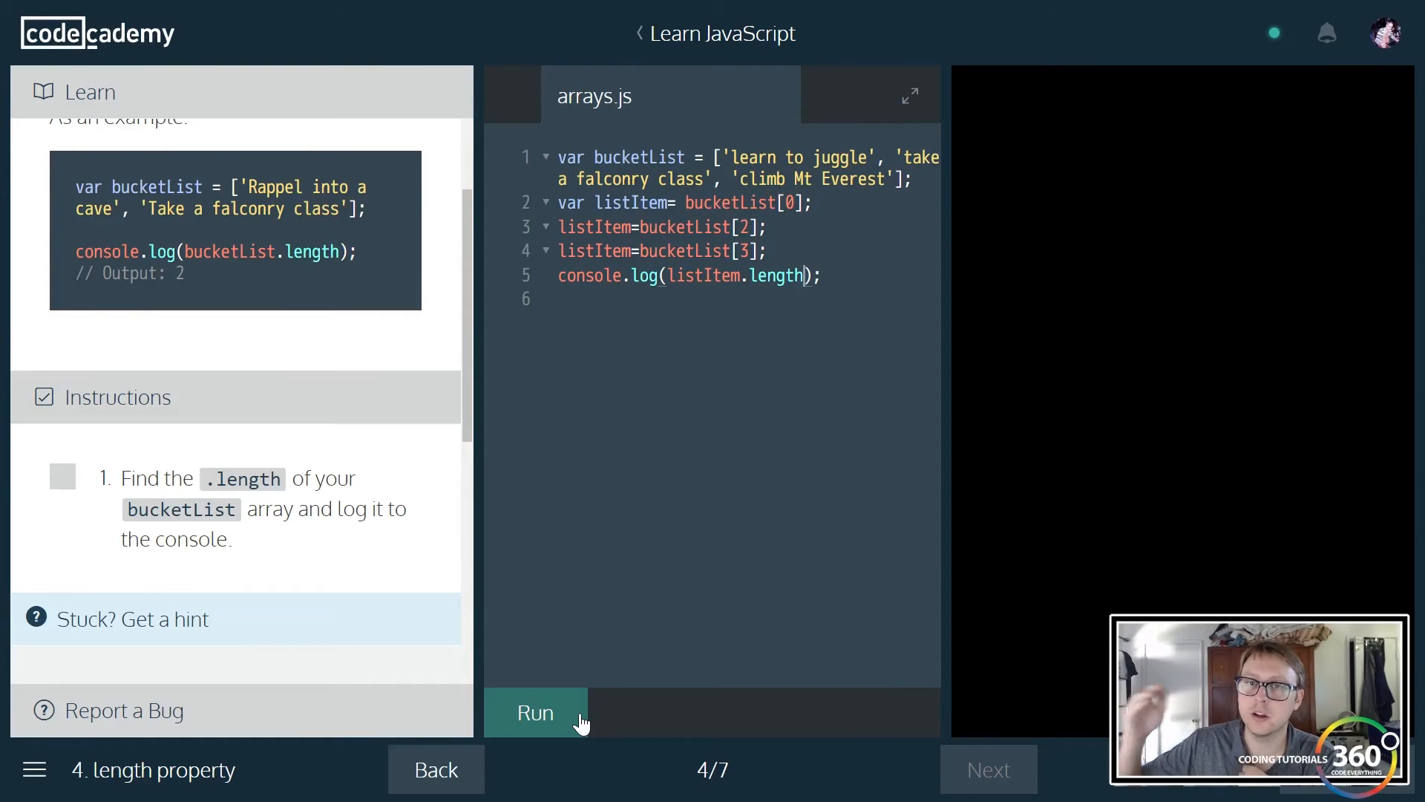
pyautogui.click(534, 711)
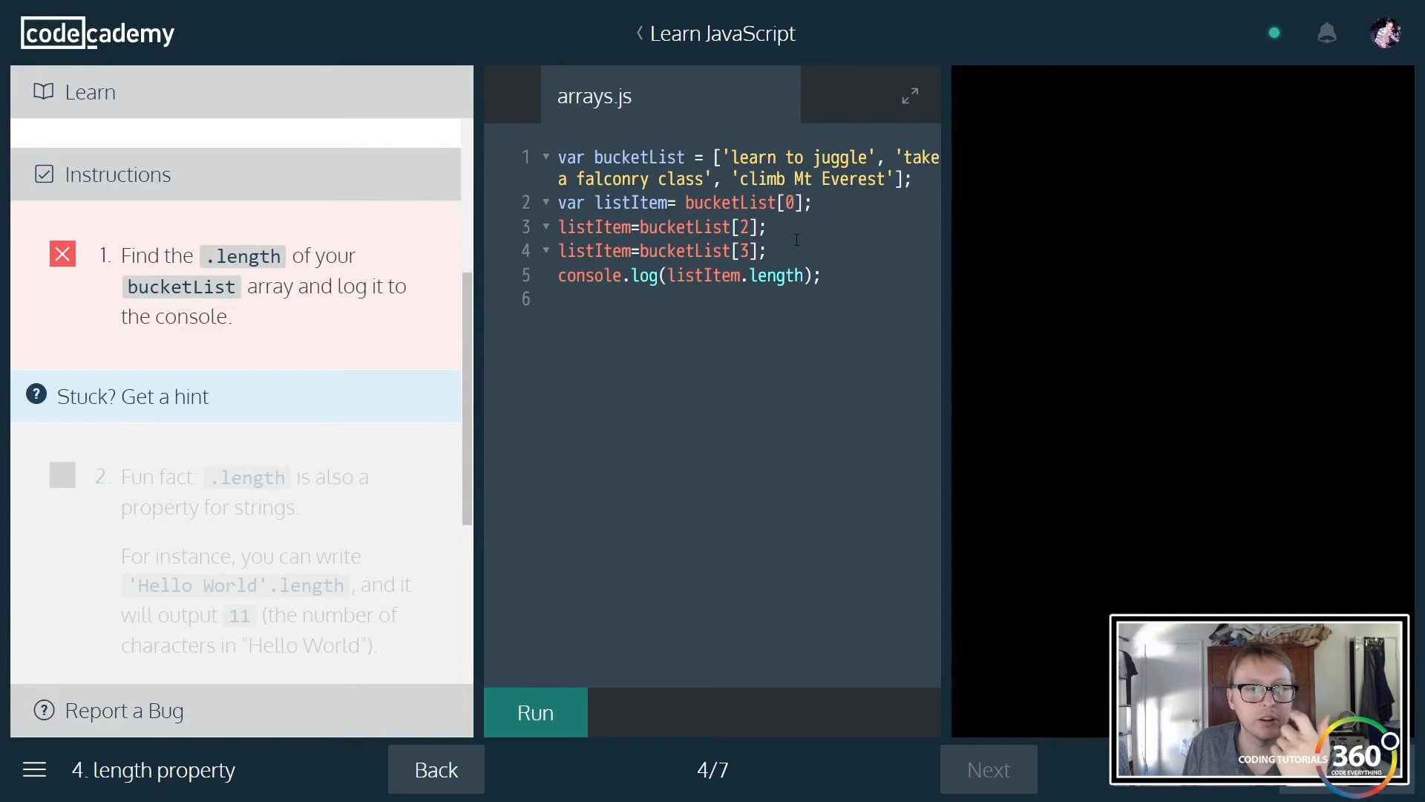
pyautogui.write('n')
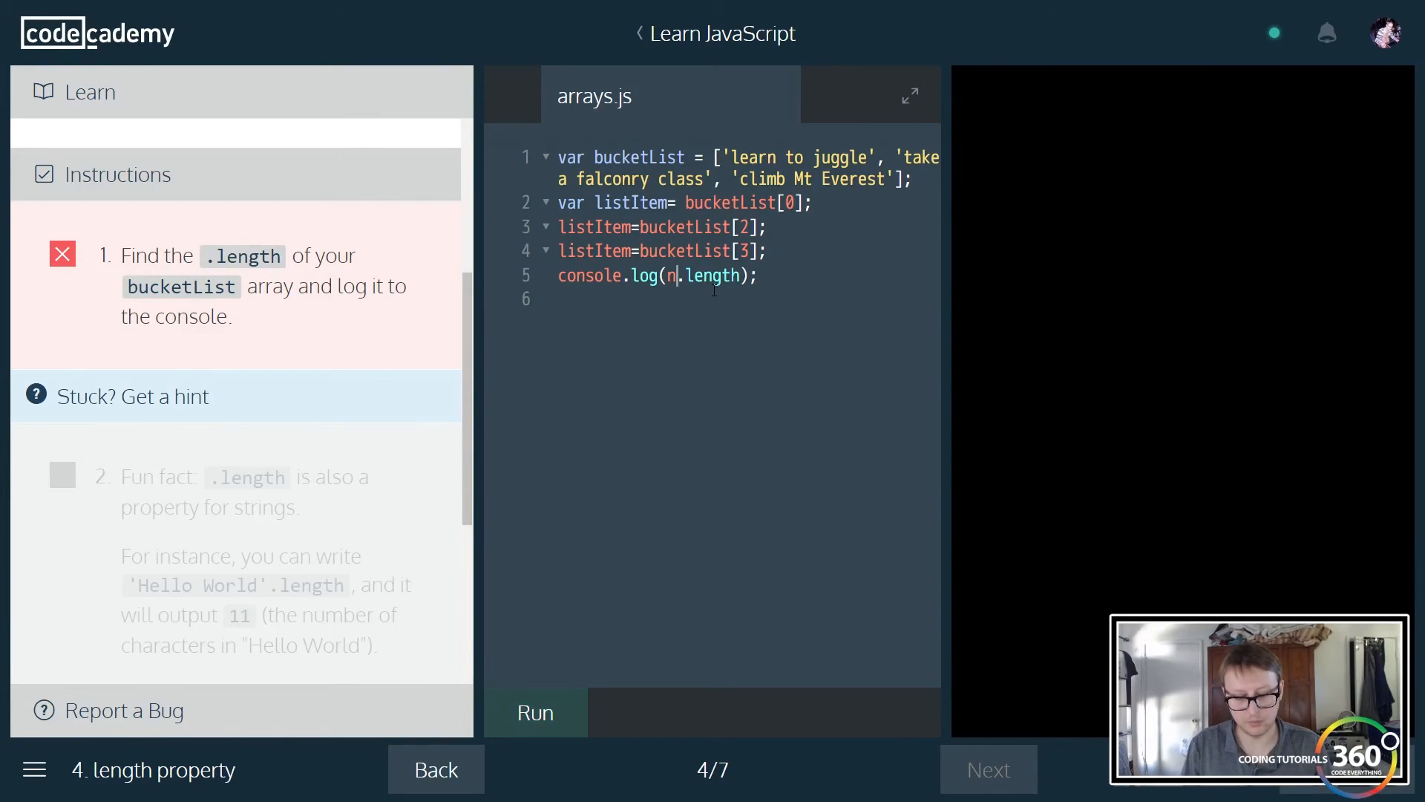
pyautogui.write('bucketList')
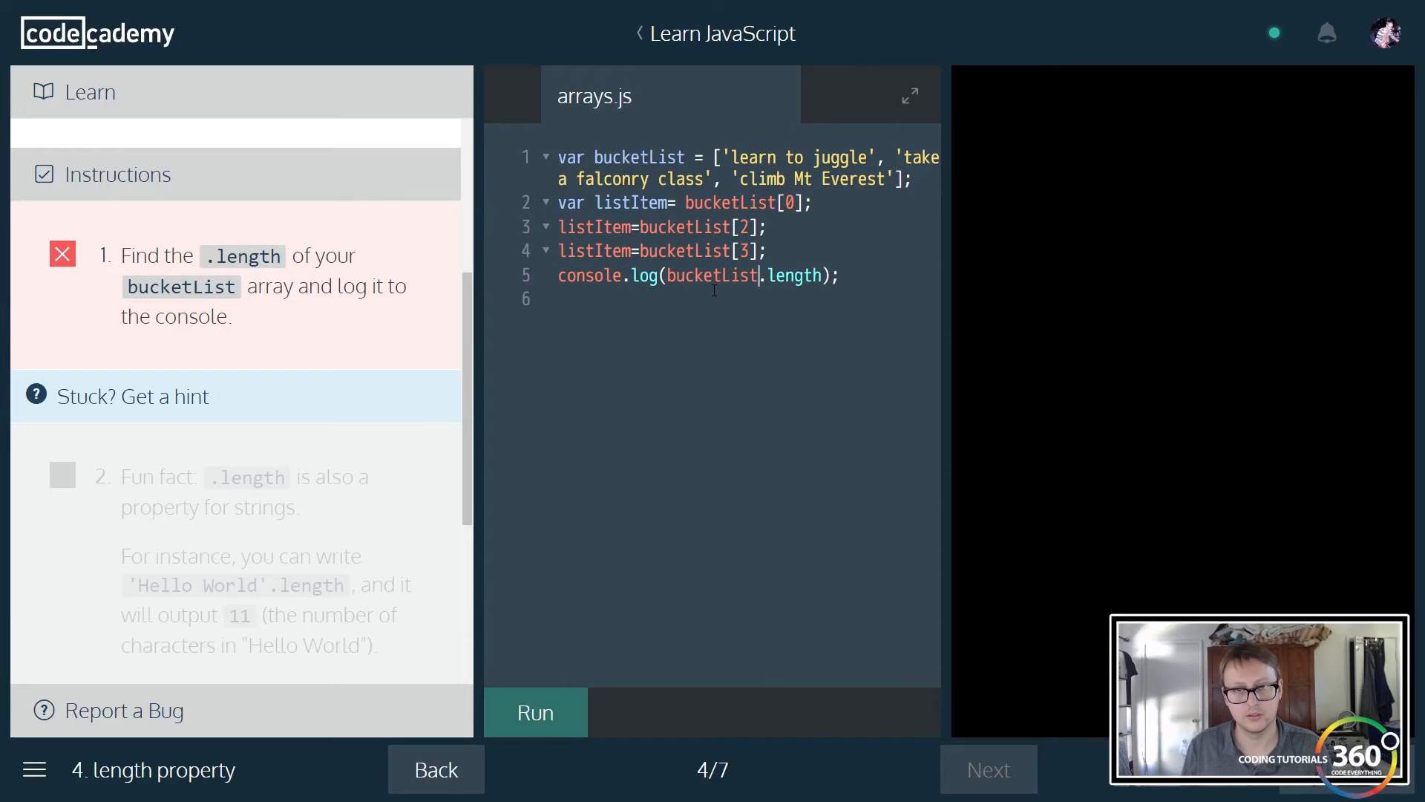
pyautogui.click(534, 711)
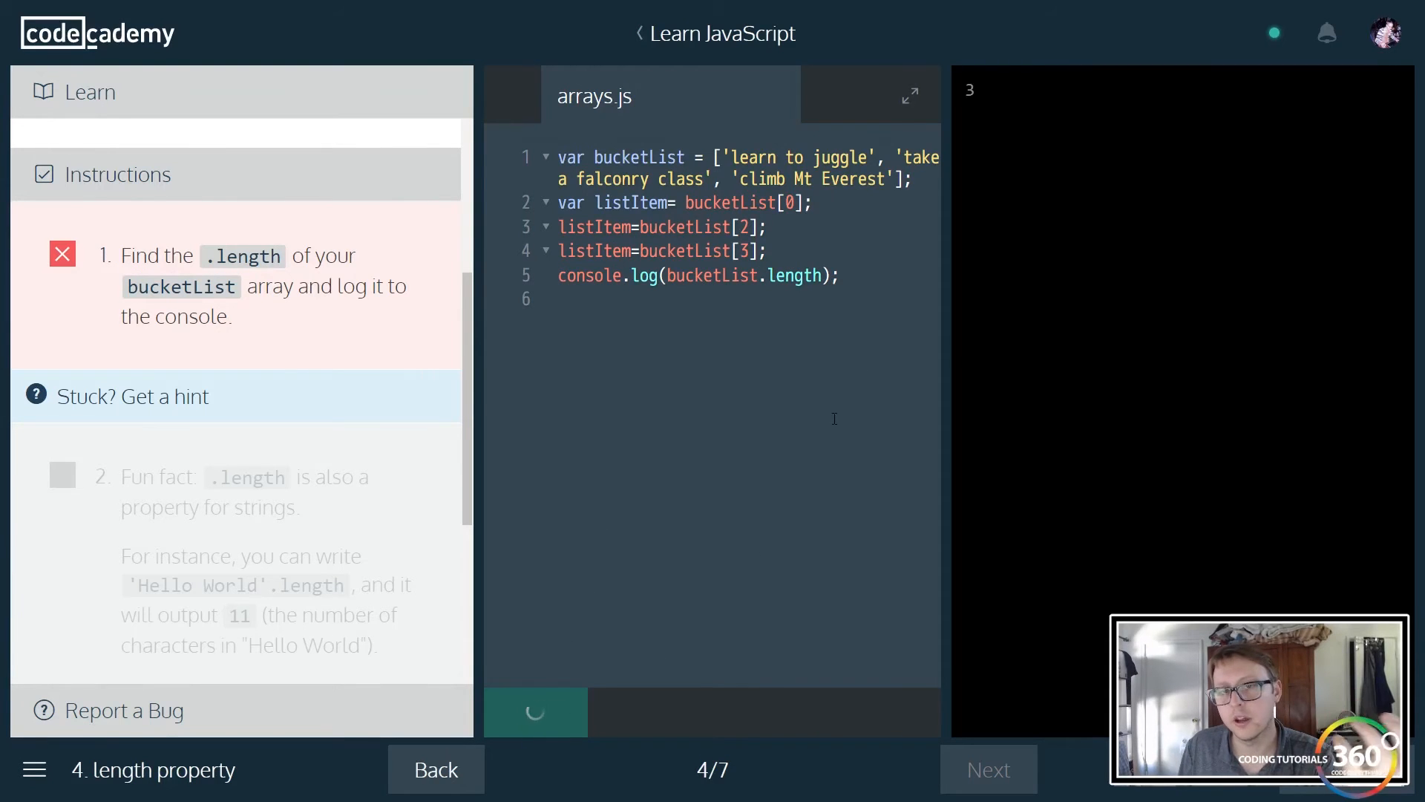
pyautogui.click(536, 711)
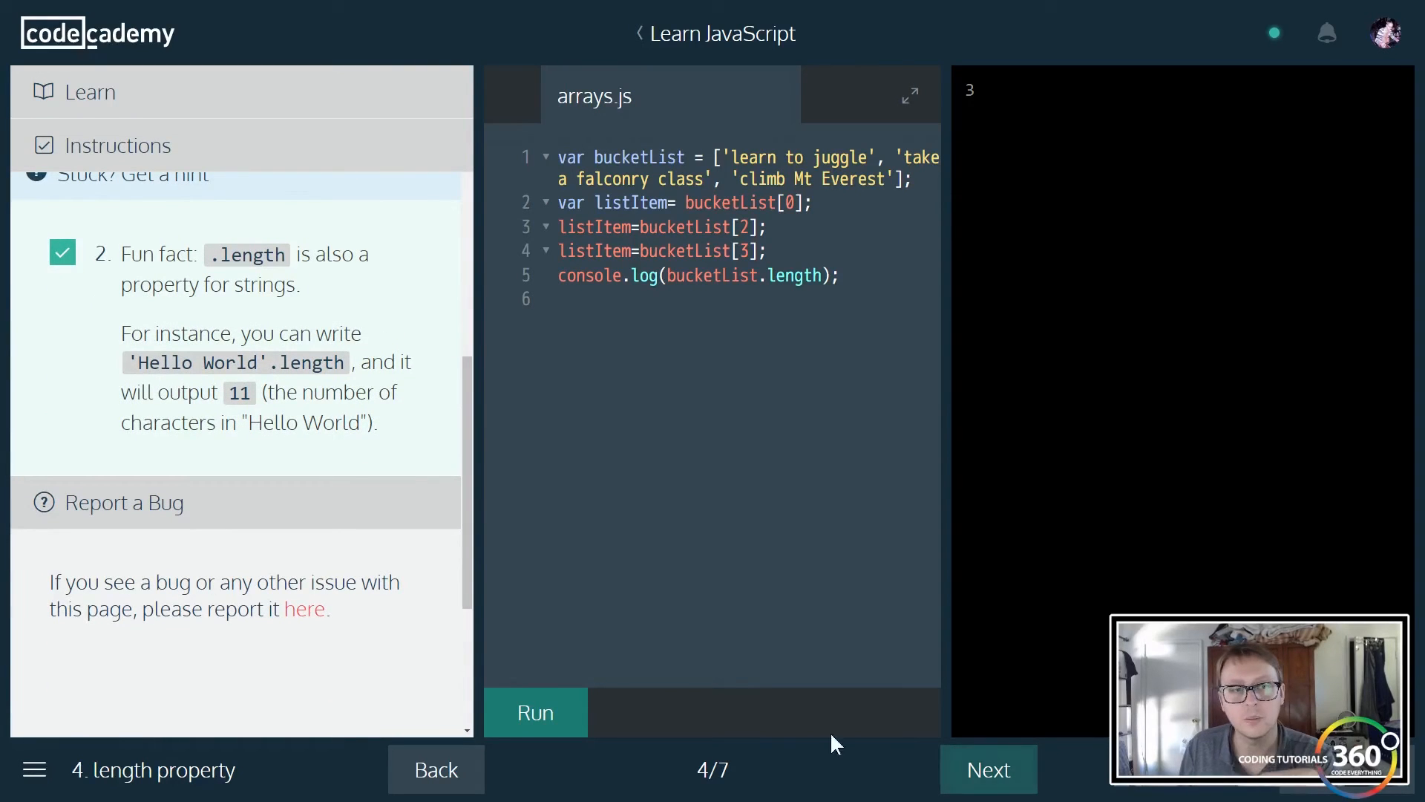
pyautogui.click(988, 770)
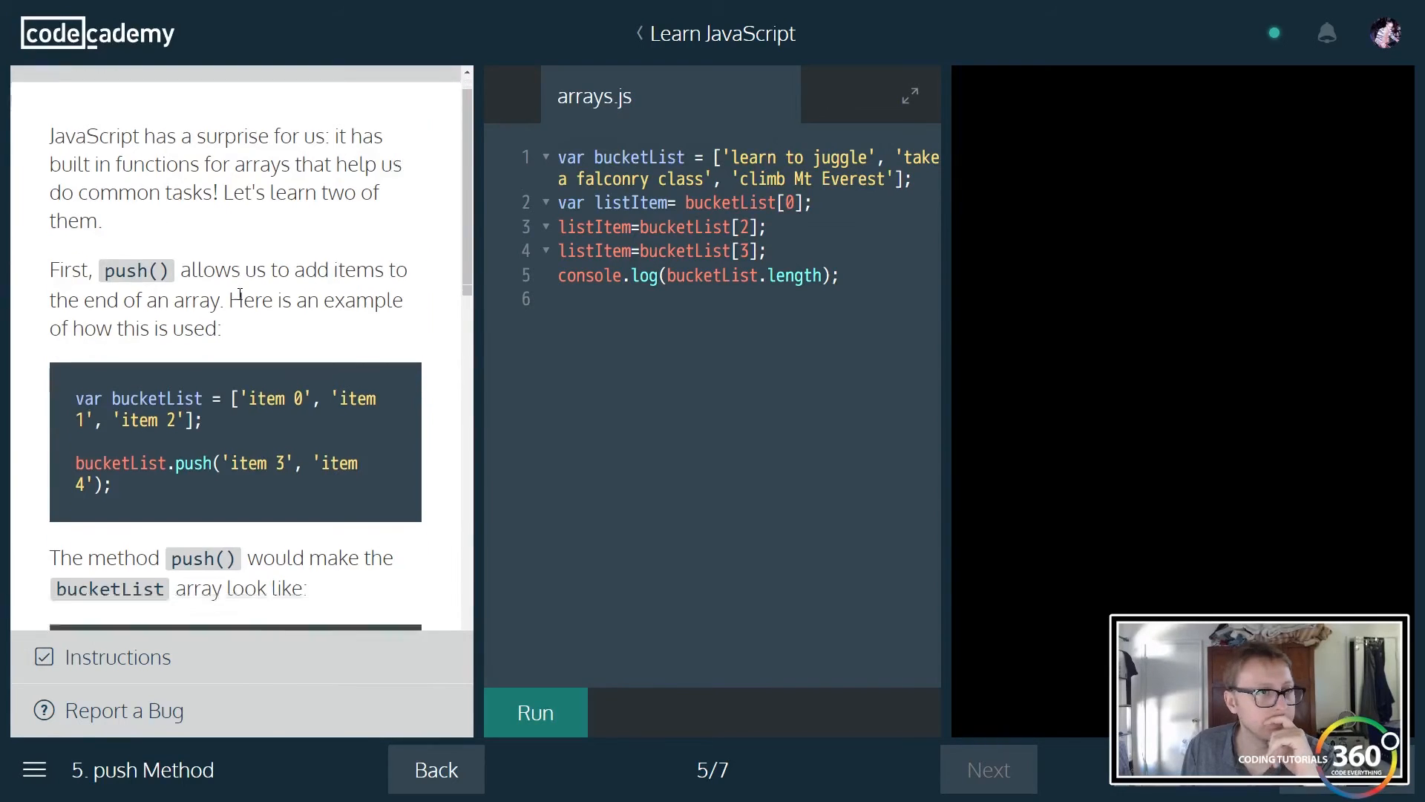
# - Add bucketList.push('Hello'); and bucketList.push('World'); and run
pyautogui.scroll(-3)
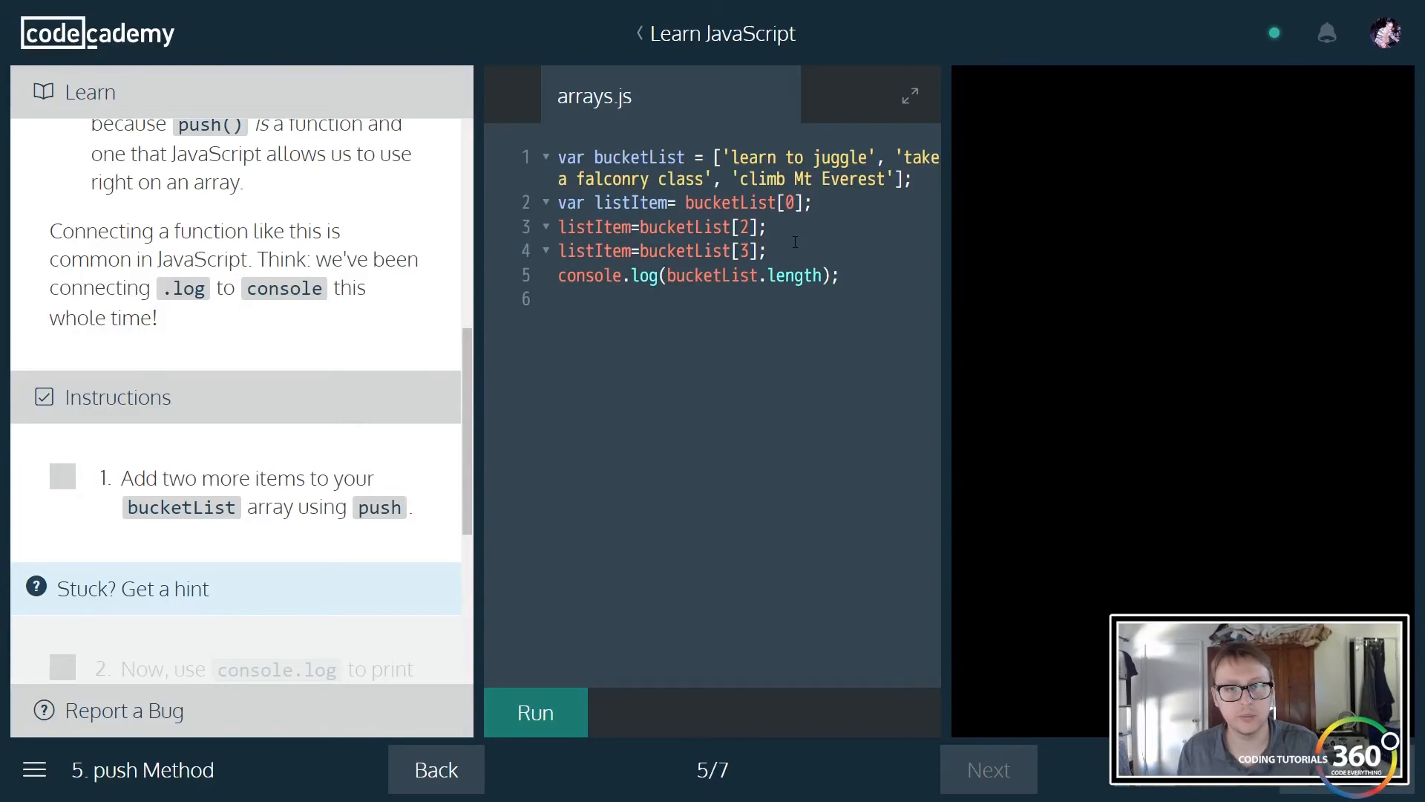
pyautogui.write('b')
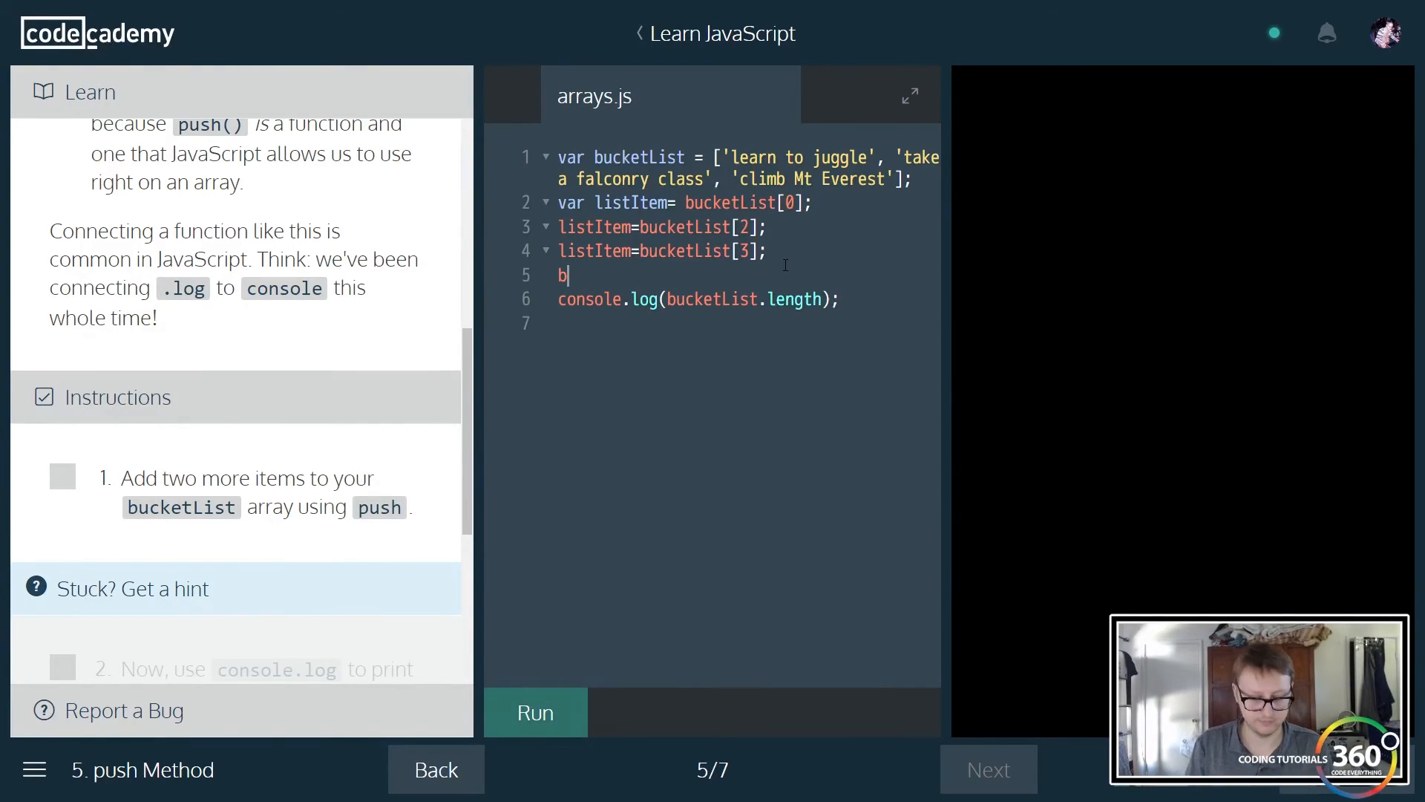
pyautogui.write('ucketList.')
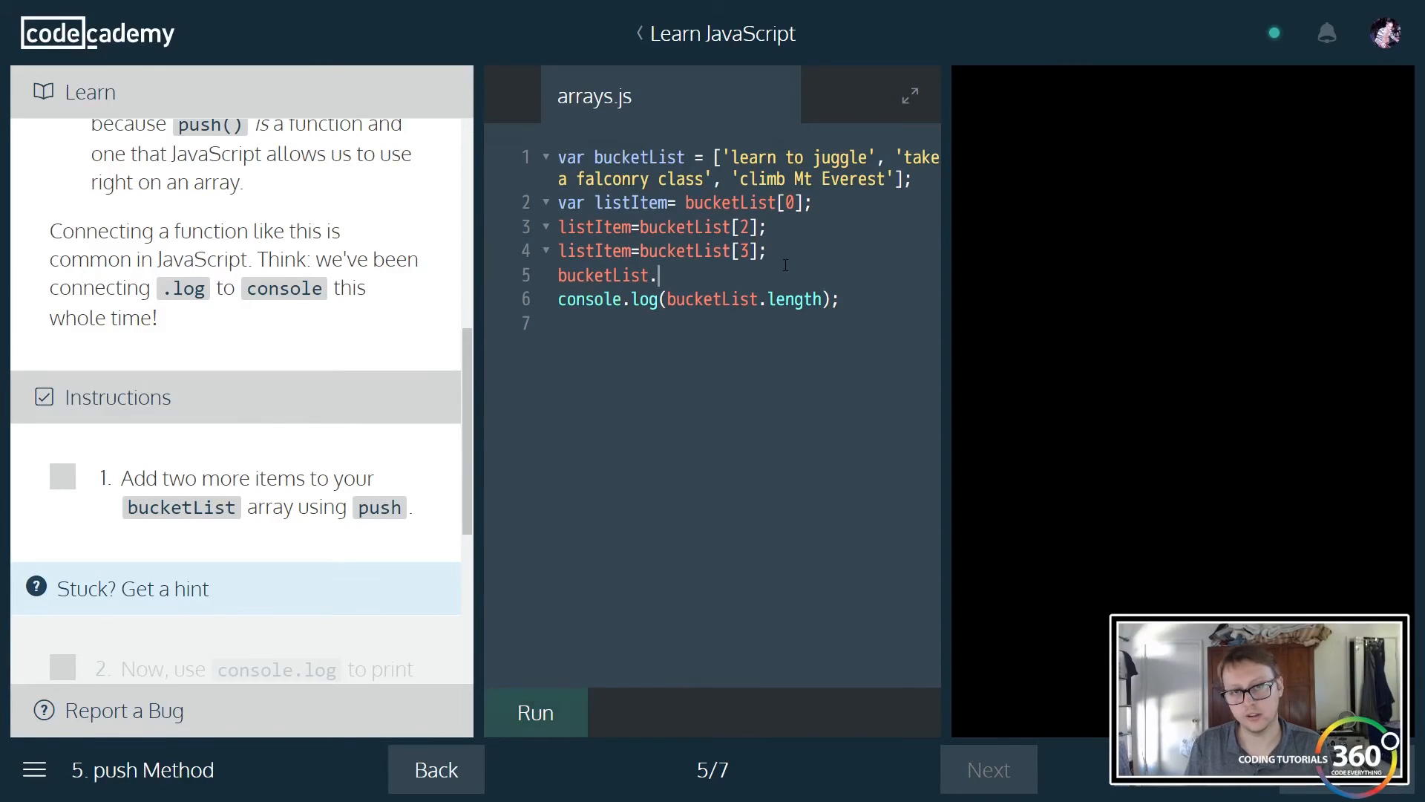
pyautogui.write('push()')
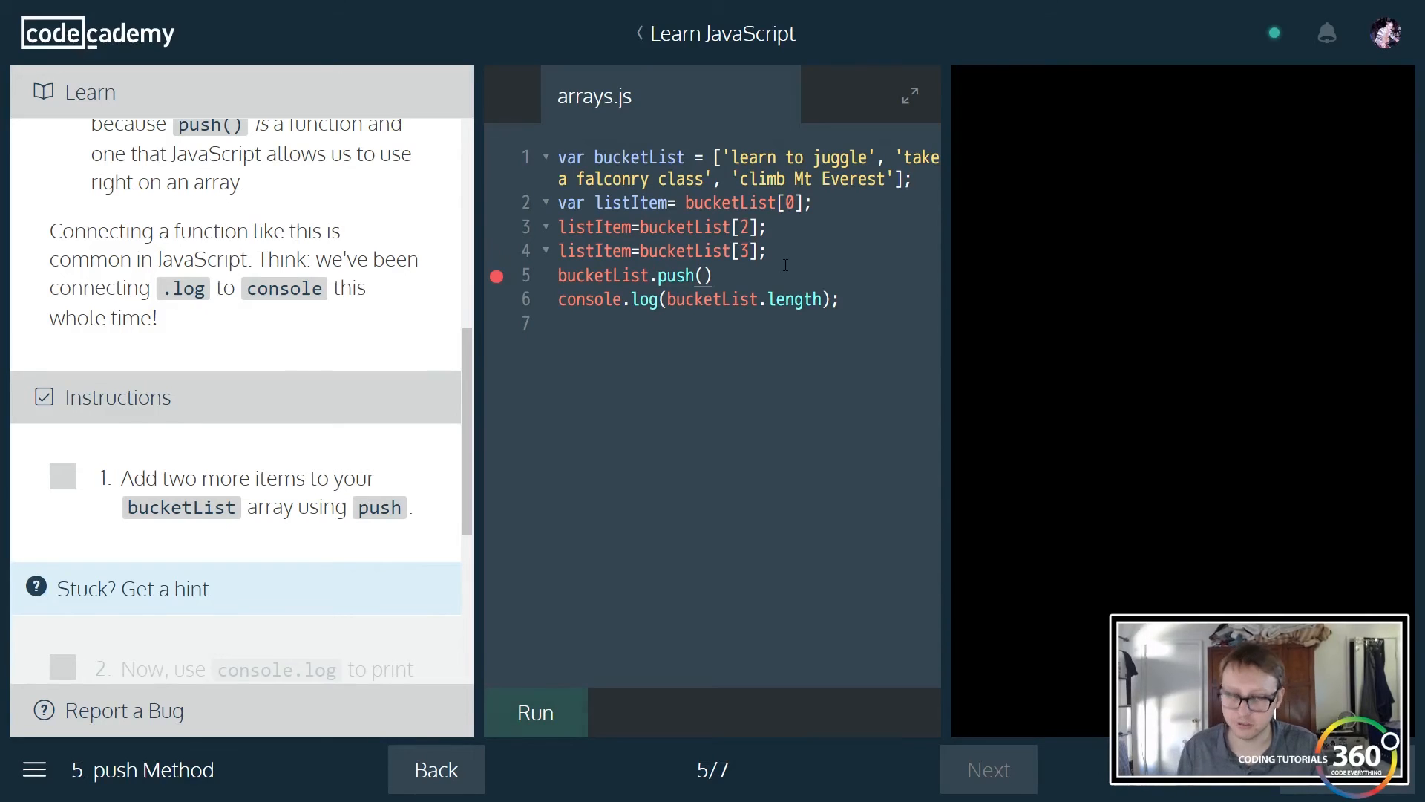
pyautogui.write(';')
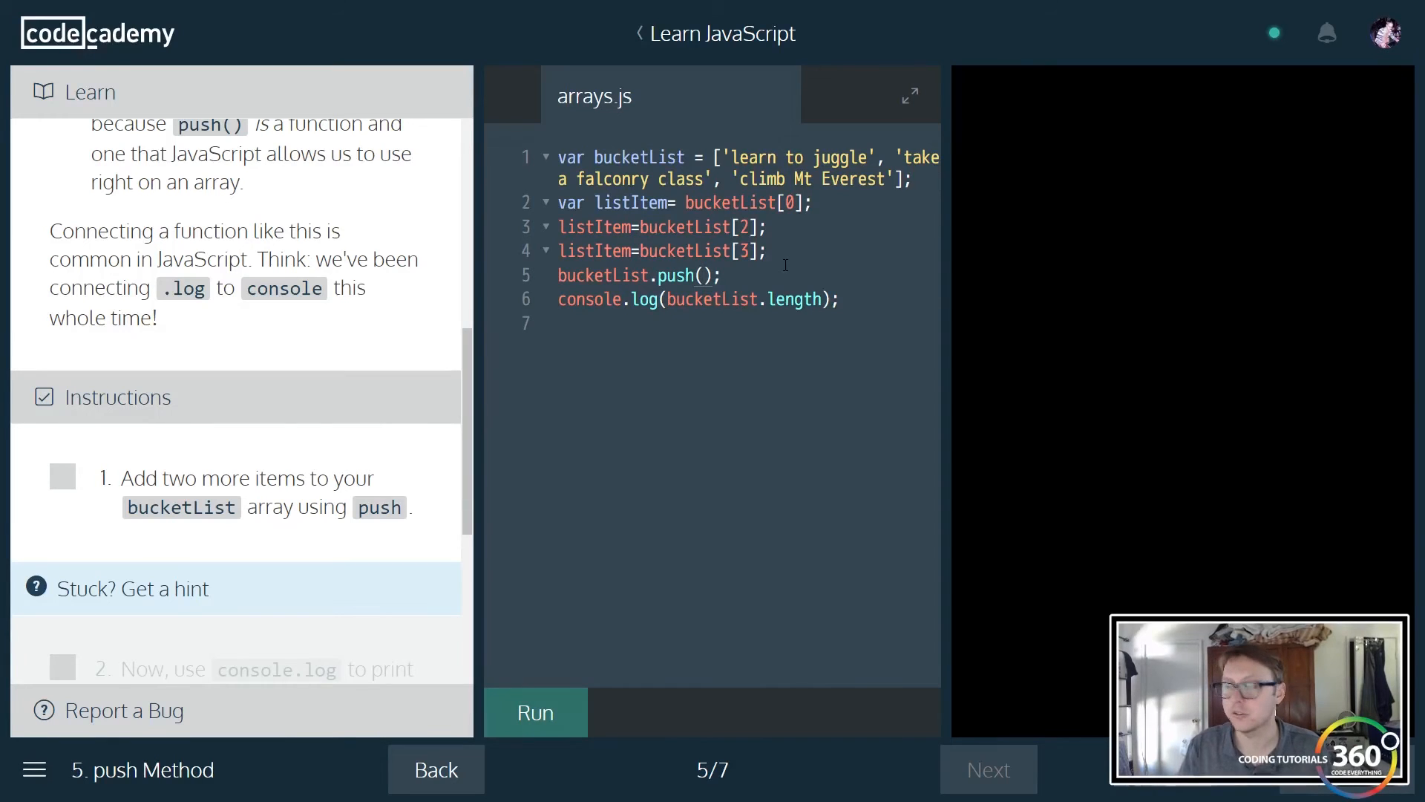
pyautogui.write("'")
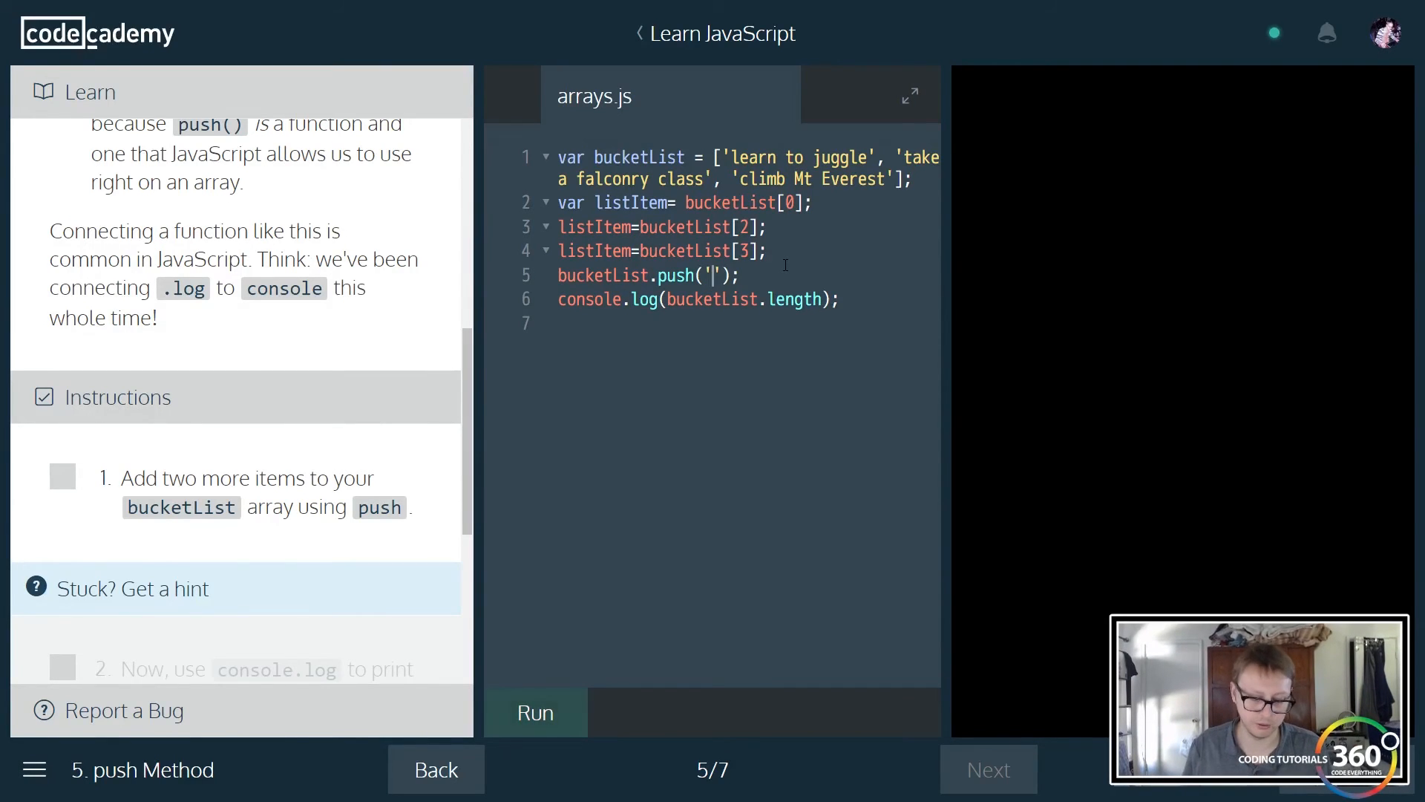
pyautogui.write('Hello')
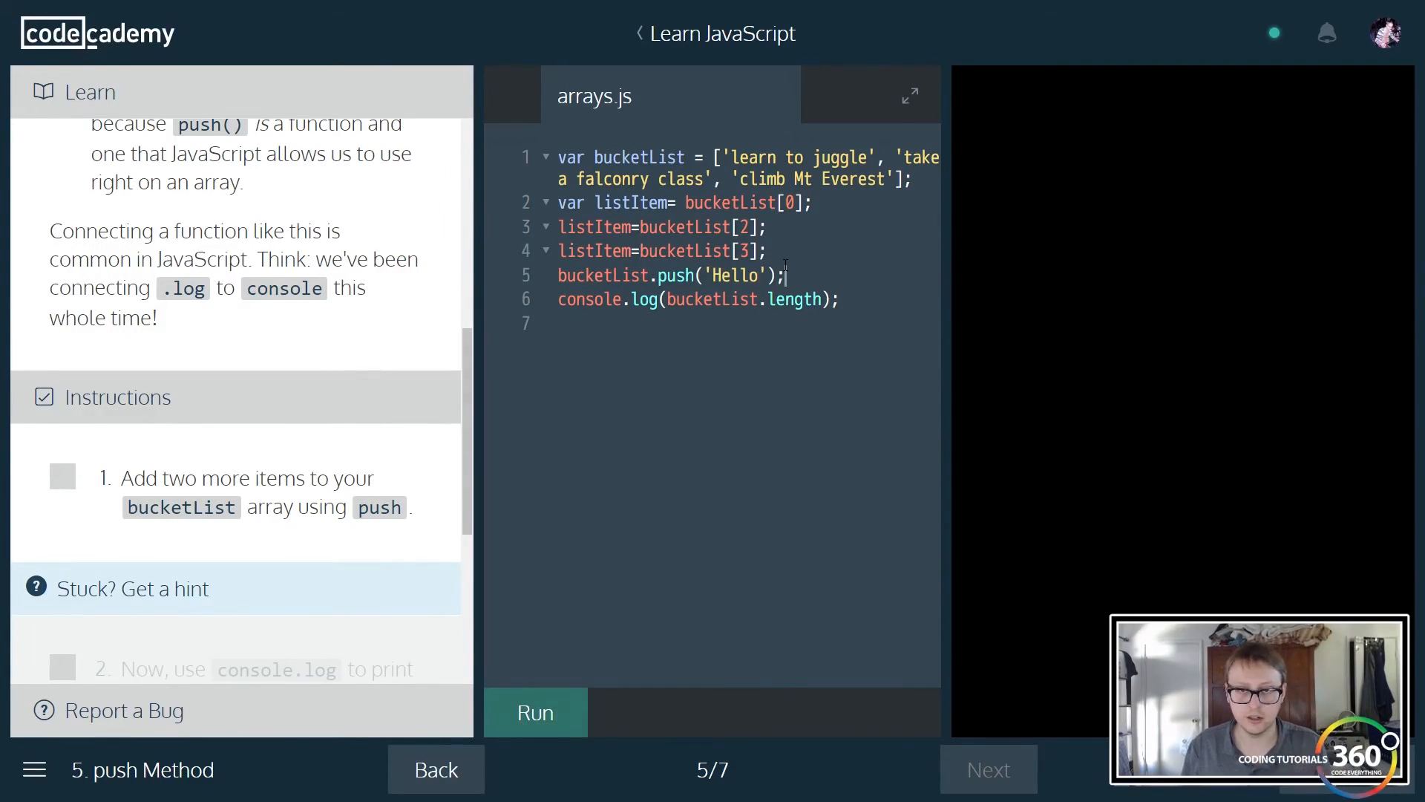
pyautogui.write('bucketL')
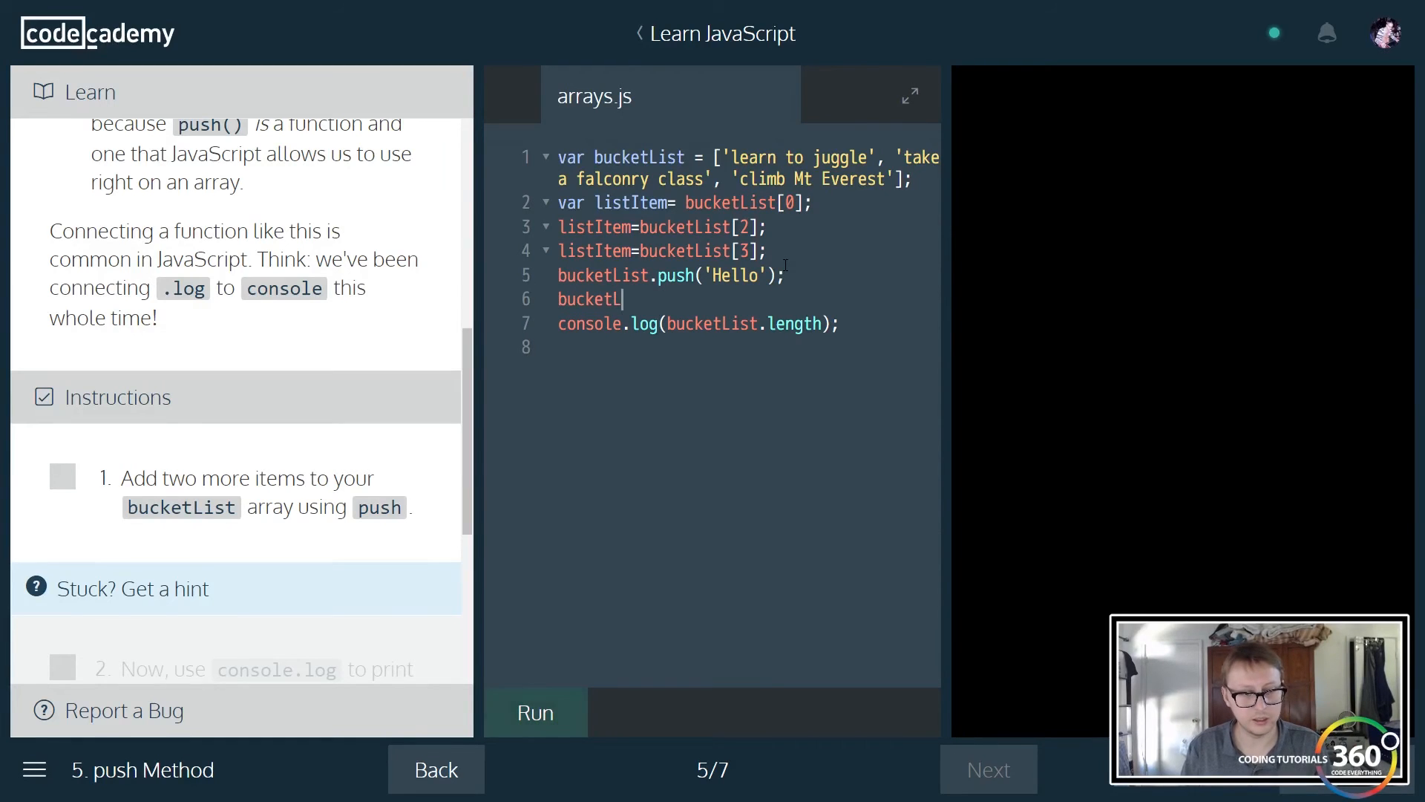
pyautogui.write('ist.push')
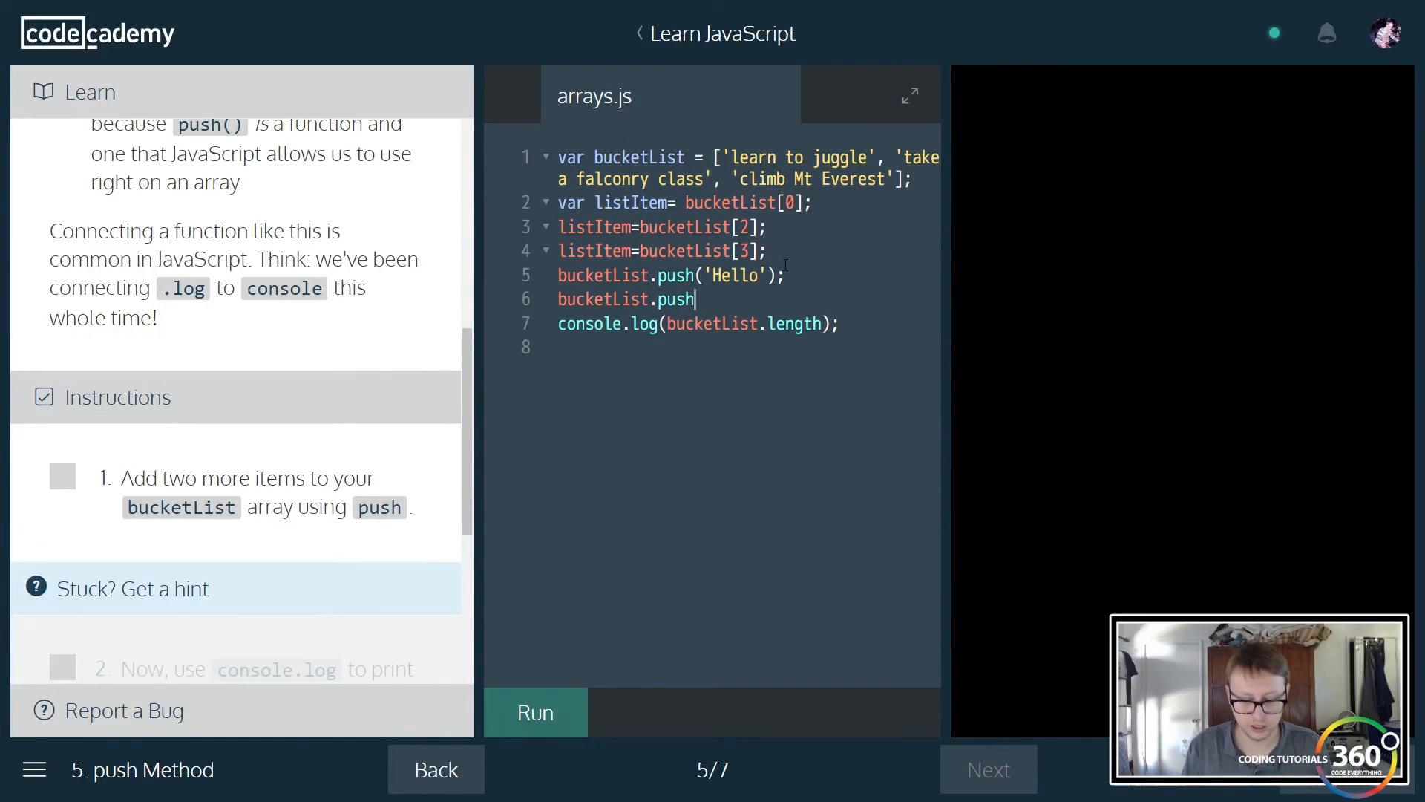
pyautogui.write("('')")
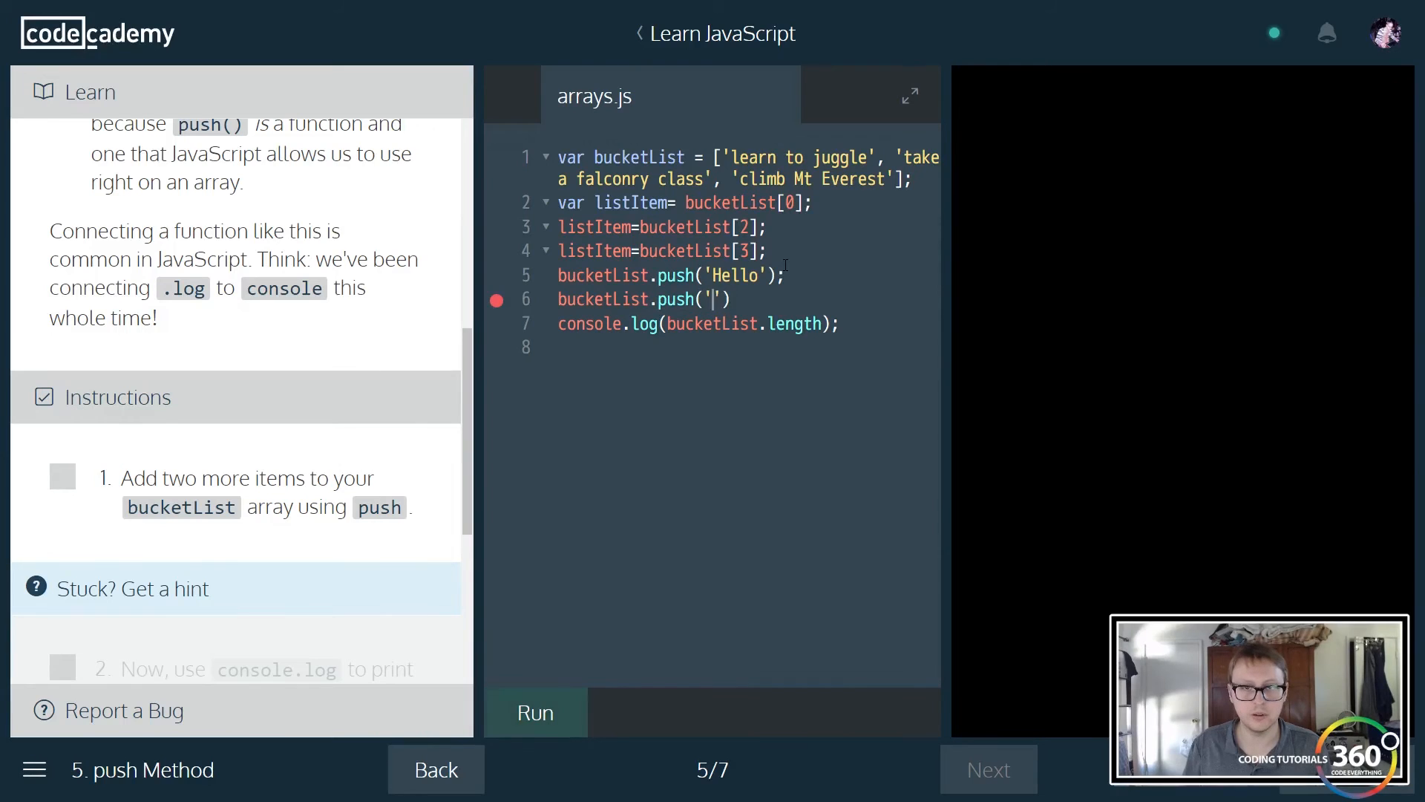
pyautogui.write('World')
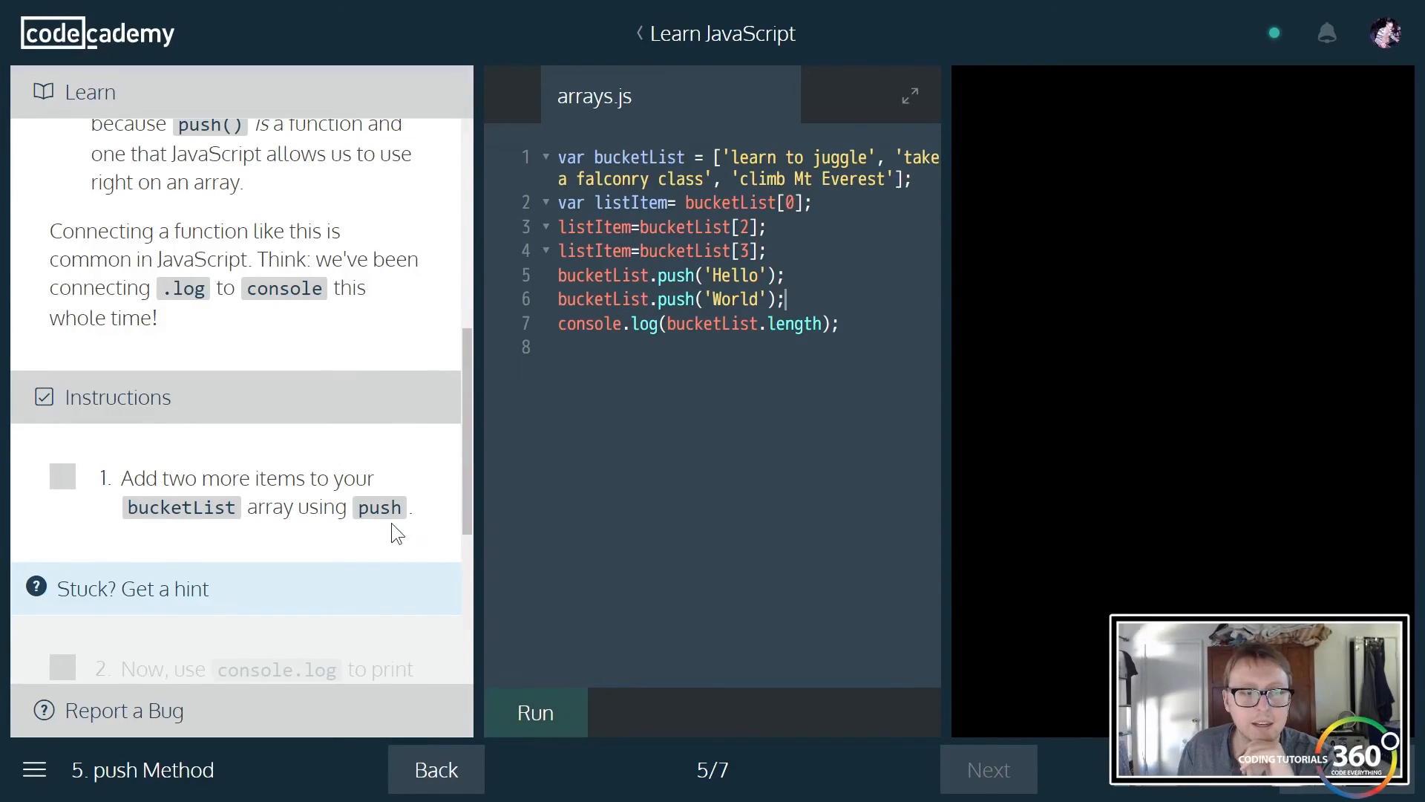
pyautogui.click(534, 711)
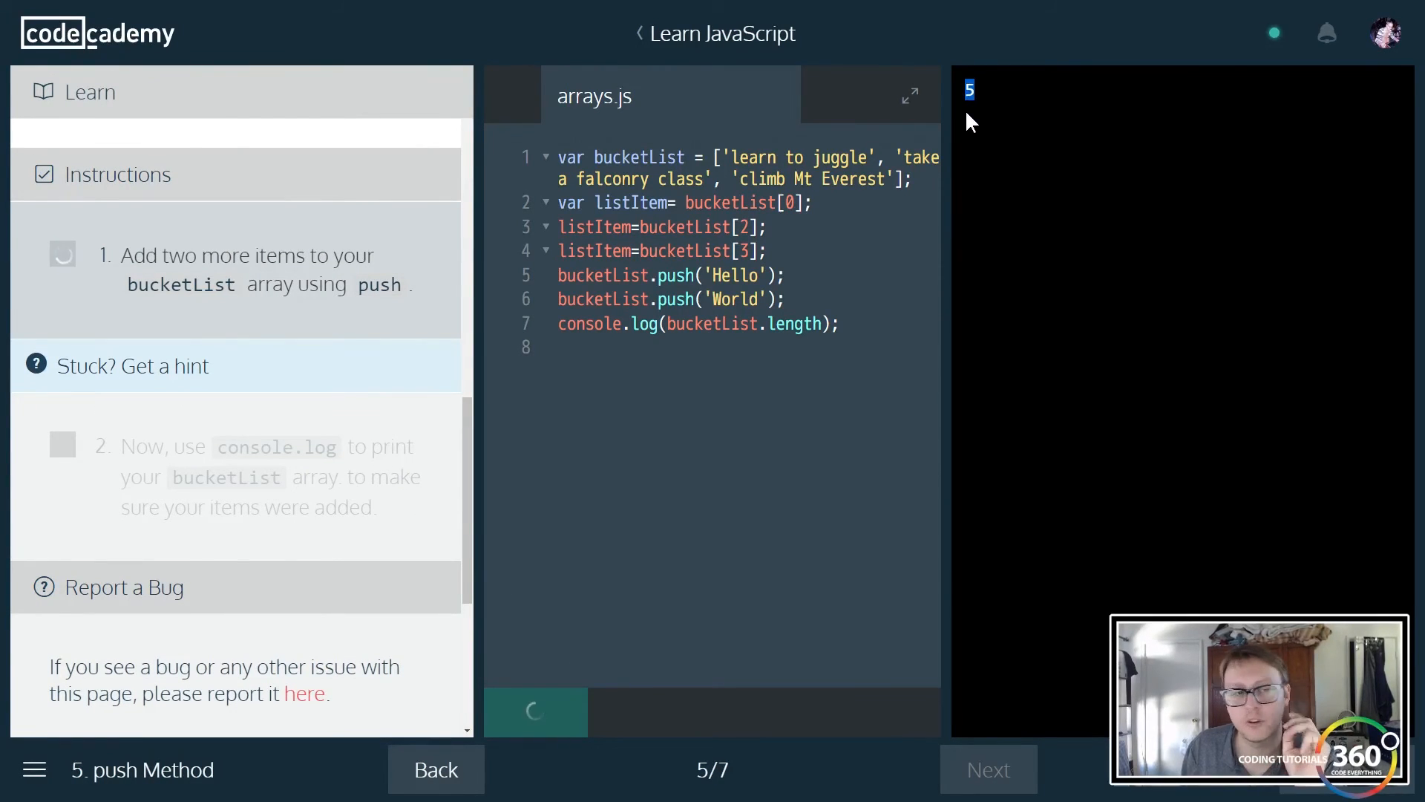
# - Change the log to console.log(bucketList) to print all five items, then continue to pop
pyautogui.click(536, 711)
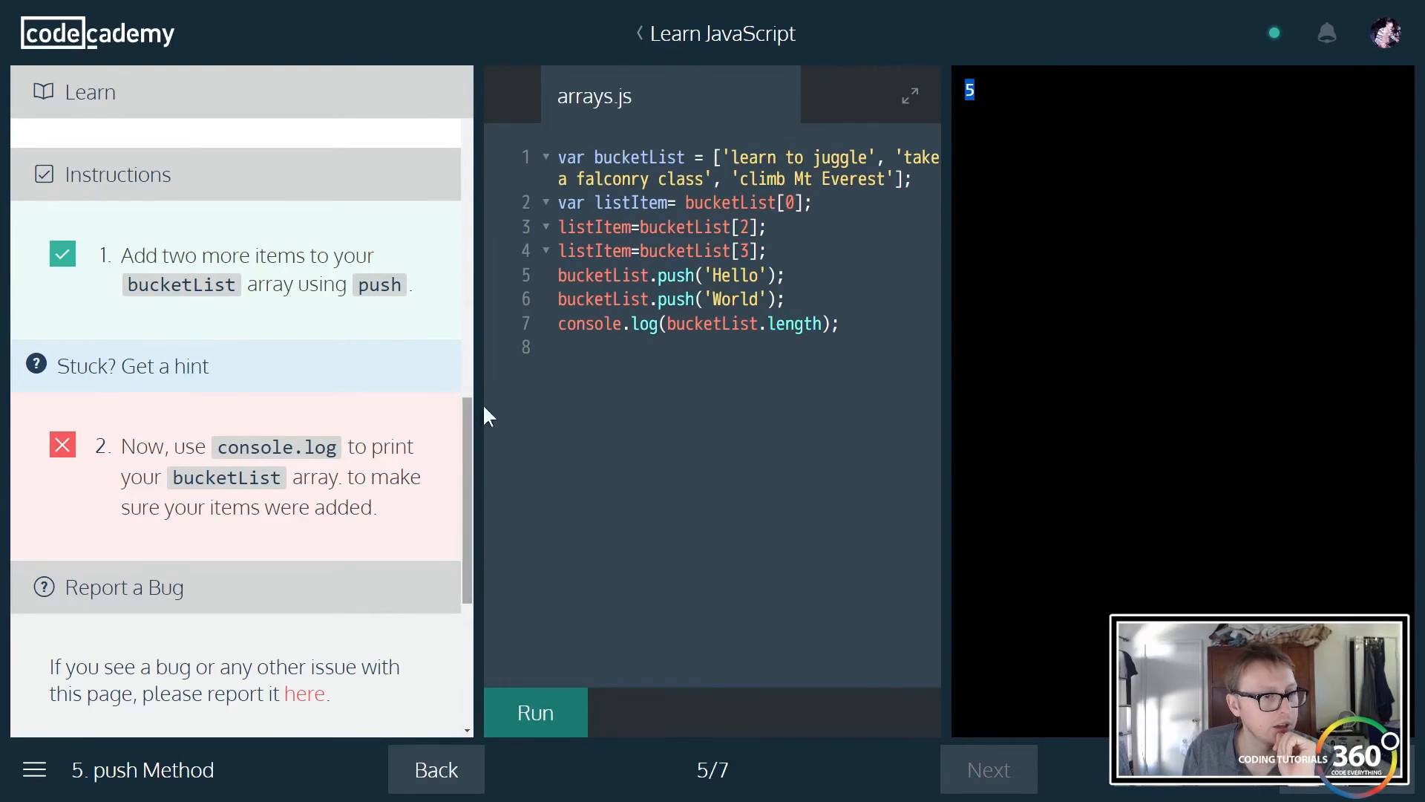
pyautogui.doubleClick(792, 325)
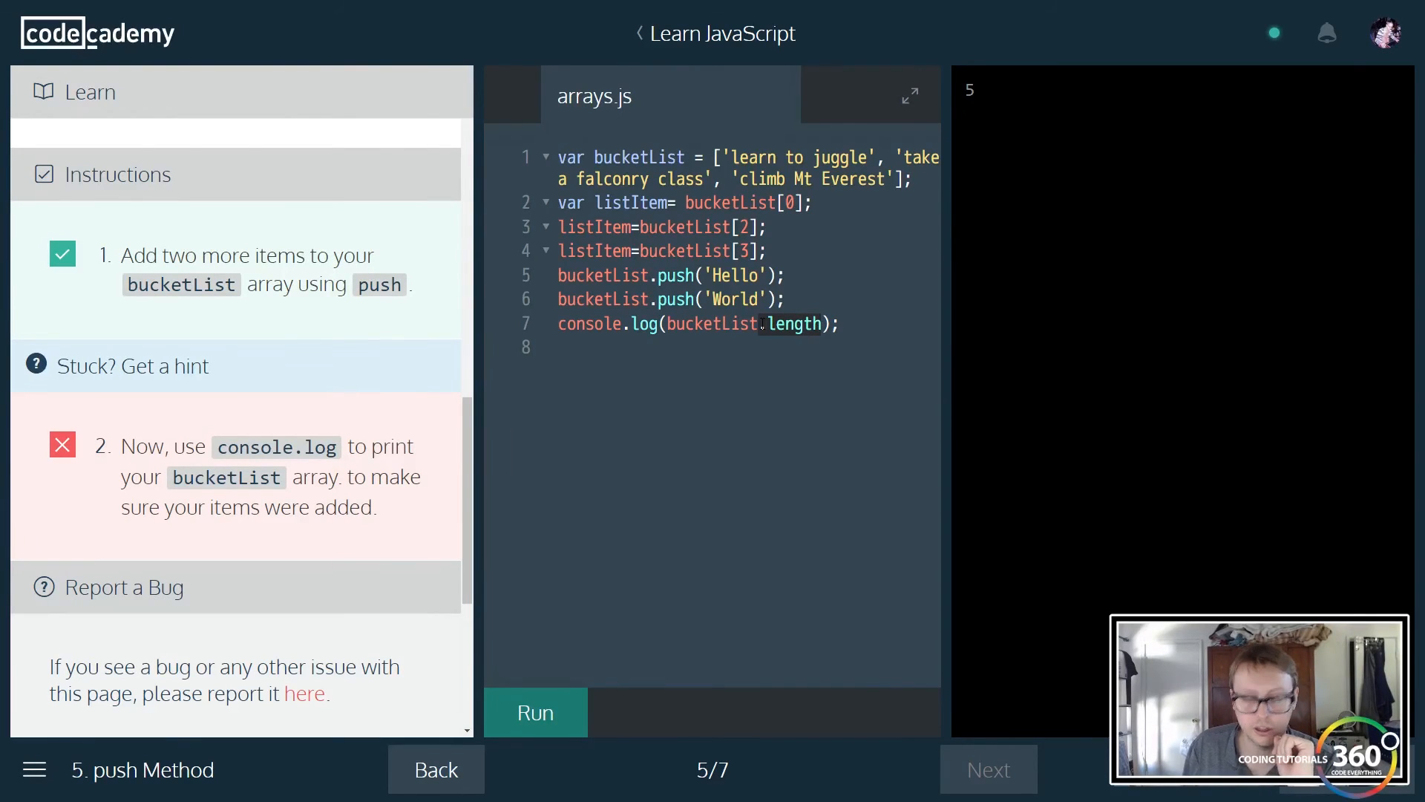
pyautogui.click(535, 711)
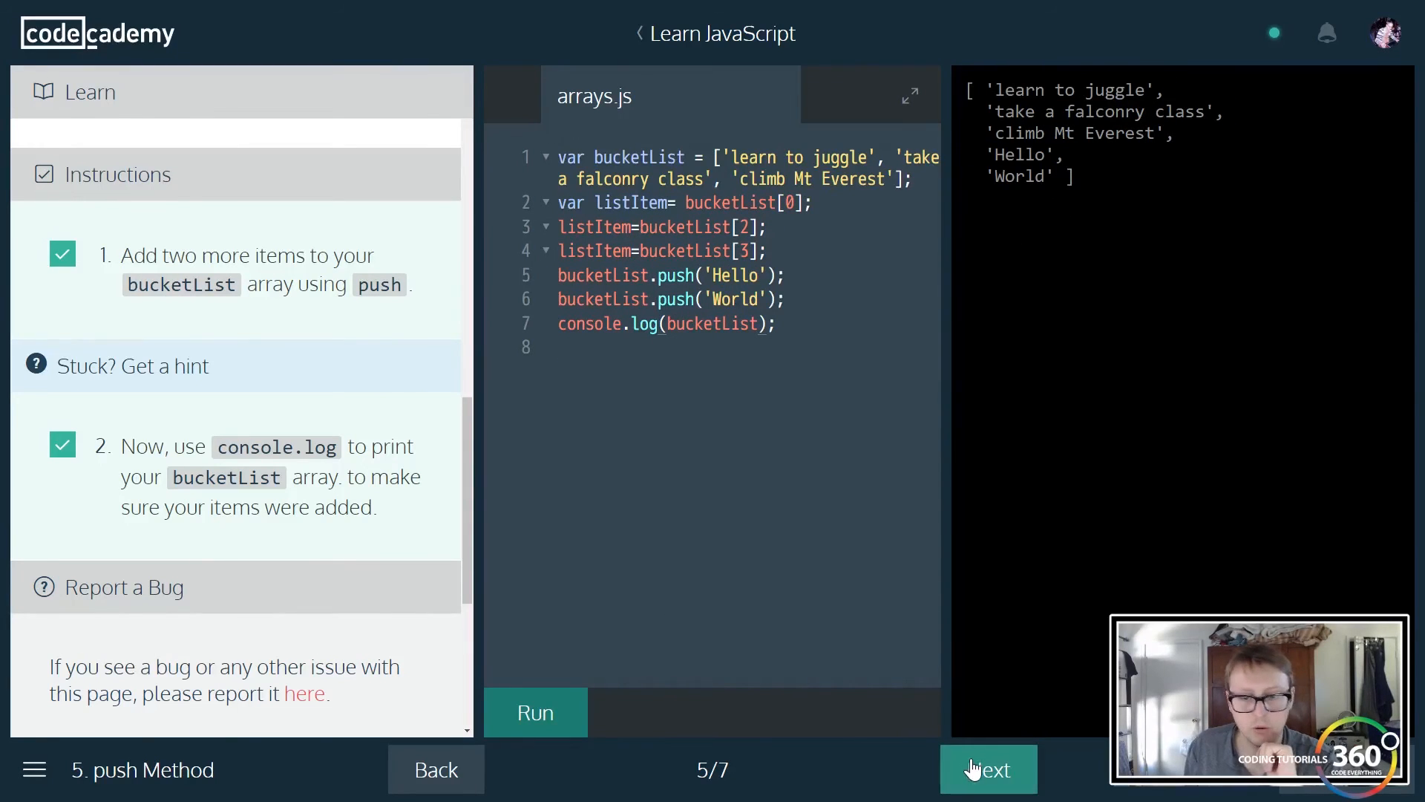
pyautogui.click(989, 769)
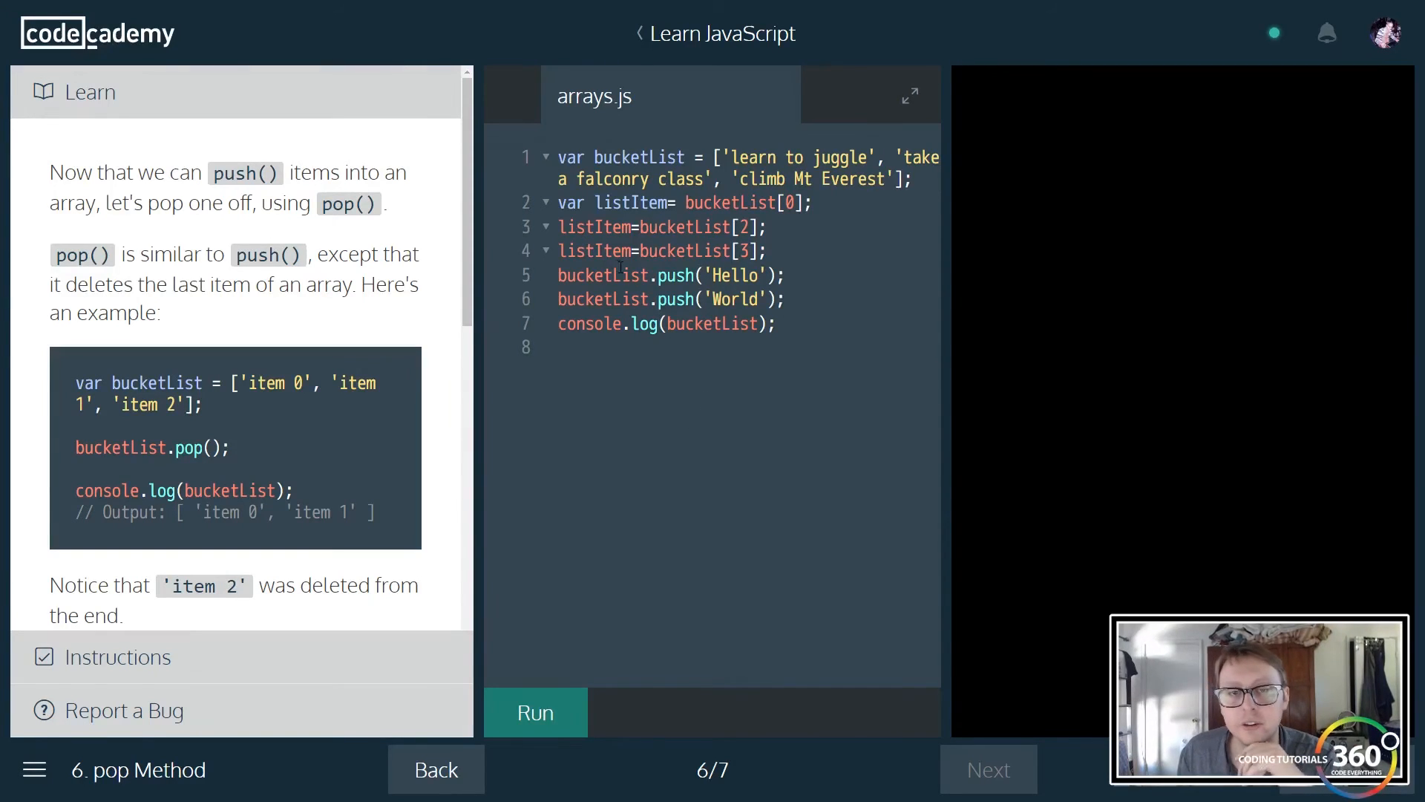
# - Insert bucketList.pop() above console.log(bucketList), run it, and advance to Review Arrays
pyautogui.scroll(-3)
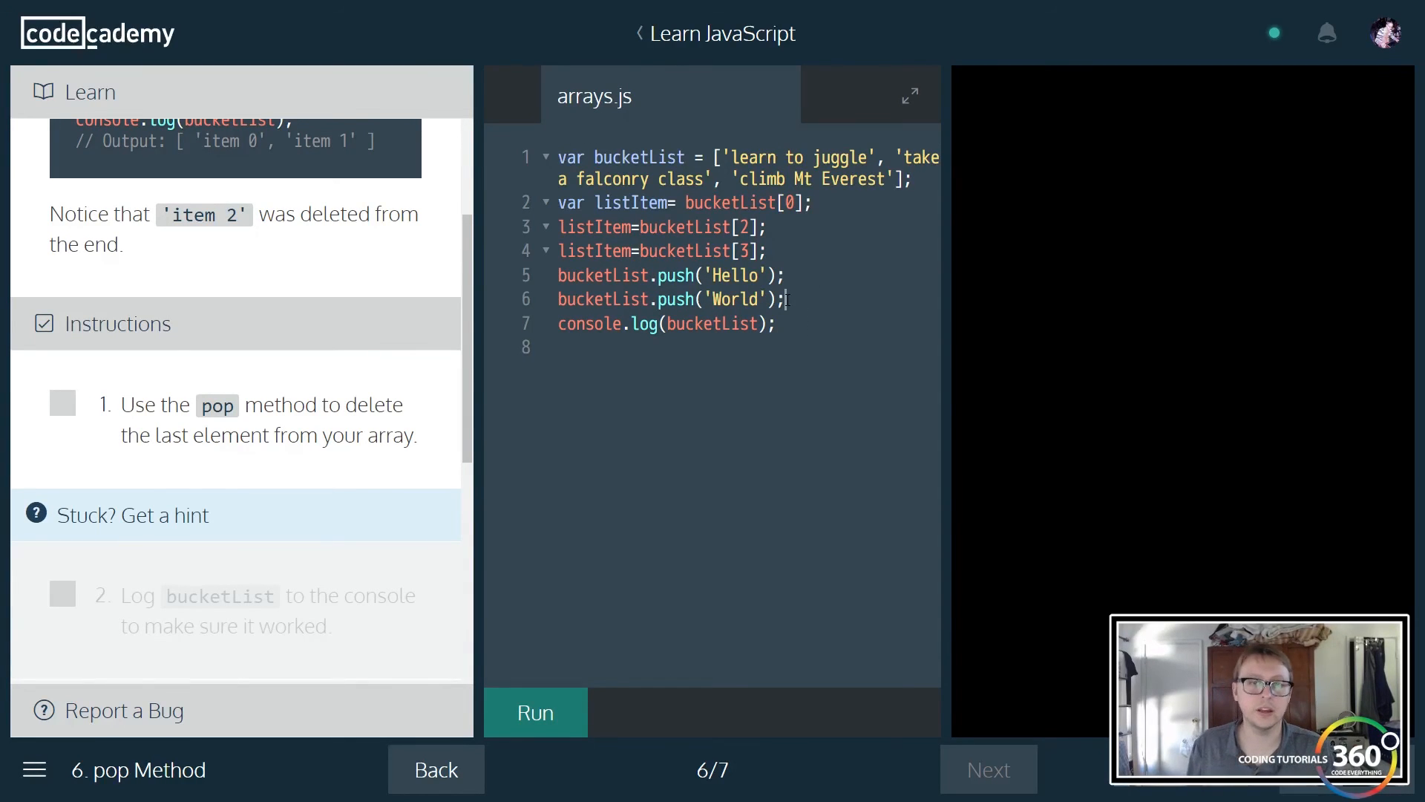
pyautogui.press('Enter')
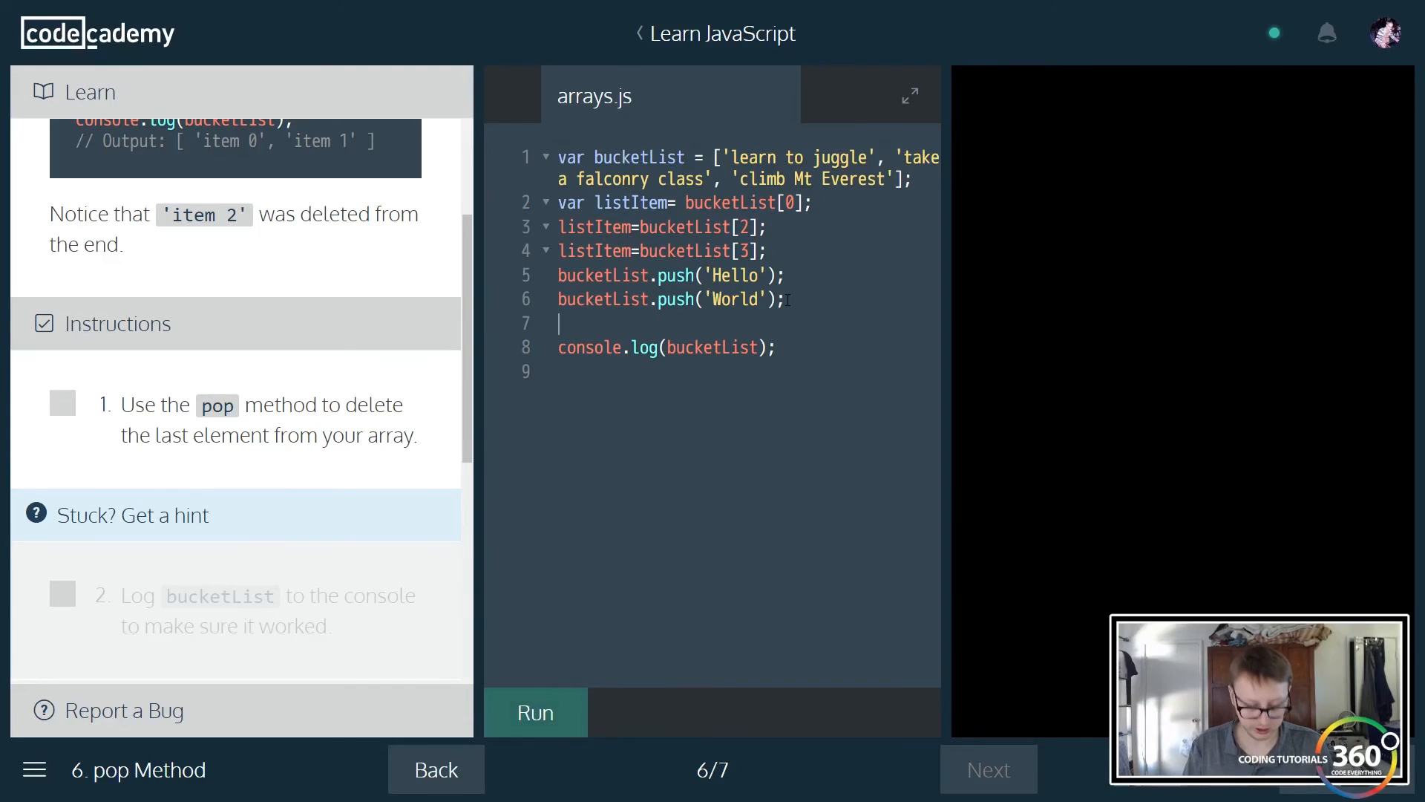
pyautogui.write('bucketList.')
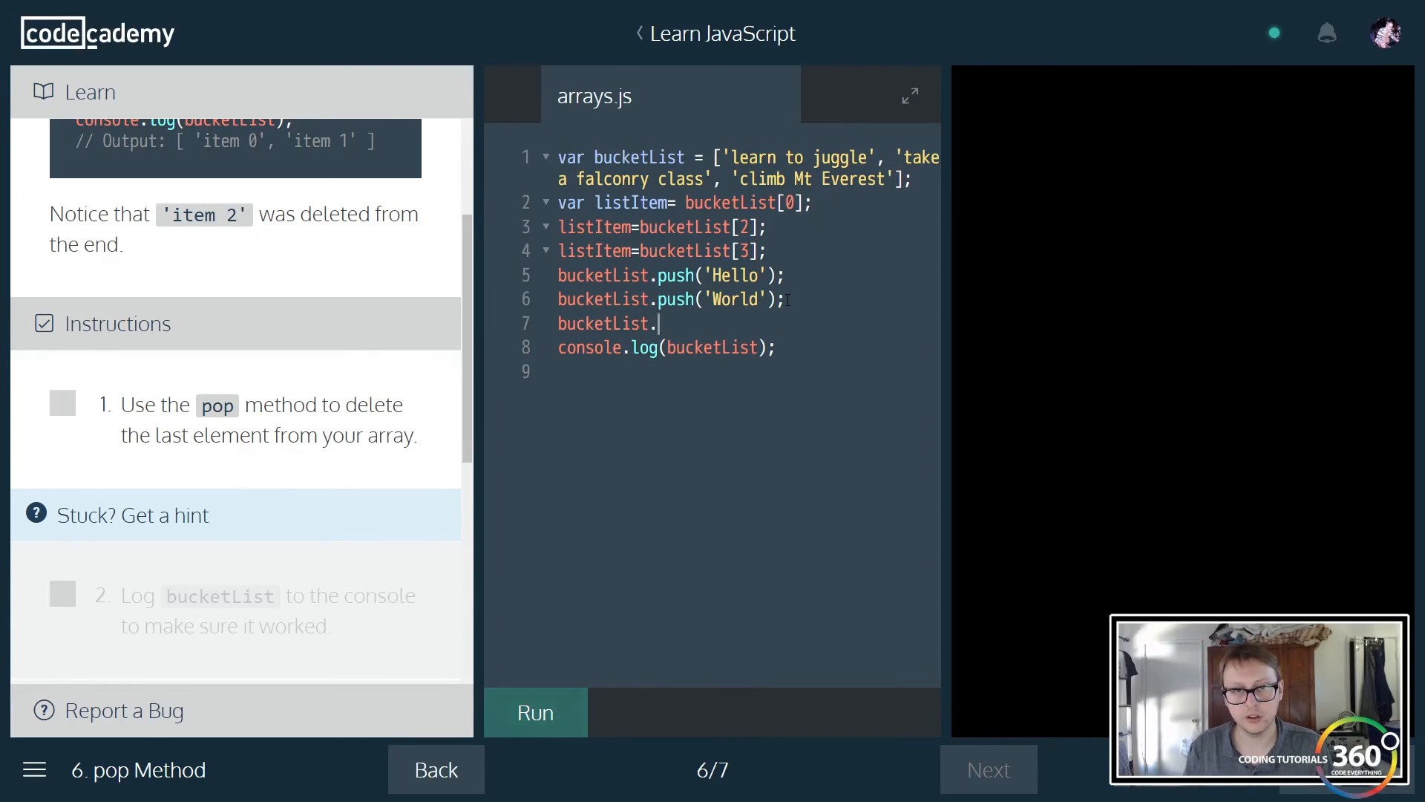
pyautogui.write('pop();')
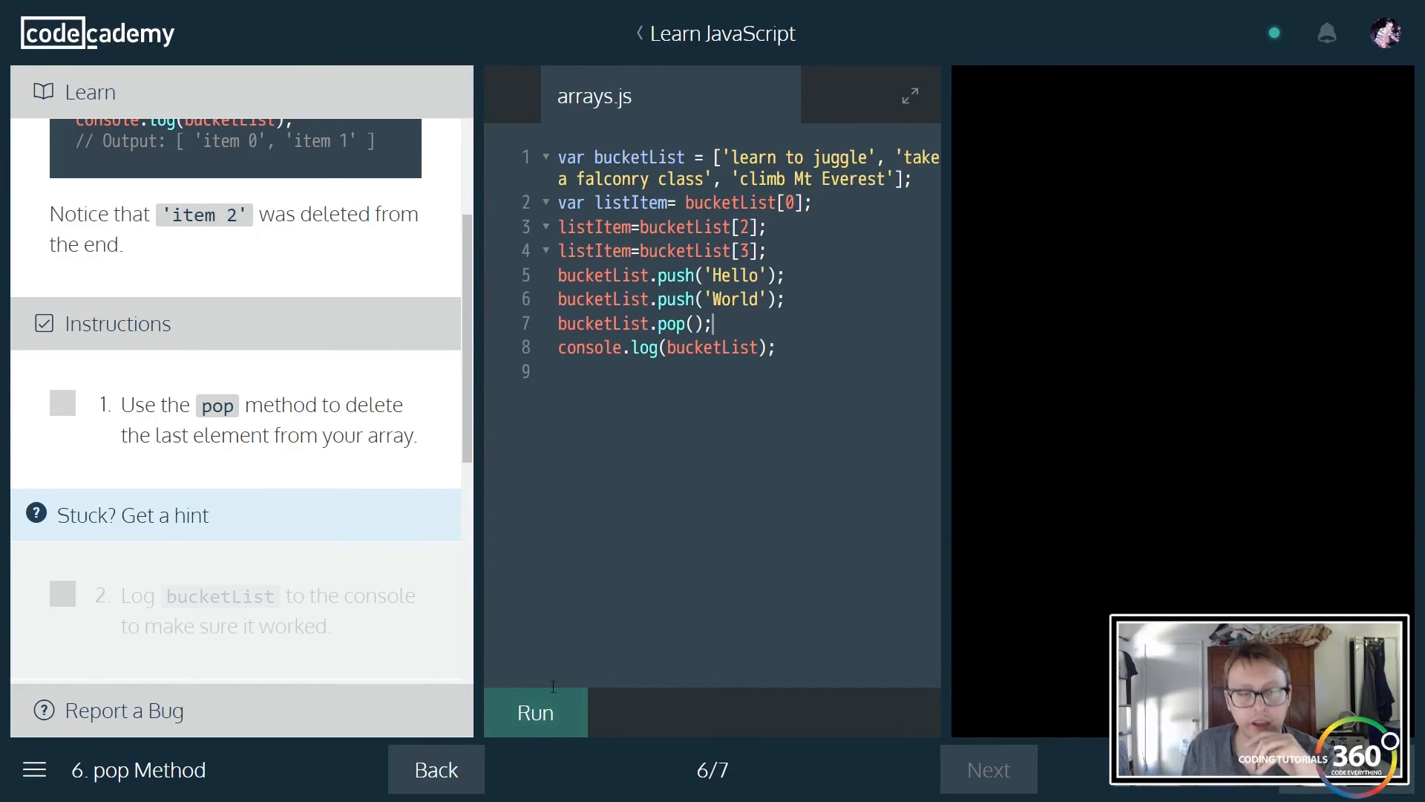
pyautogui.click(536, 711)
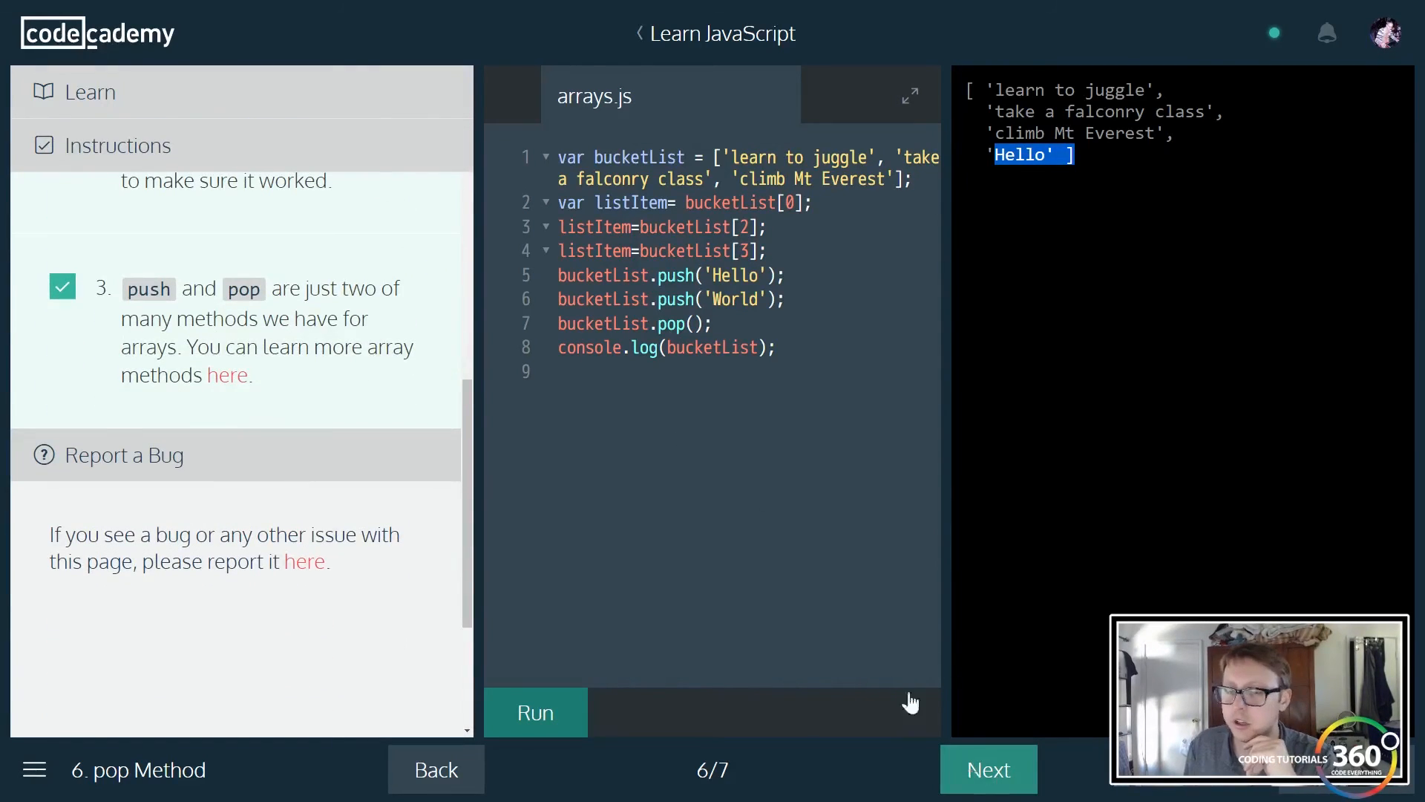
pyautogui.click(987, 769)
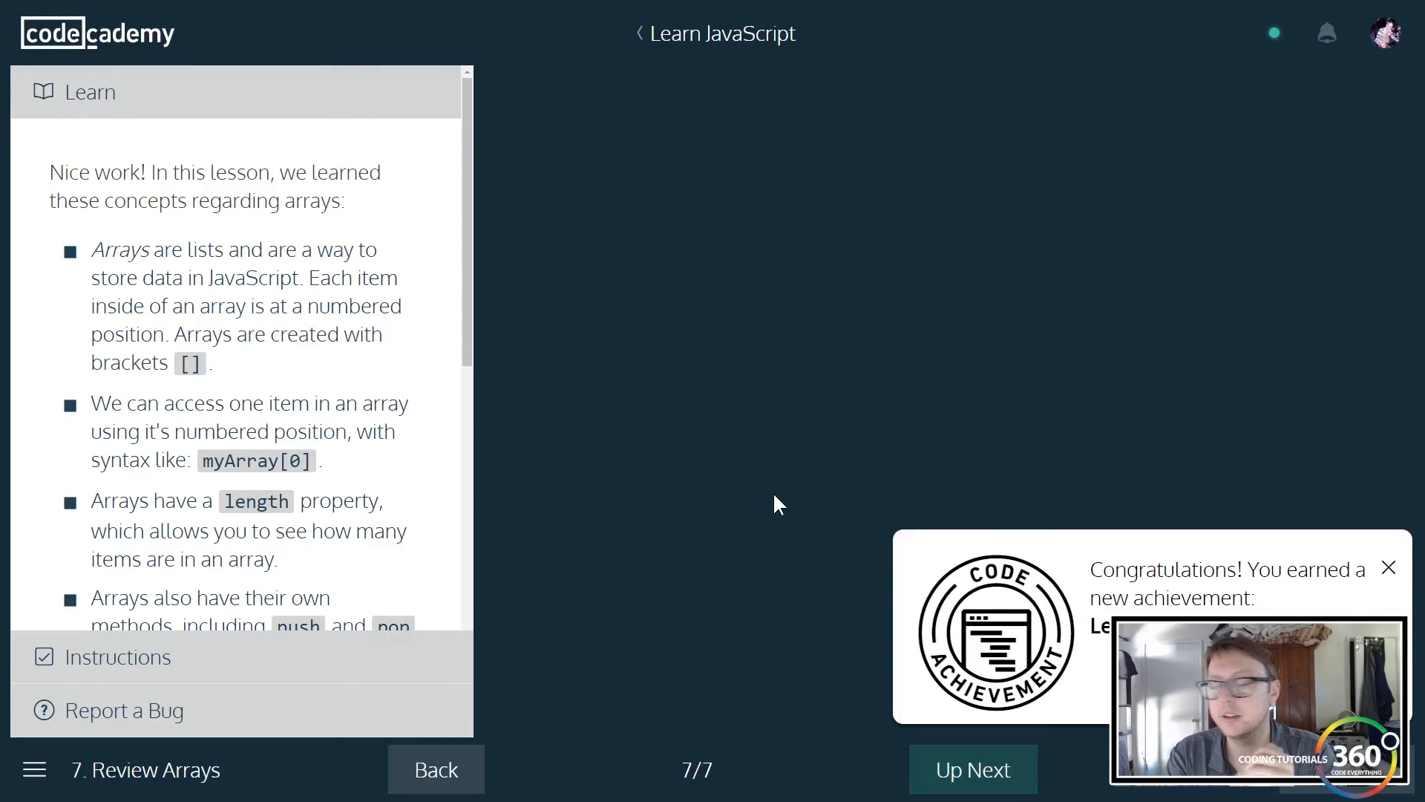
# - Dismiss the achievement popup and scroll through the Review Arrays summary to push and pop
pyautogui.click(1388, 567)
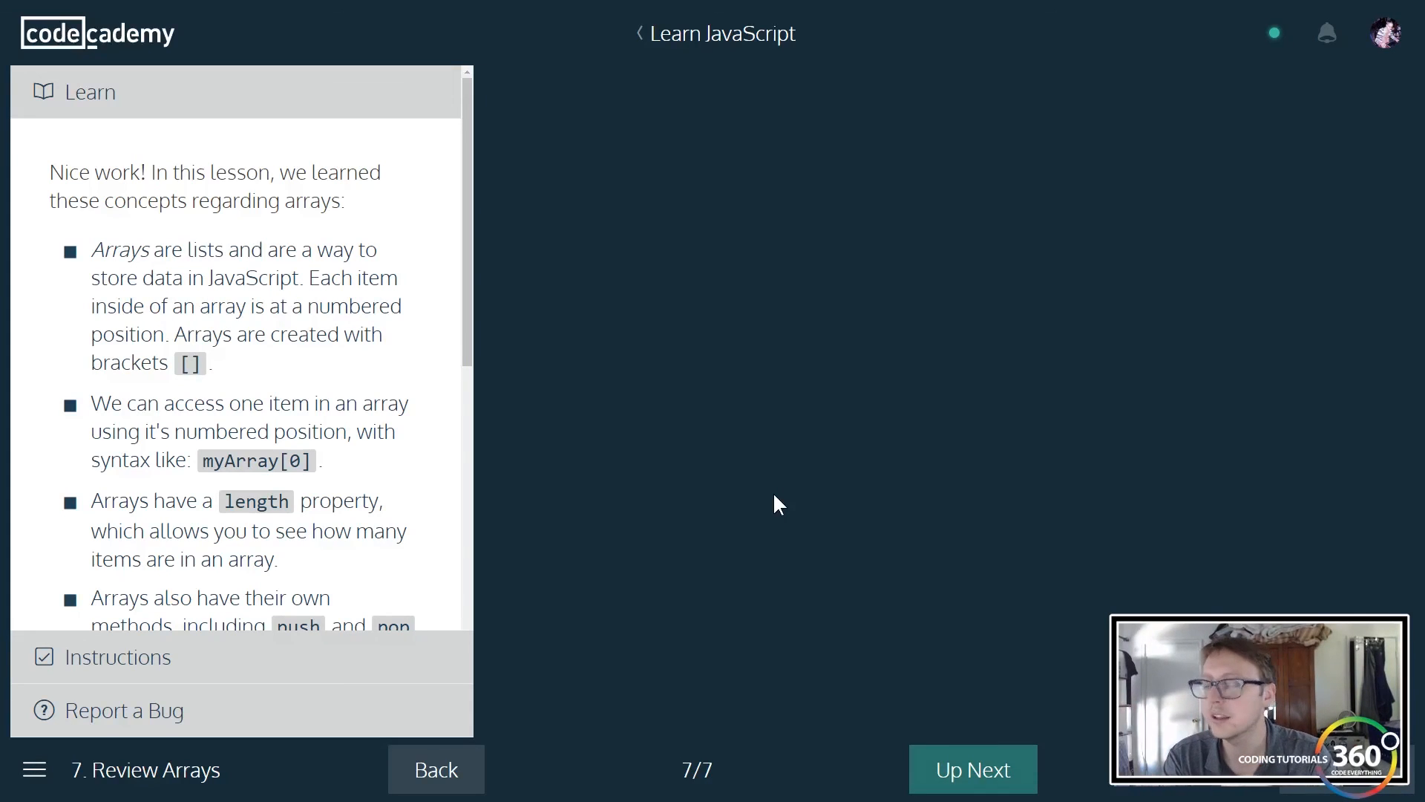
pyautogui.scroll(-3)
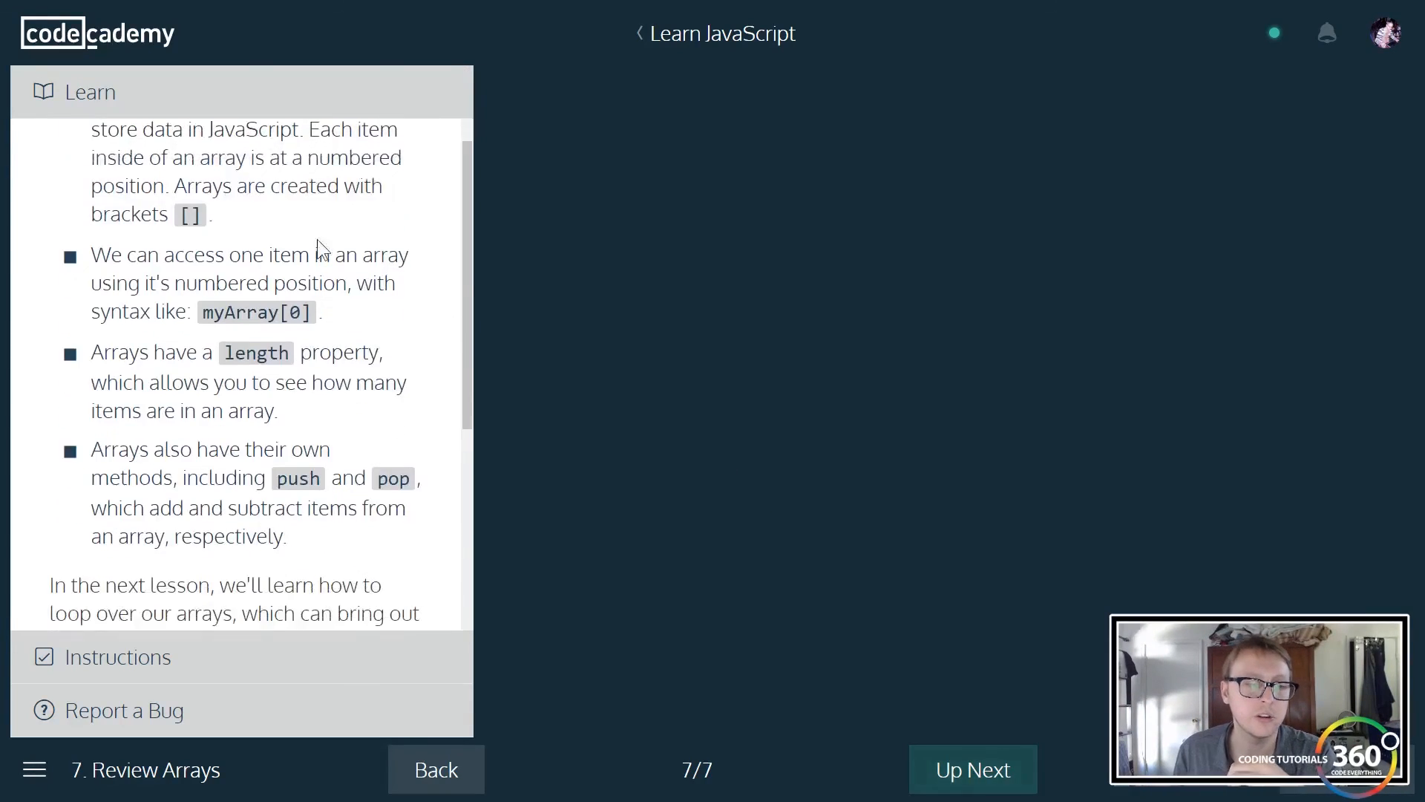
pyautogui.moveTo(564, 256)
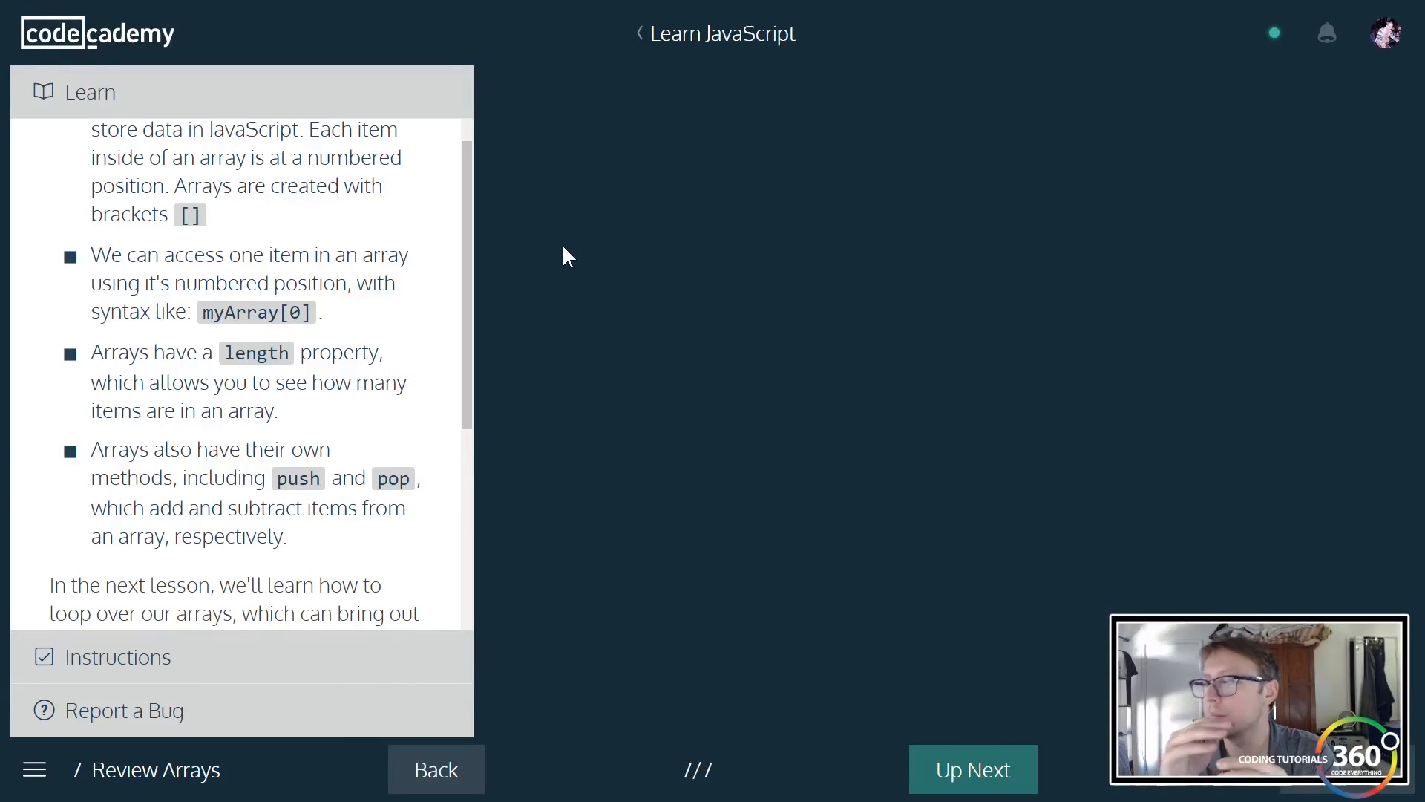